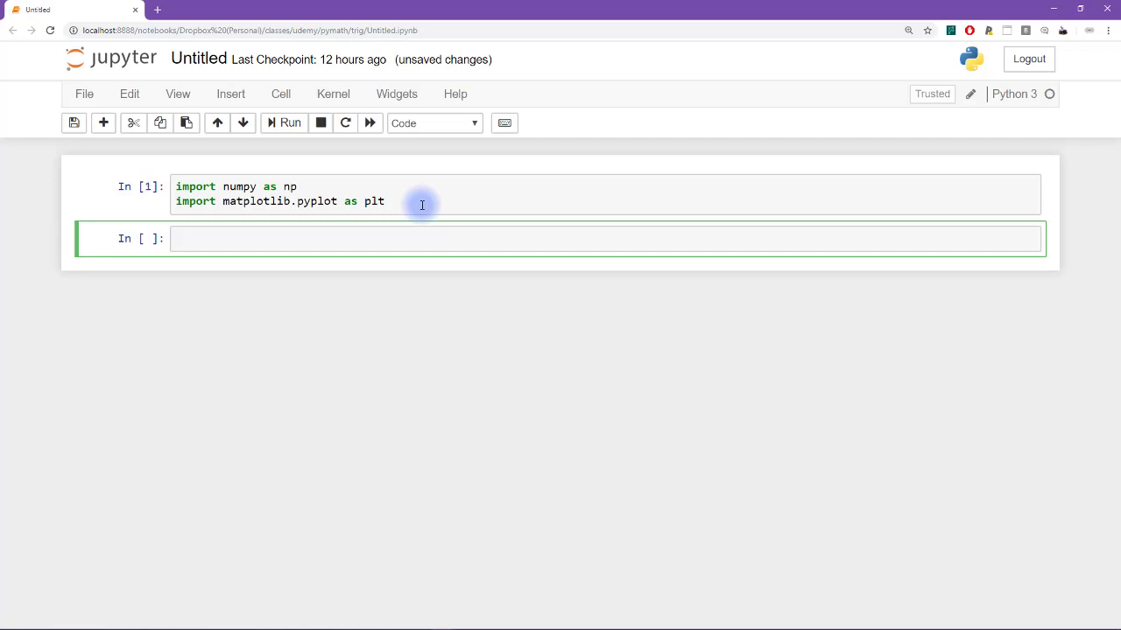
Define t = np.linspace(0, 8*np.pi, 1000) in the empty cell.
text(t =)
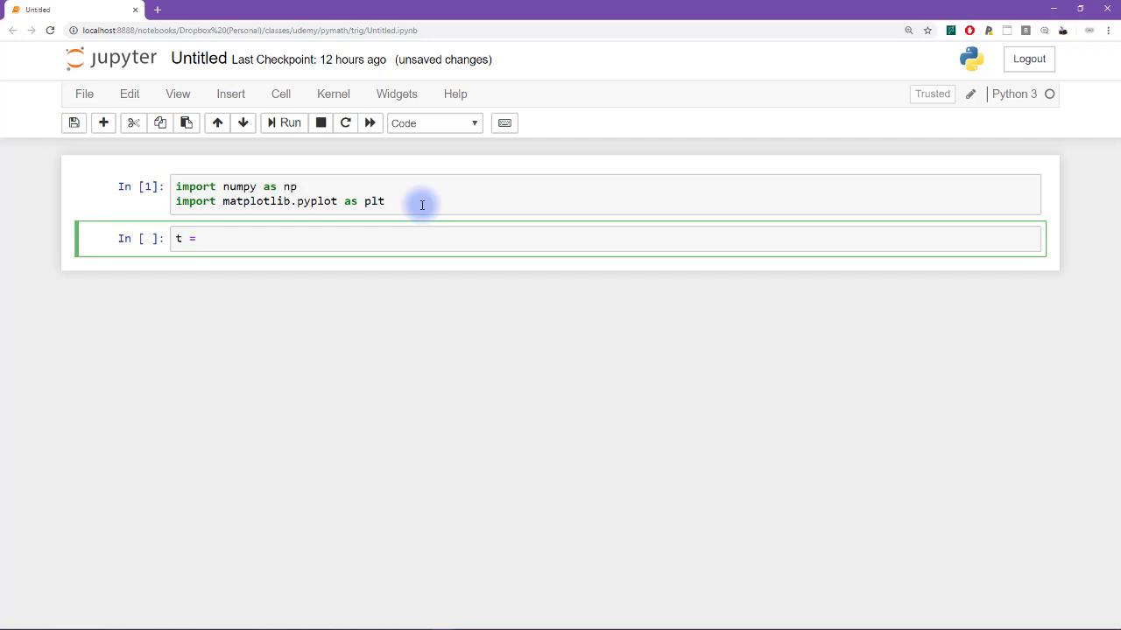
text(np.linsp)
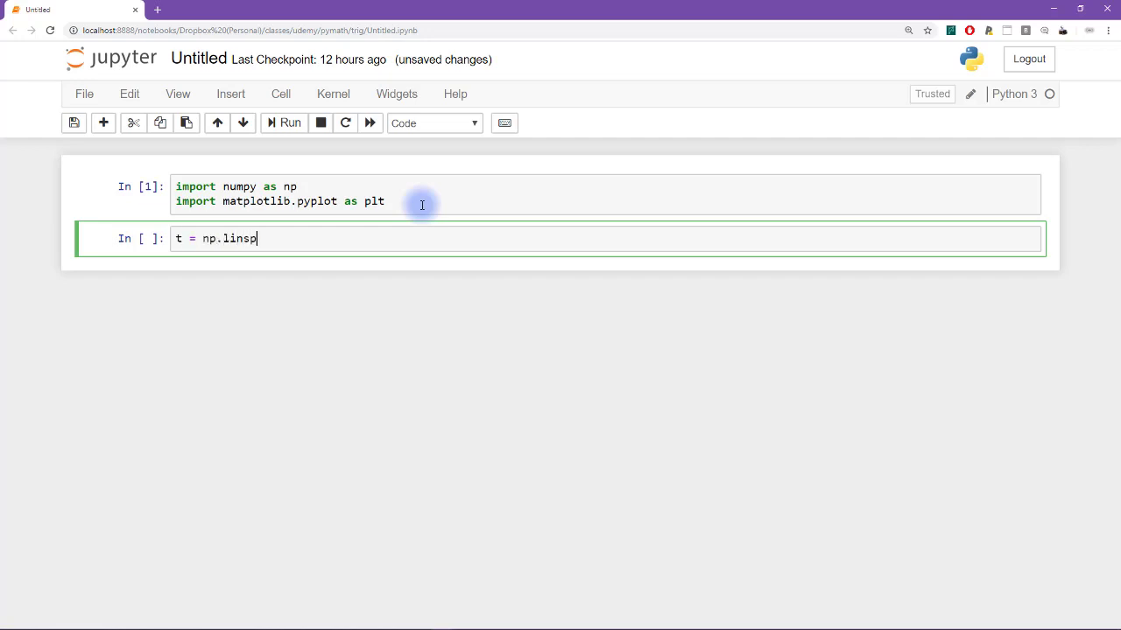
text(ace(0)
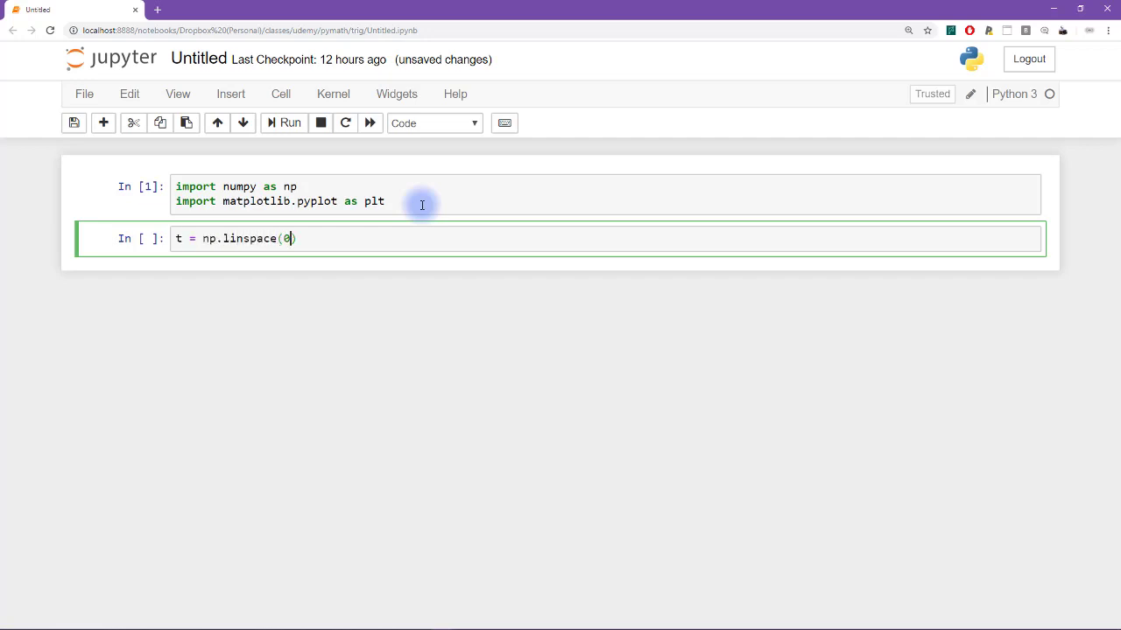
text(,)
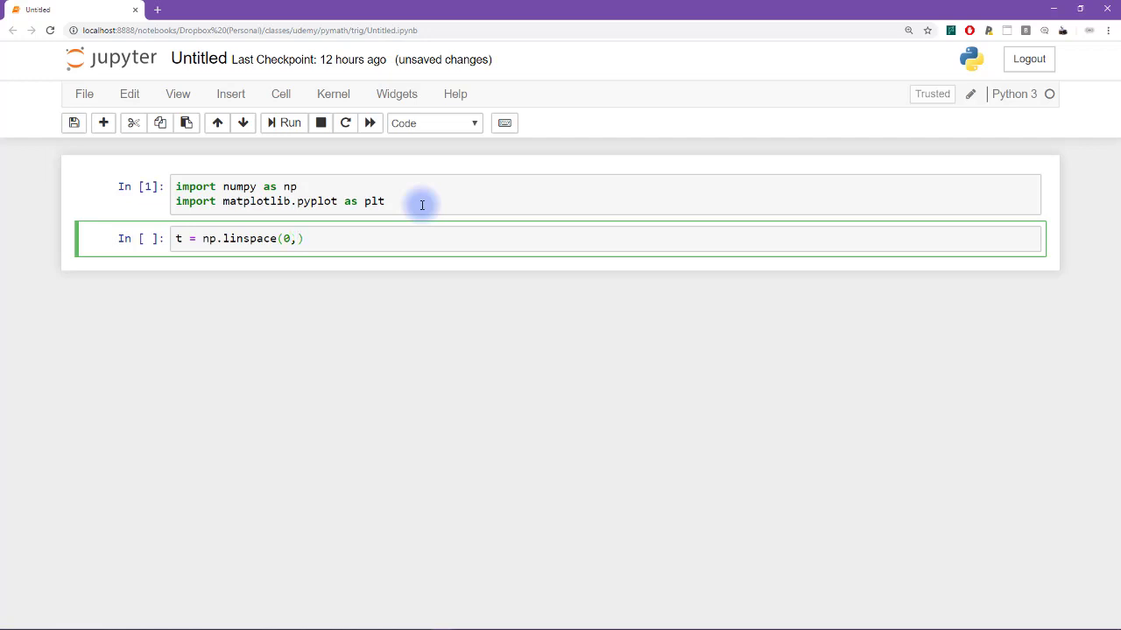
text(8)
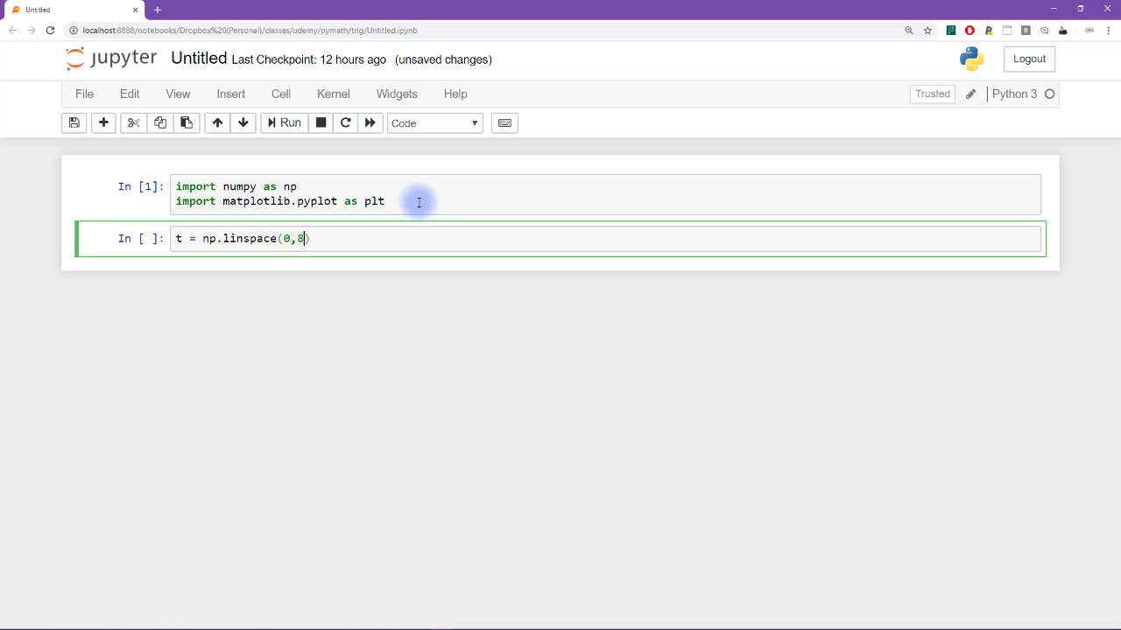
text(*np.pi)
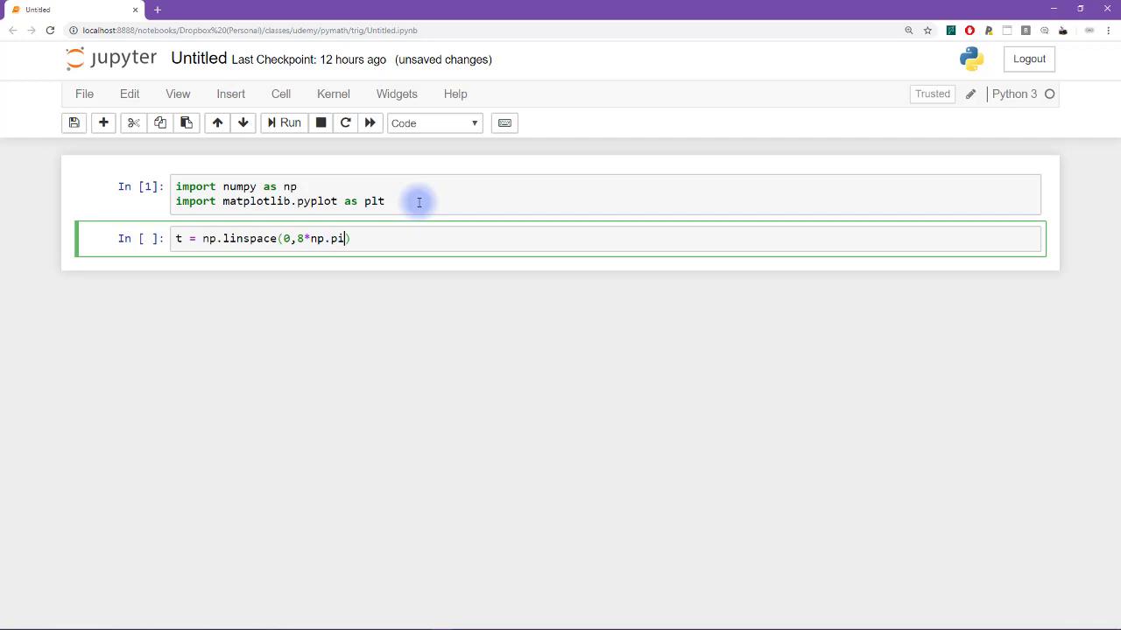
text(,100)
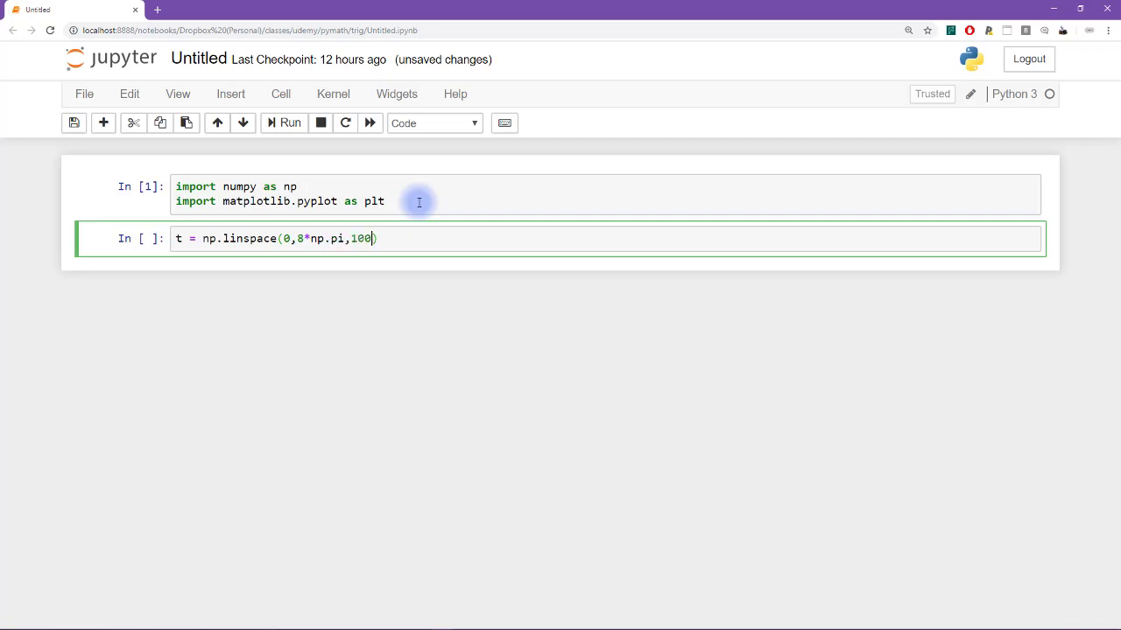
text(0)
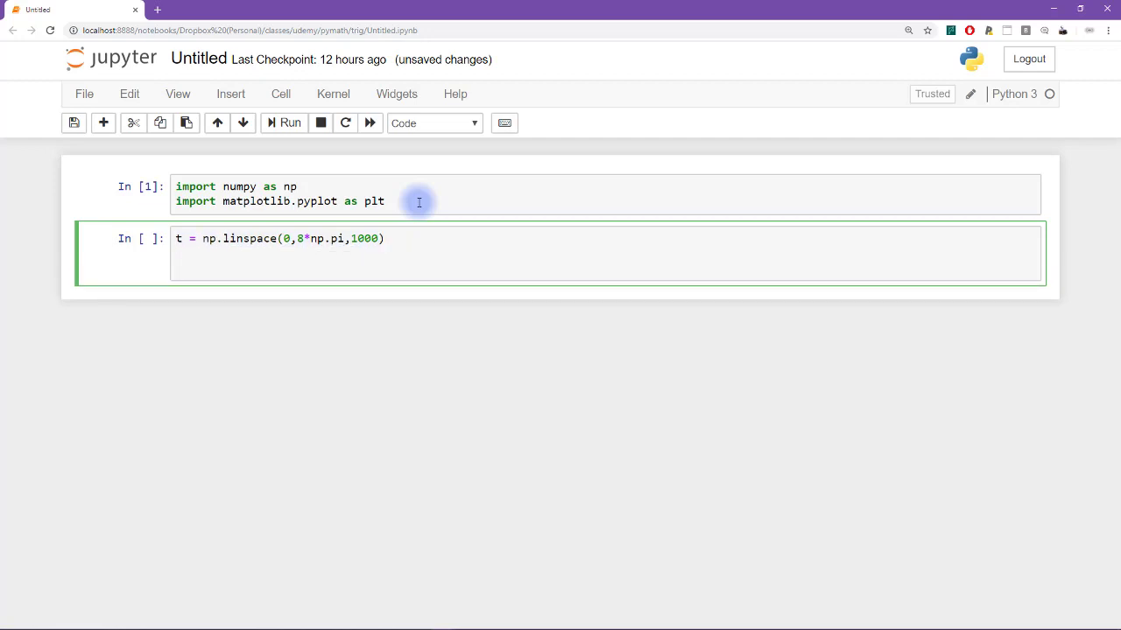
Add random frequencies r1 = np.random.rand() and r2 = np.random.rand().
text(r1)
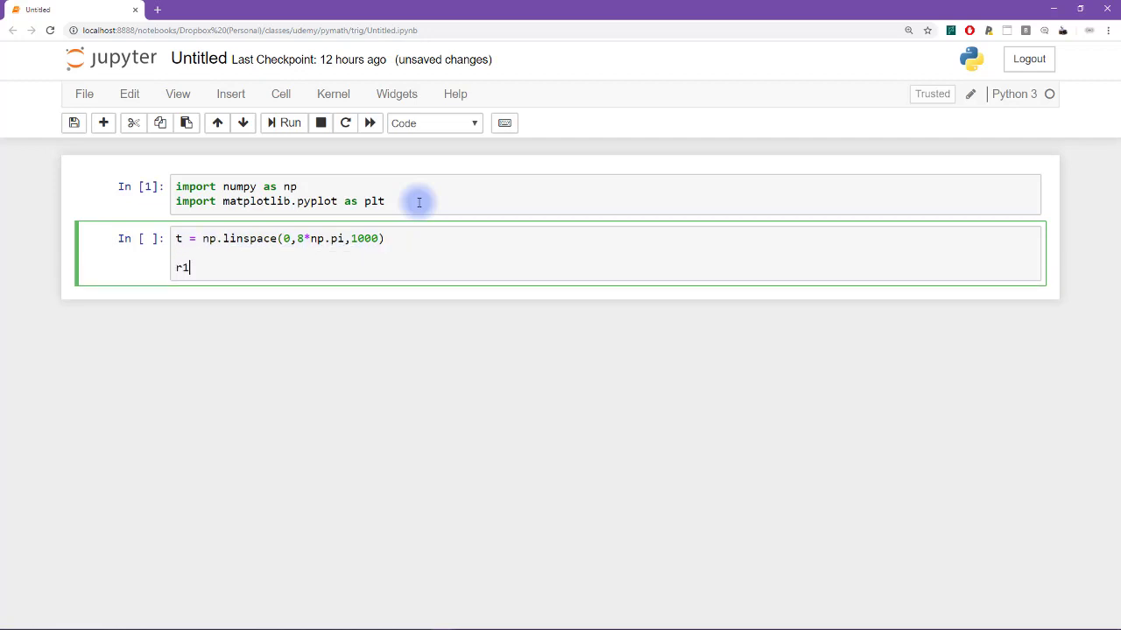
text(= np)
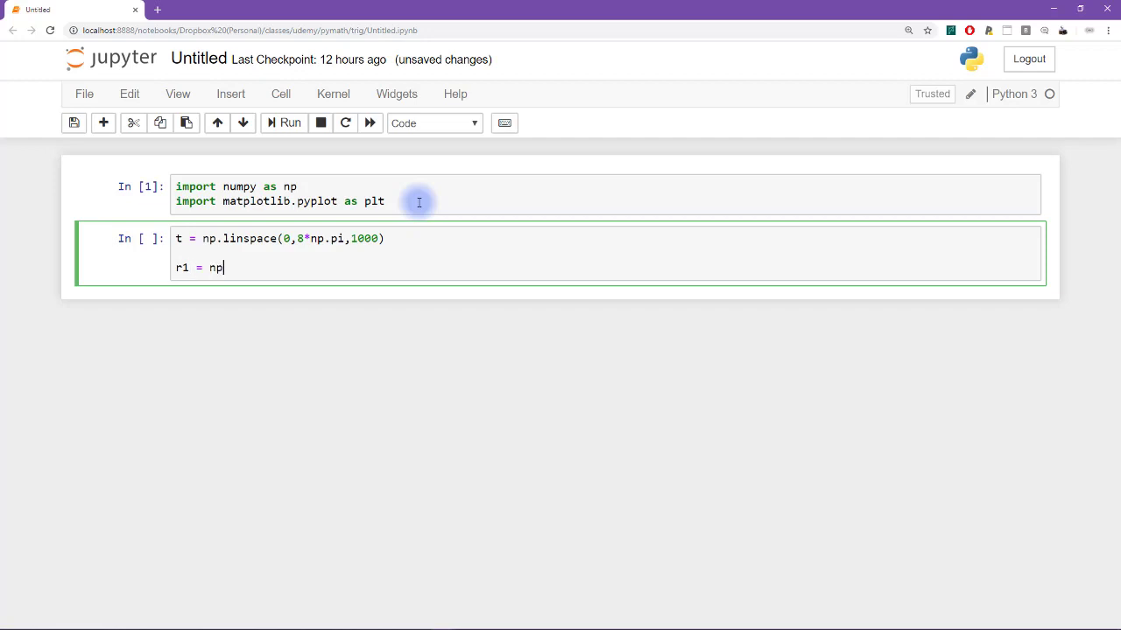
text(.random.rand)
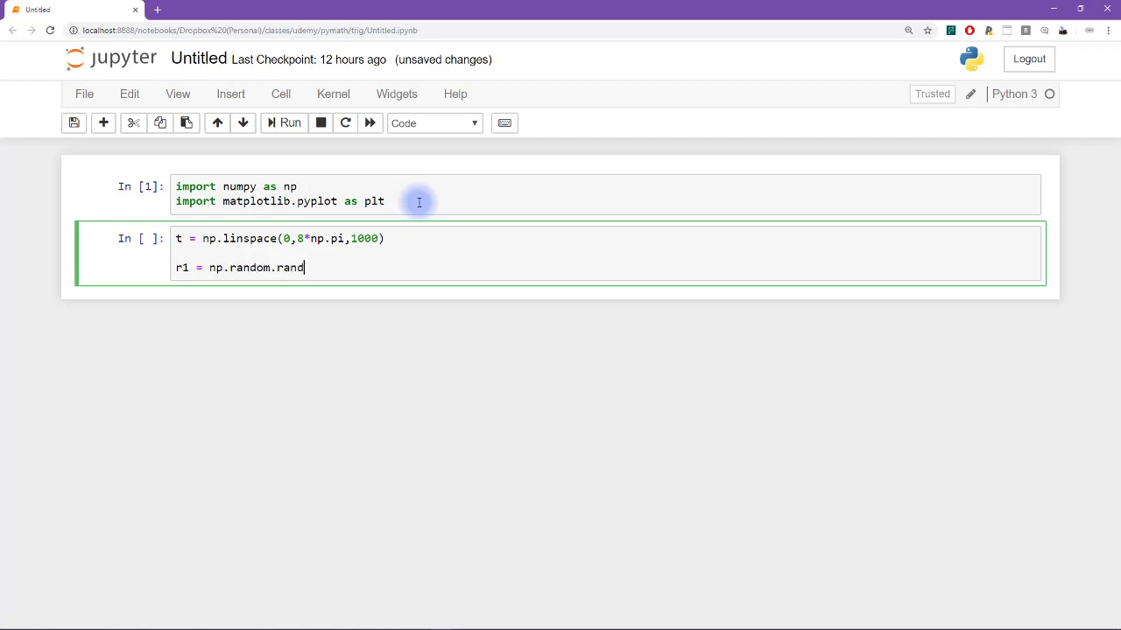
text(())
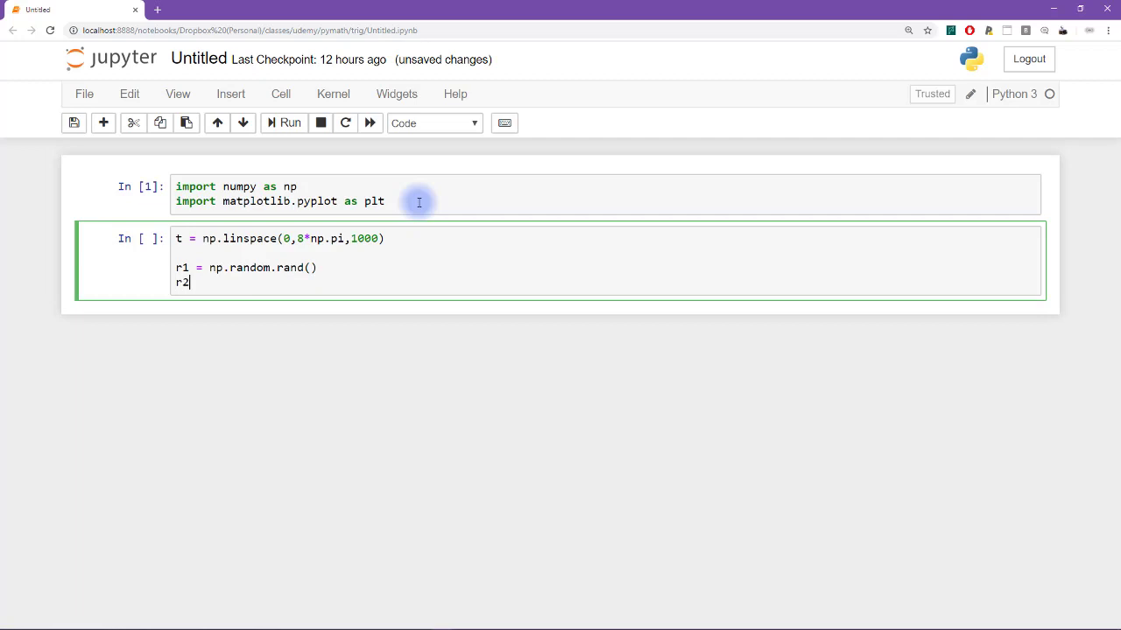
text(=)
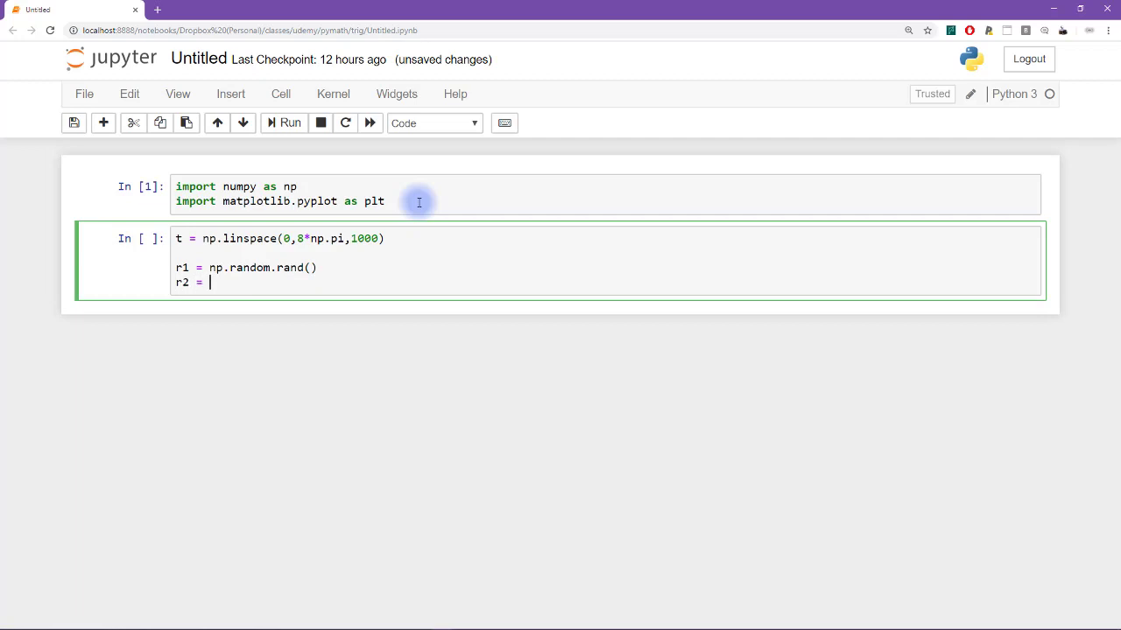
text(np.random.r)
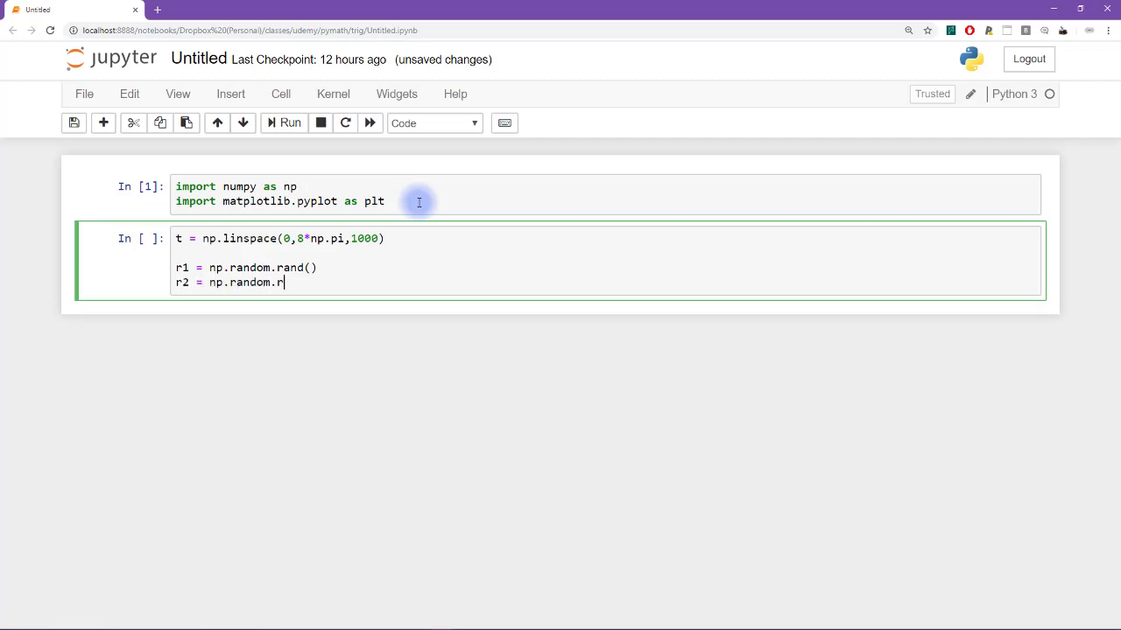
text(and())
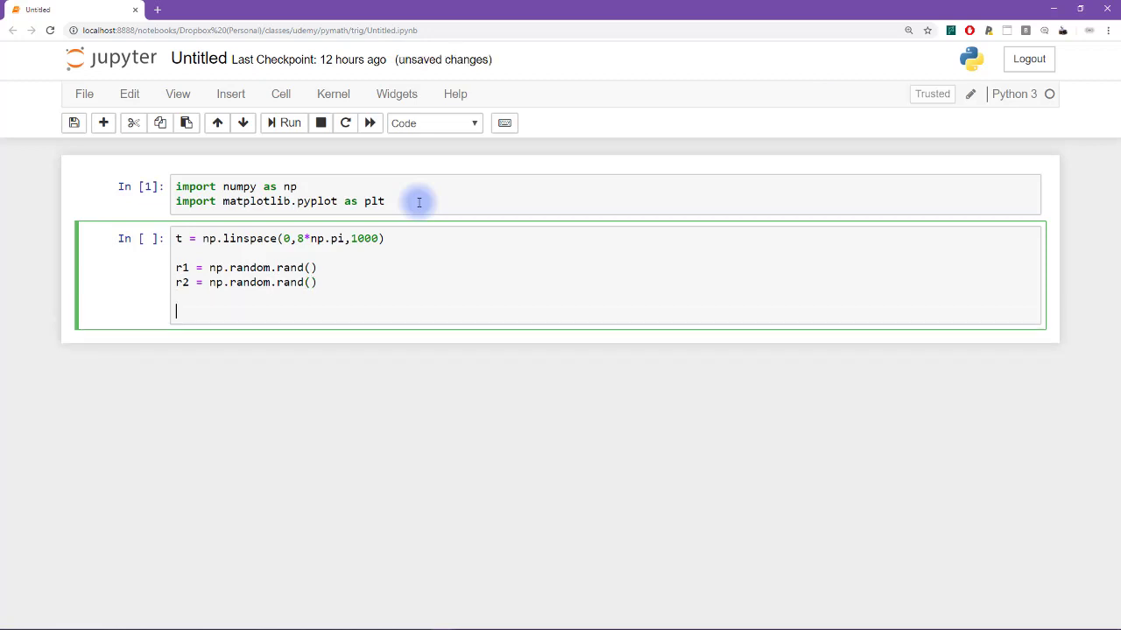
Try an r = np.random.rand(2) array indexed as r[1] for the frequencies.
text(r = np.)
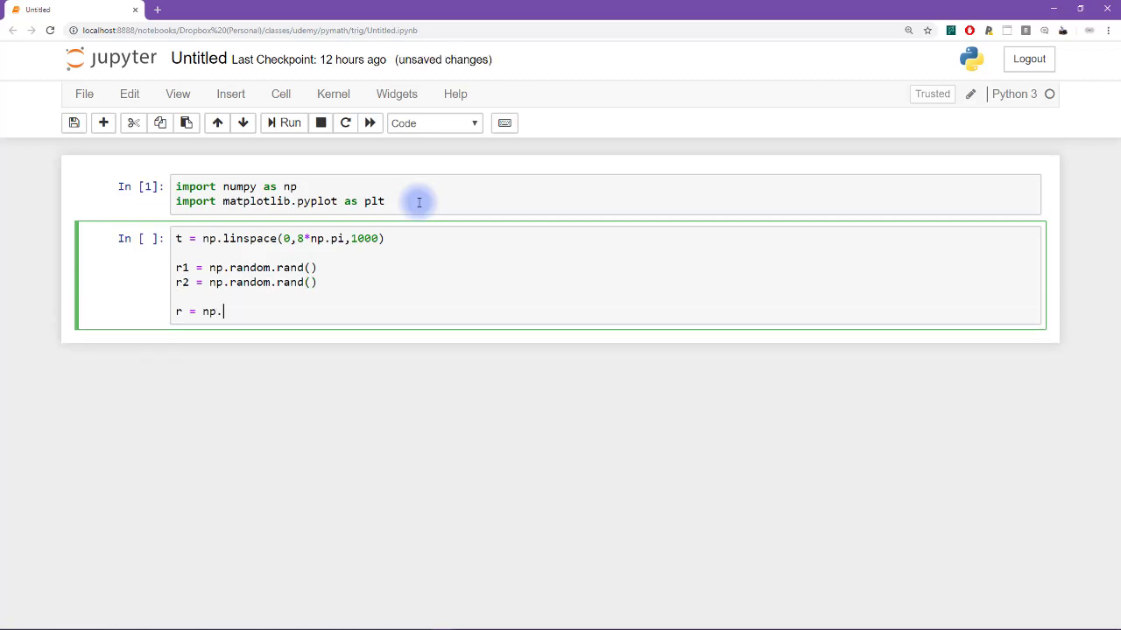
text(random.rand())
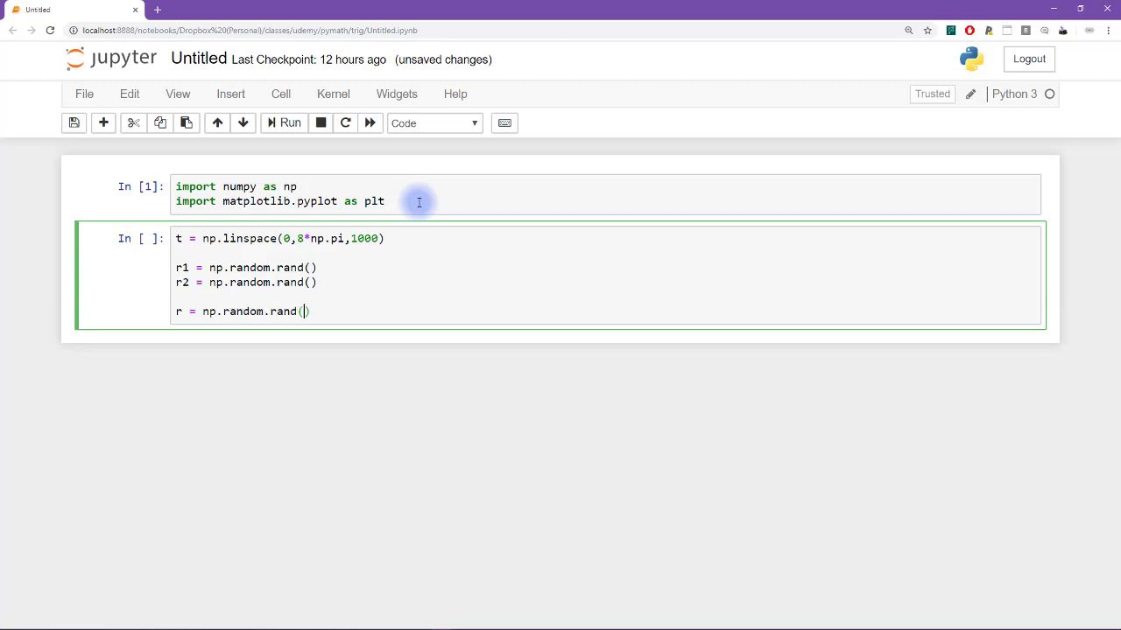
text(2)
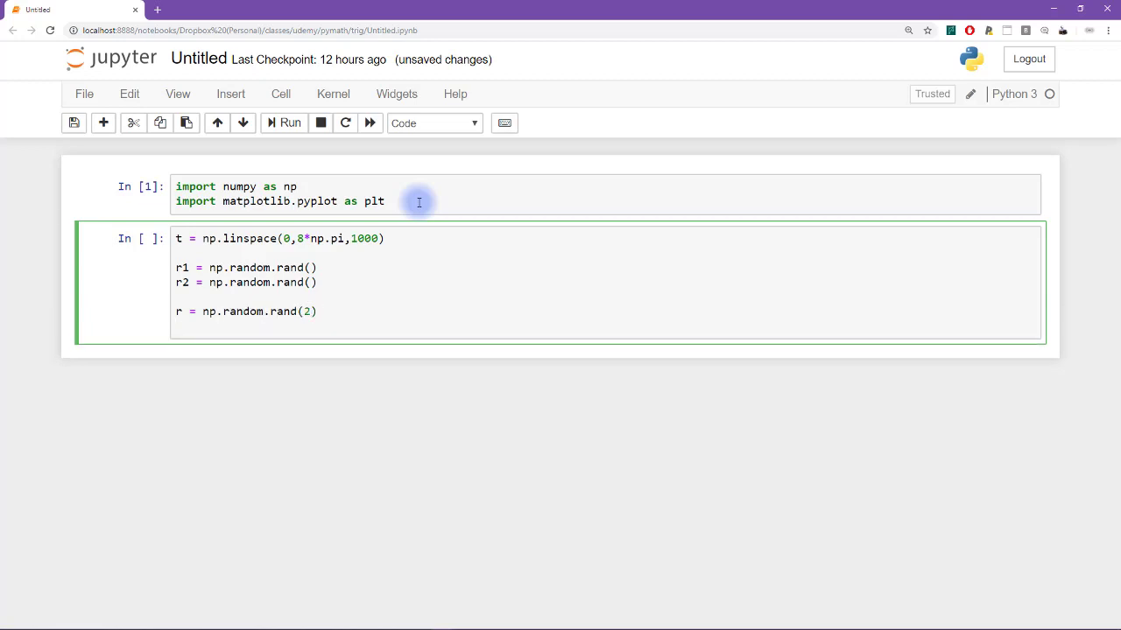
text(r[])
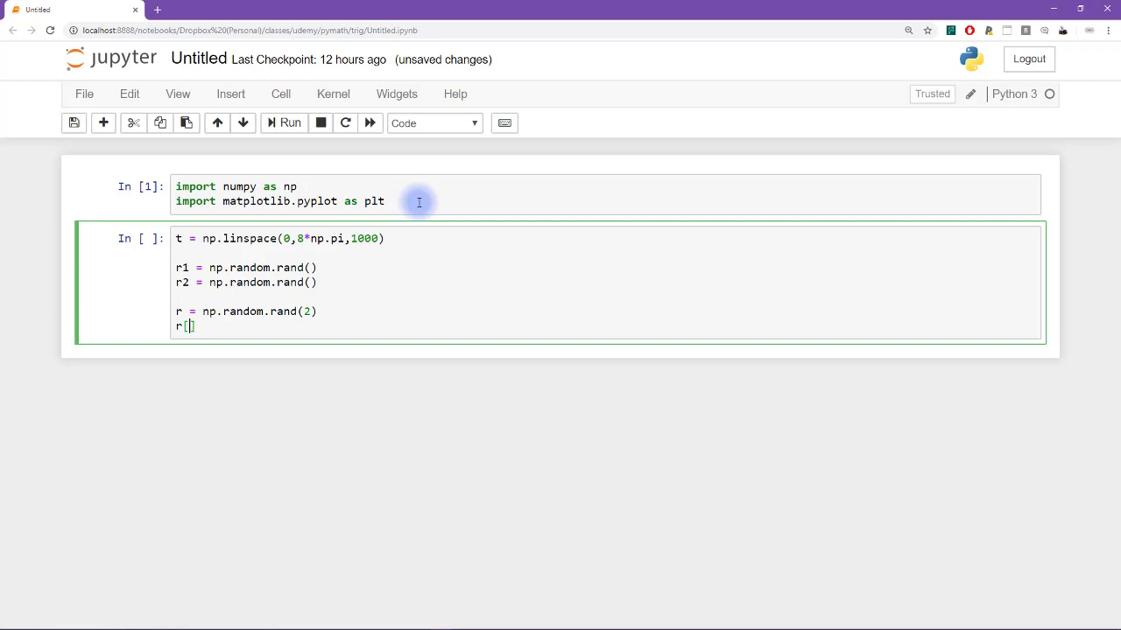
text(1)
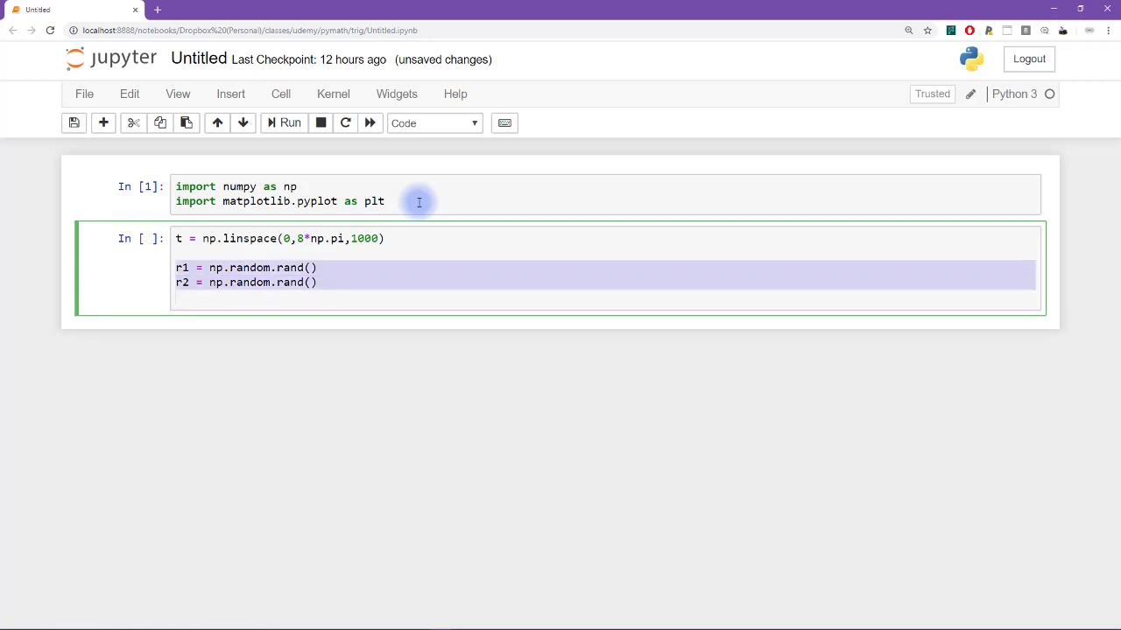
Define x = np.cos(r1*t) and y = np.cos(r2*t).
text(x)
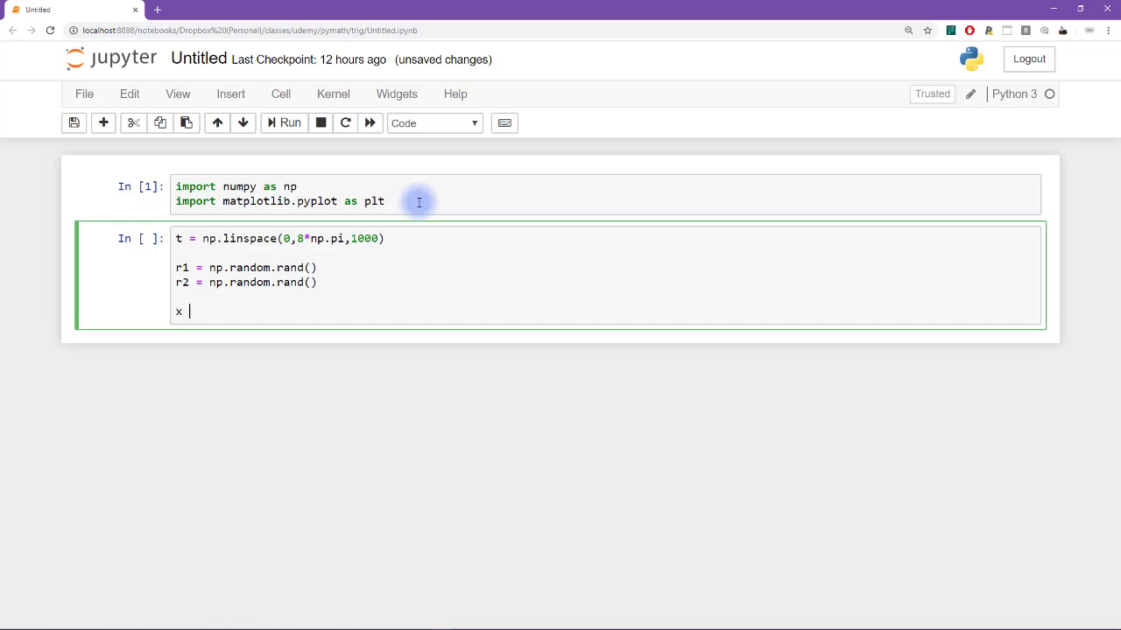
text(= np.)
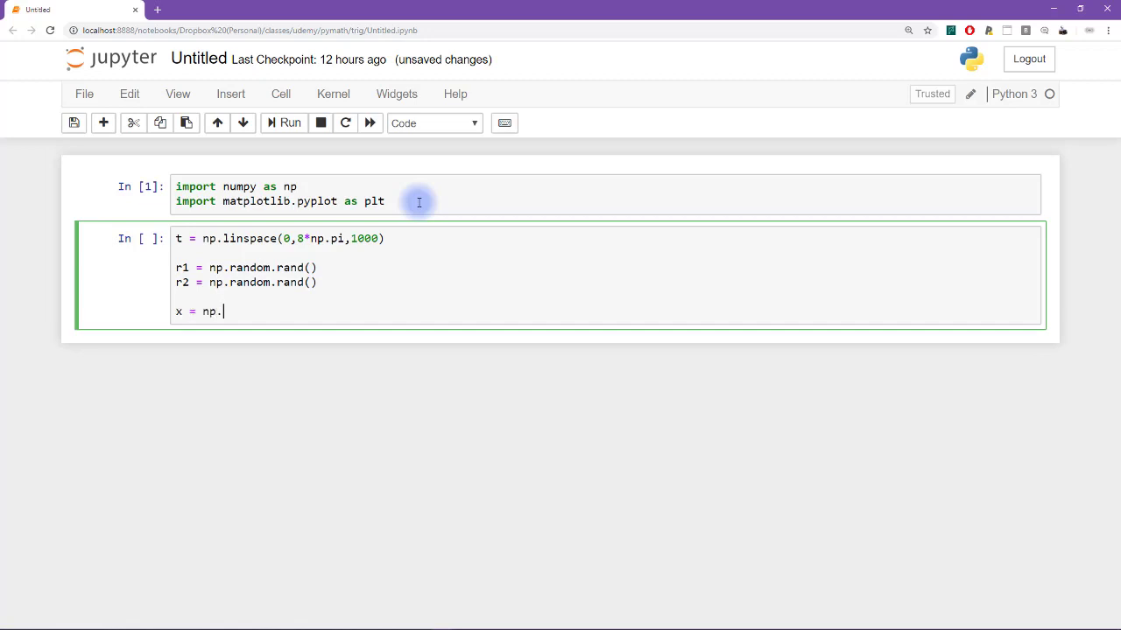
text(cos(r1))
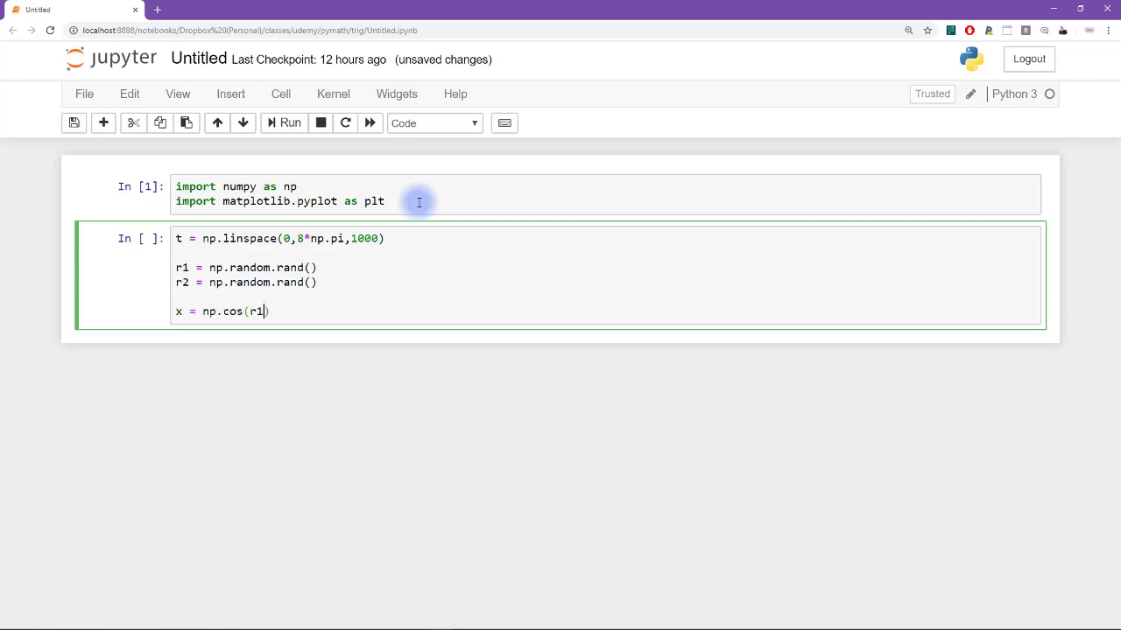
text(*)
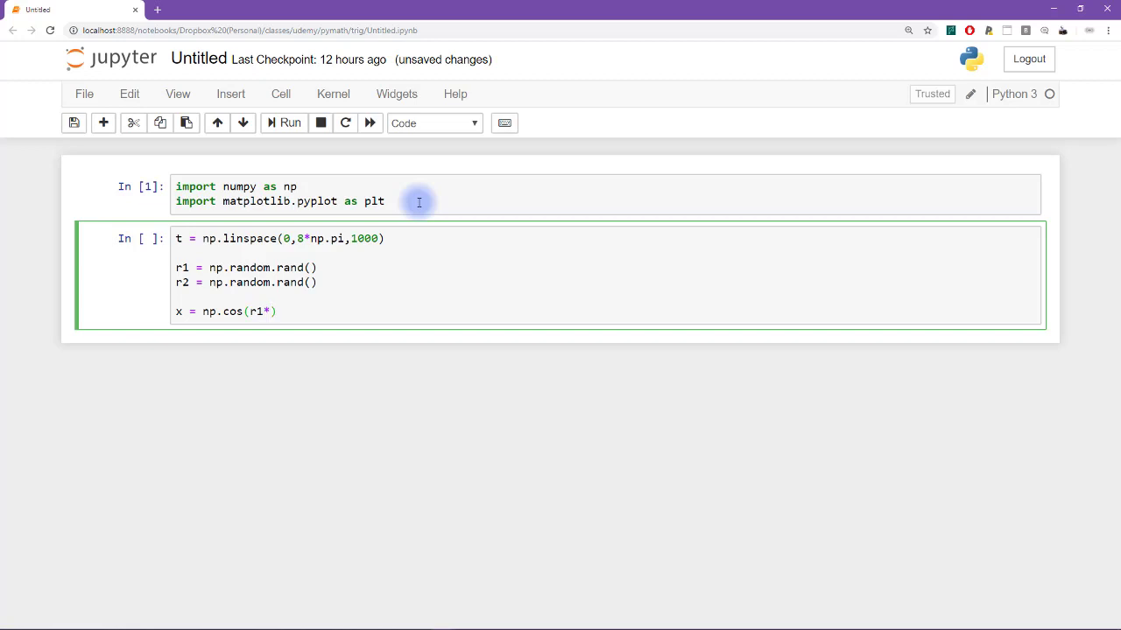
text(t))
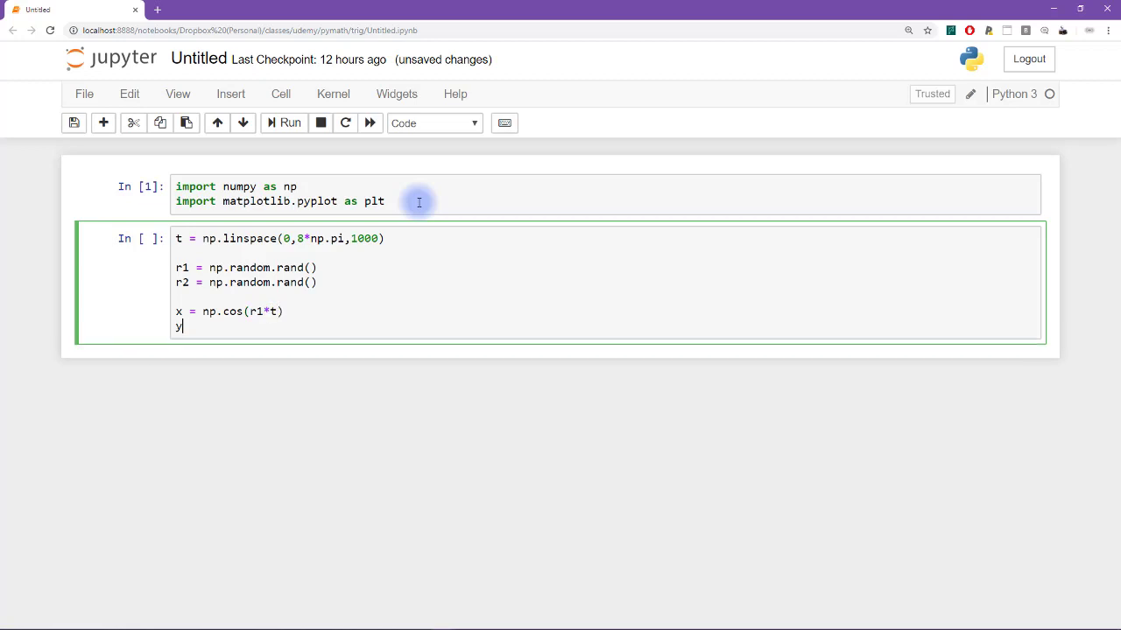
text(= np.cos)
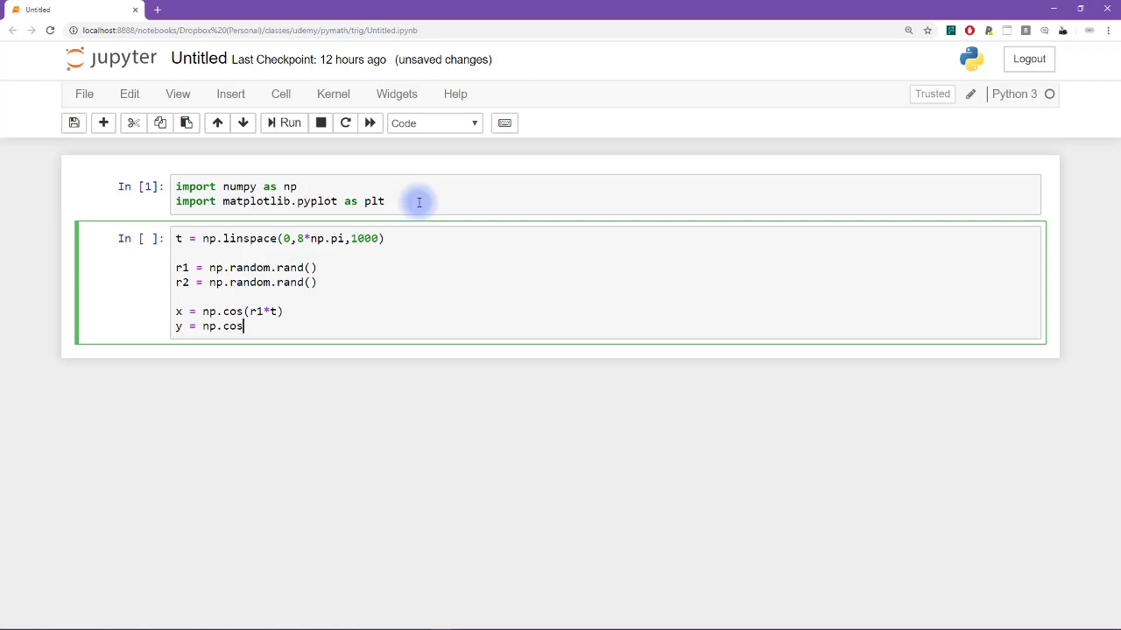
text((r2*t))
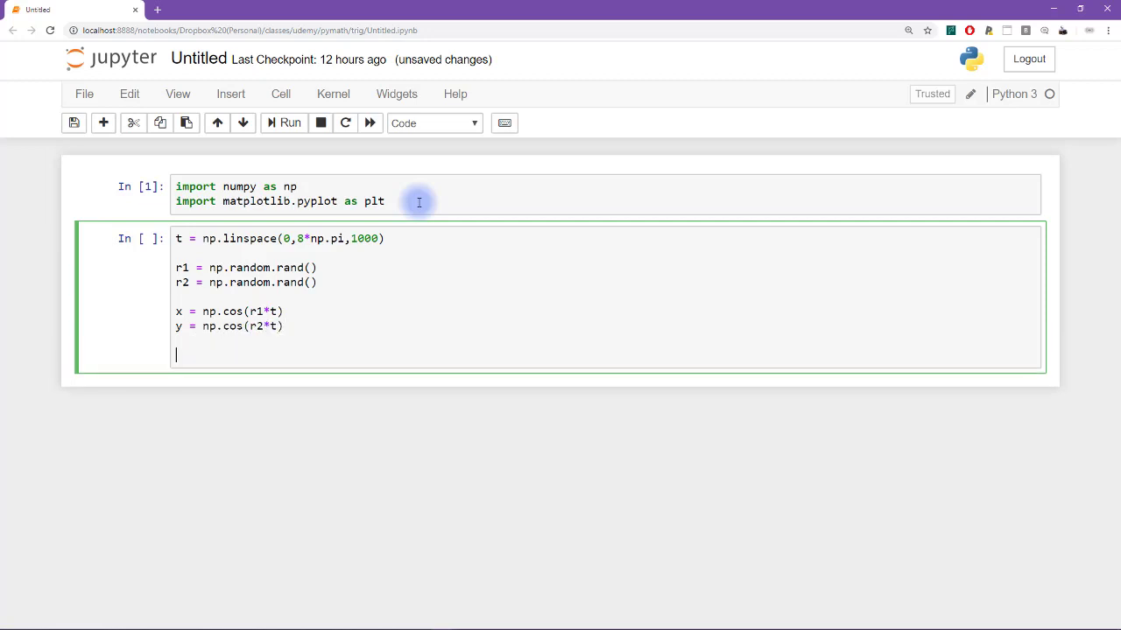
Start the plt.plot(t,x, t,y) call drawing both curves against t.
text(plt.pl)
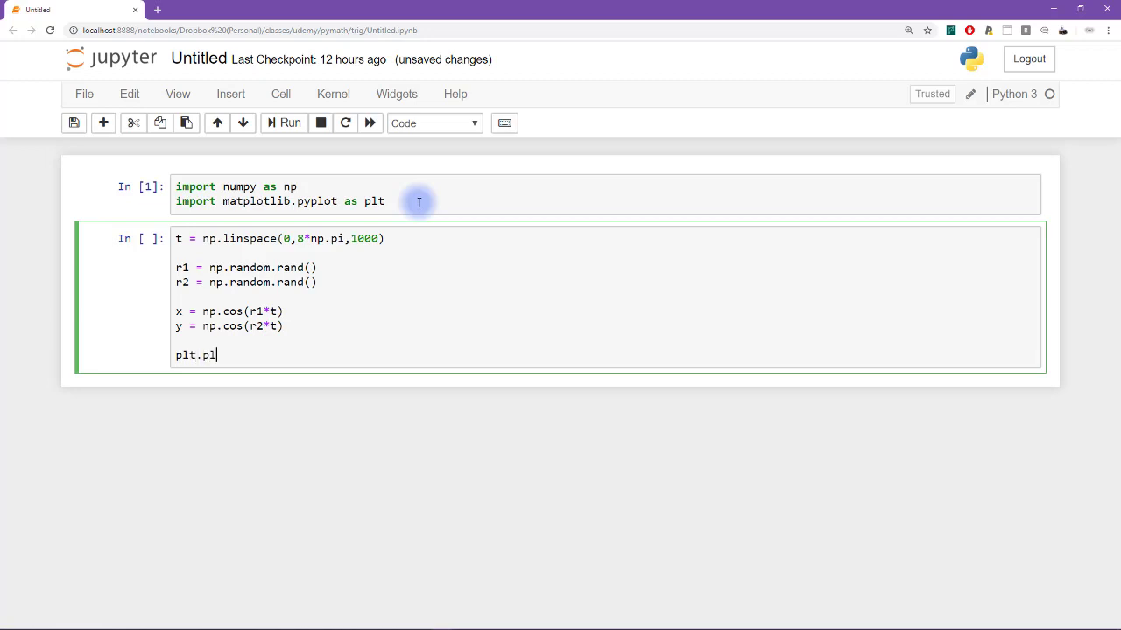
text(ot(t)
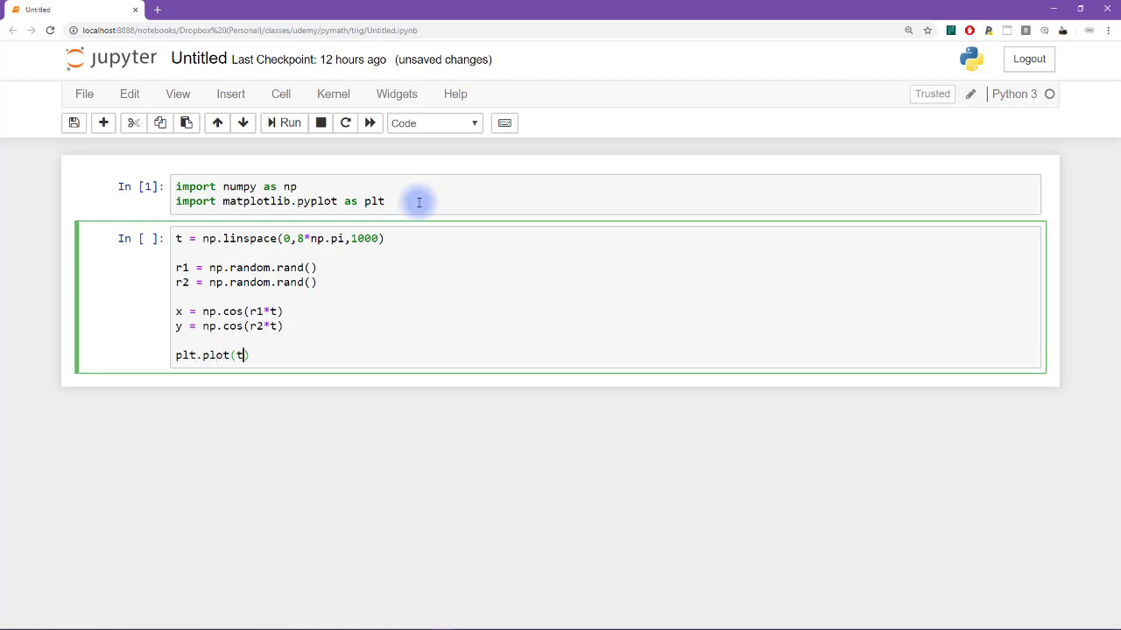
text(,x, t,)
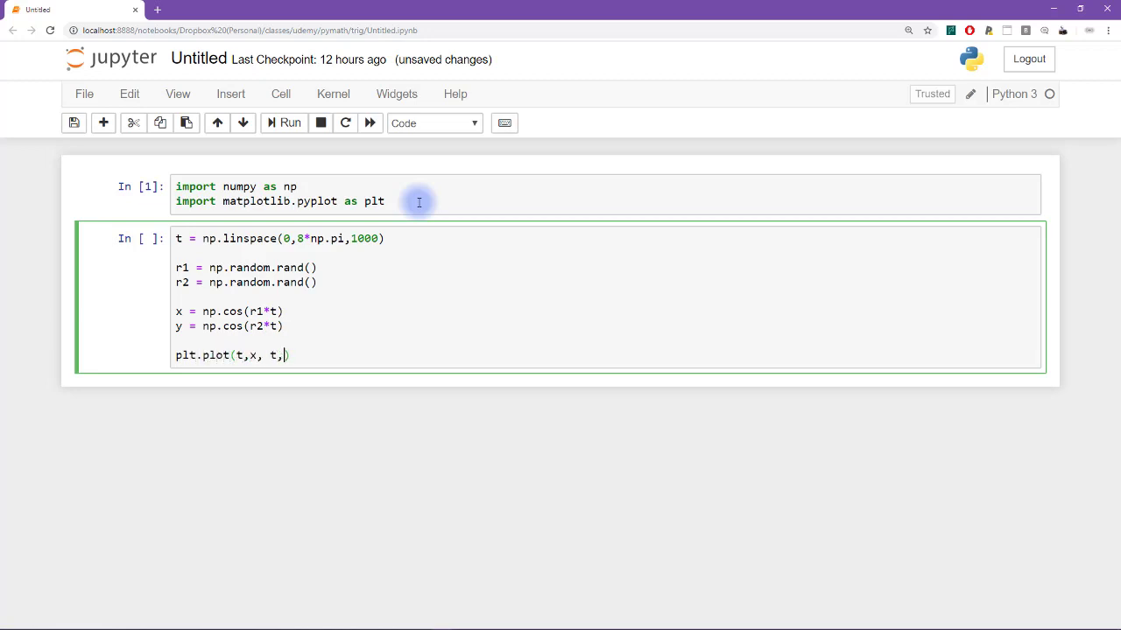
Finish the plot call and run the cell repeatedly for new random-frequency curves.
text(y))
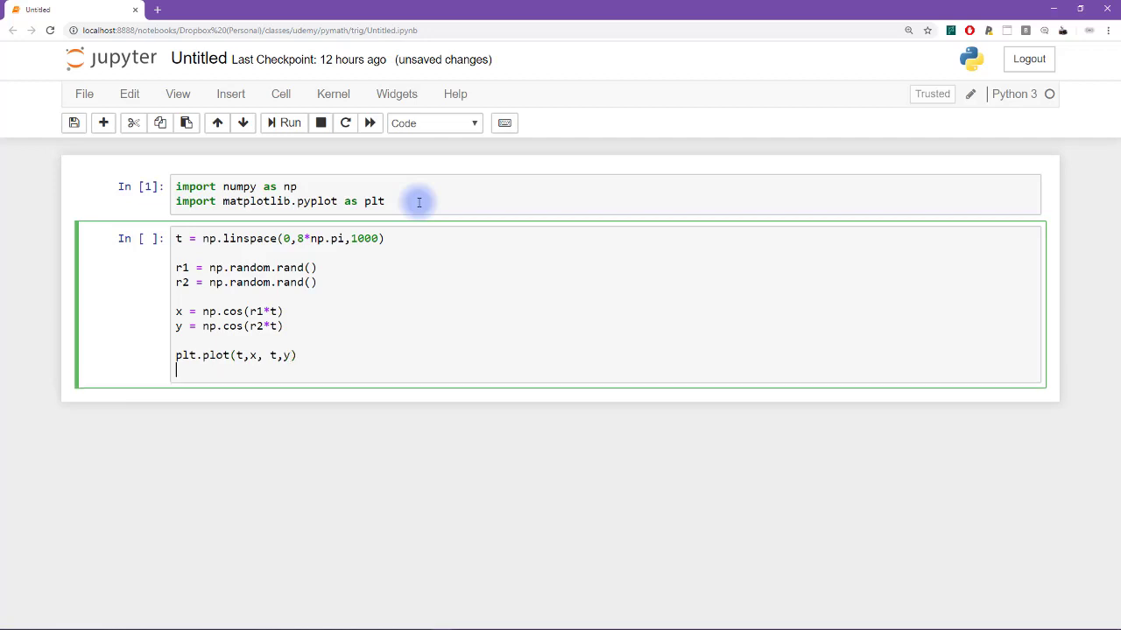
click(290, 123)
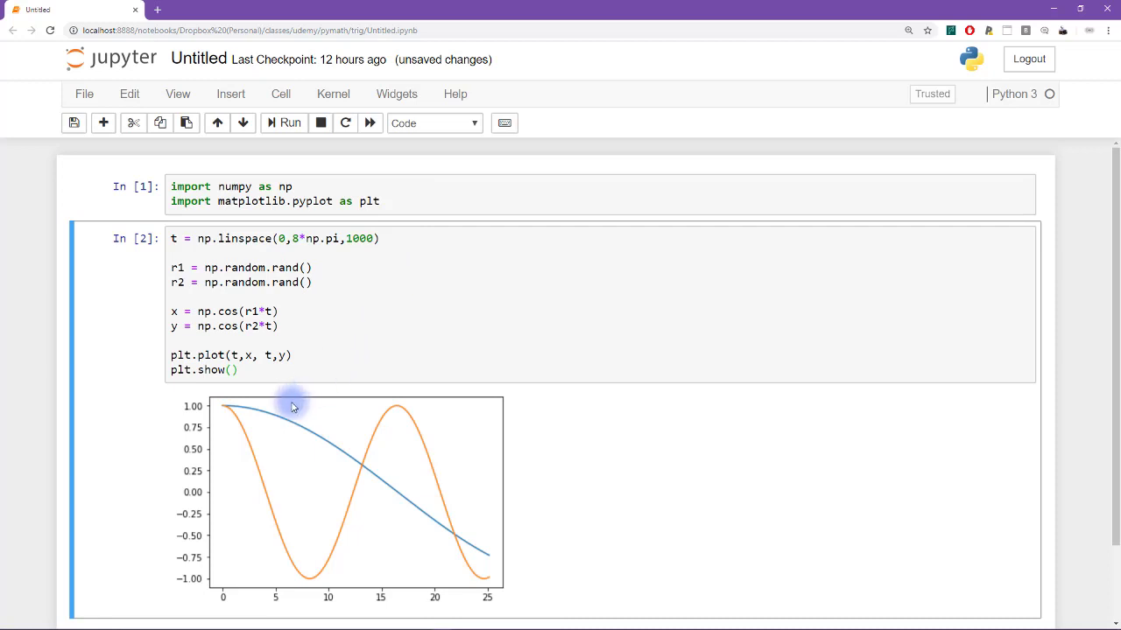
mouse_move(259, 431)
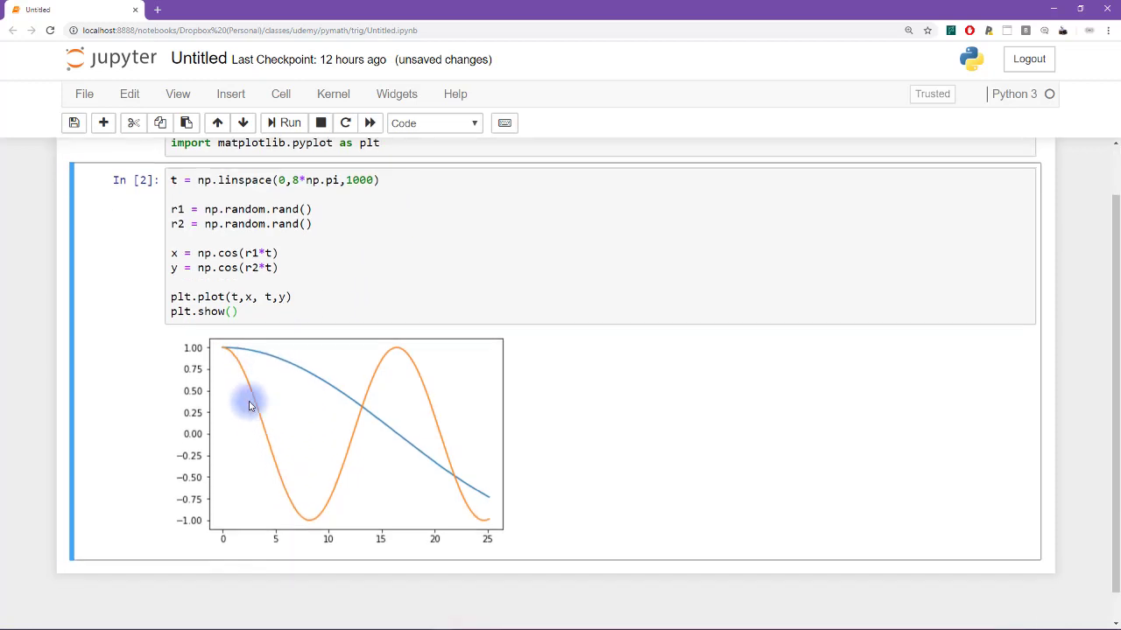
click(219, 236)
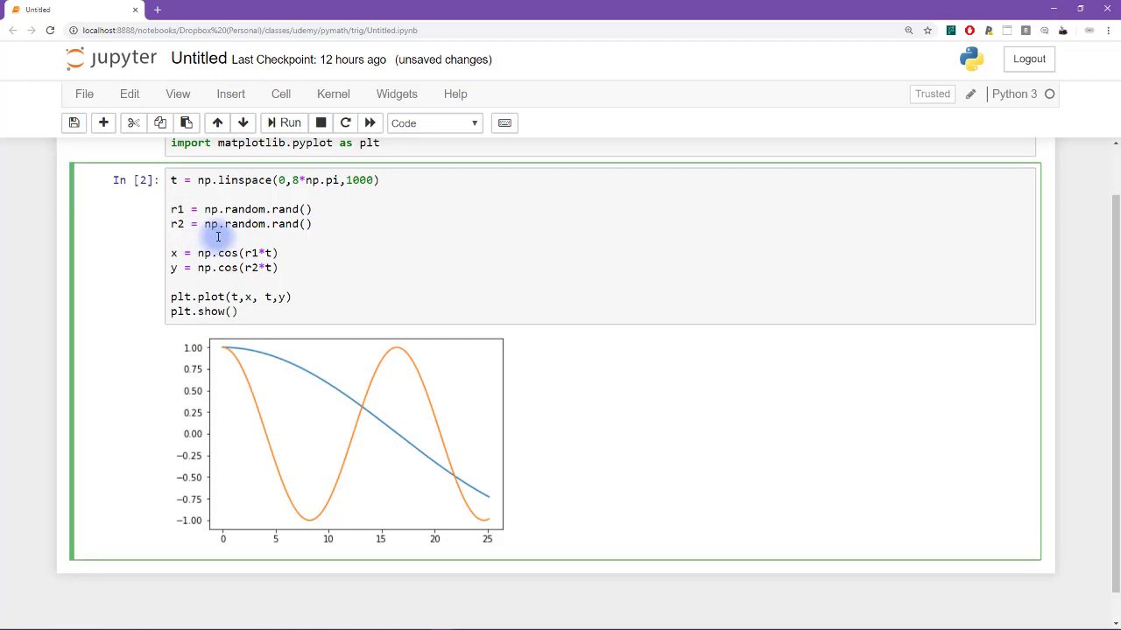
click(289, 122)
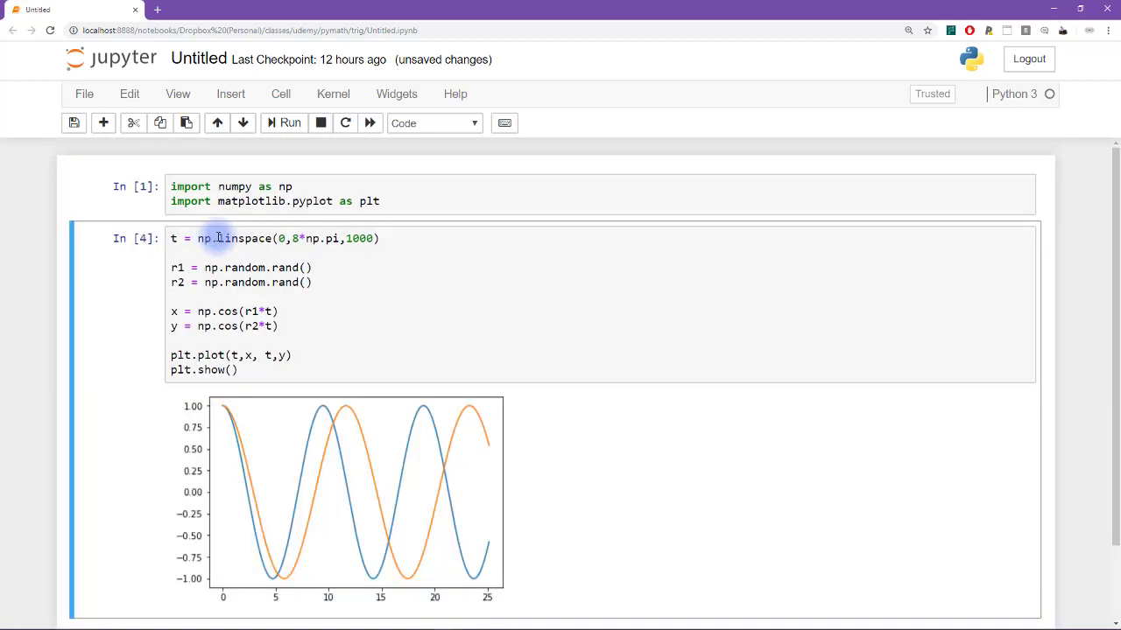
click(291, 122)
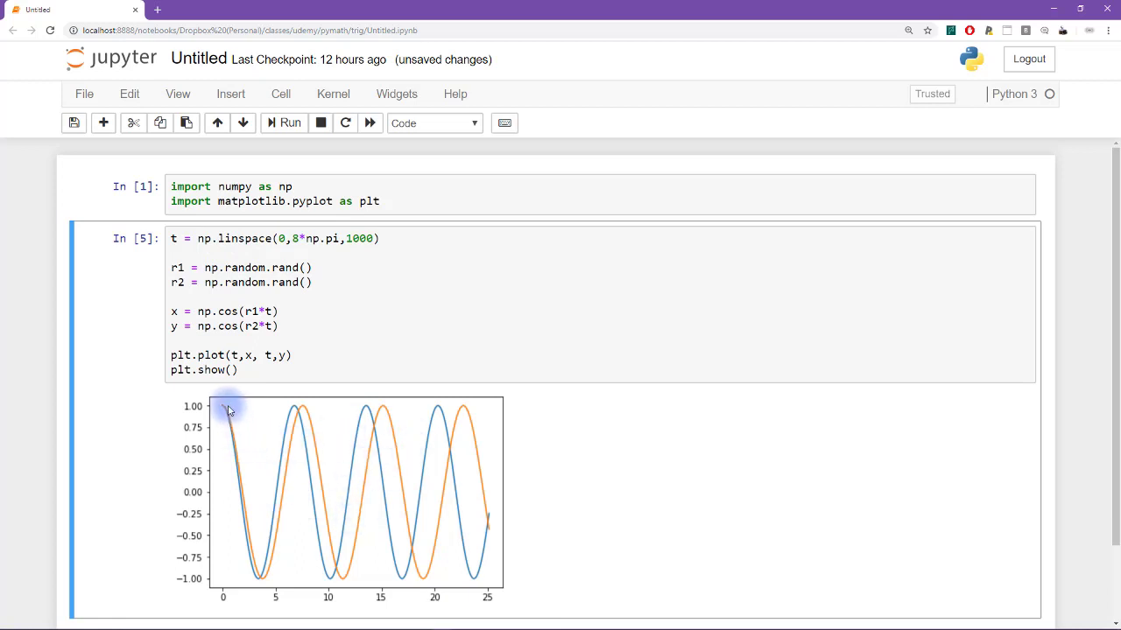
mouse_move(270, 547)
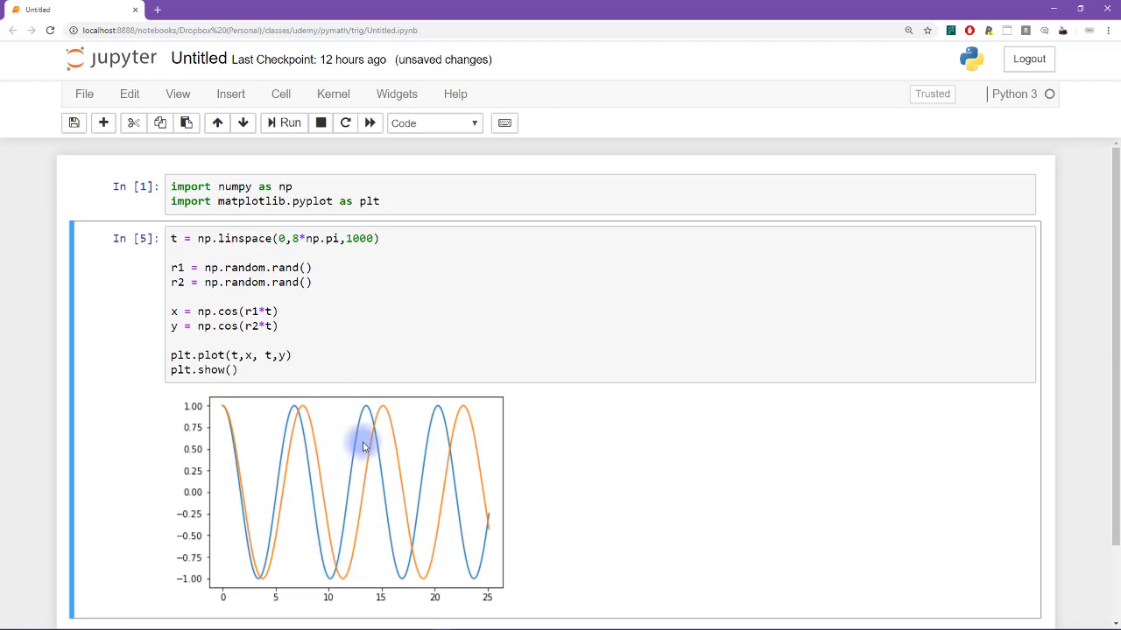
mouse_move(248, 426)
text(in)
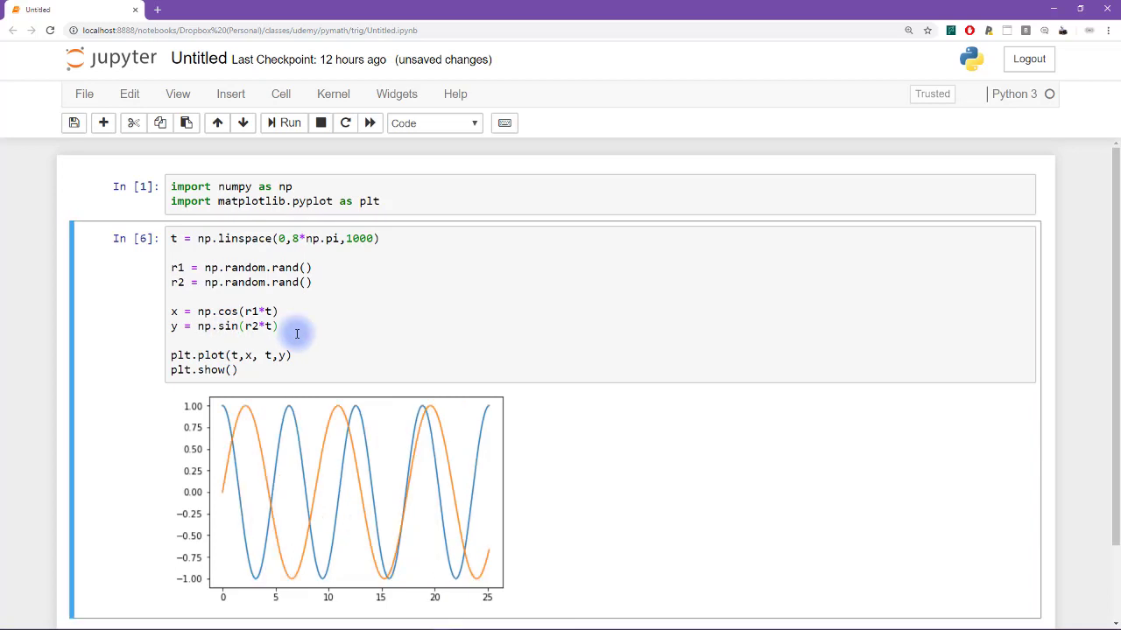
mouse_move(378, 557)
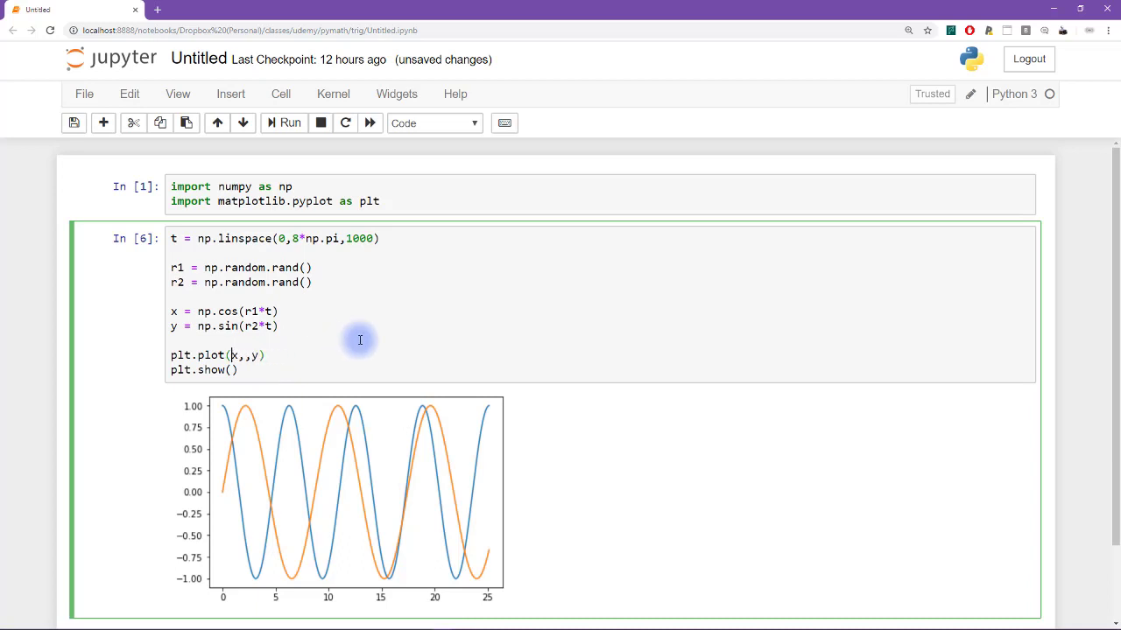
Run the cell with plt.plot(x,y) to draw the parametric curve.
click(291, 122)
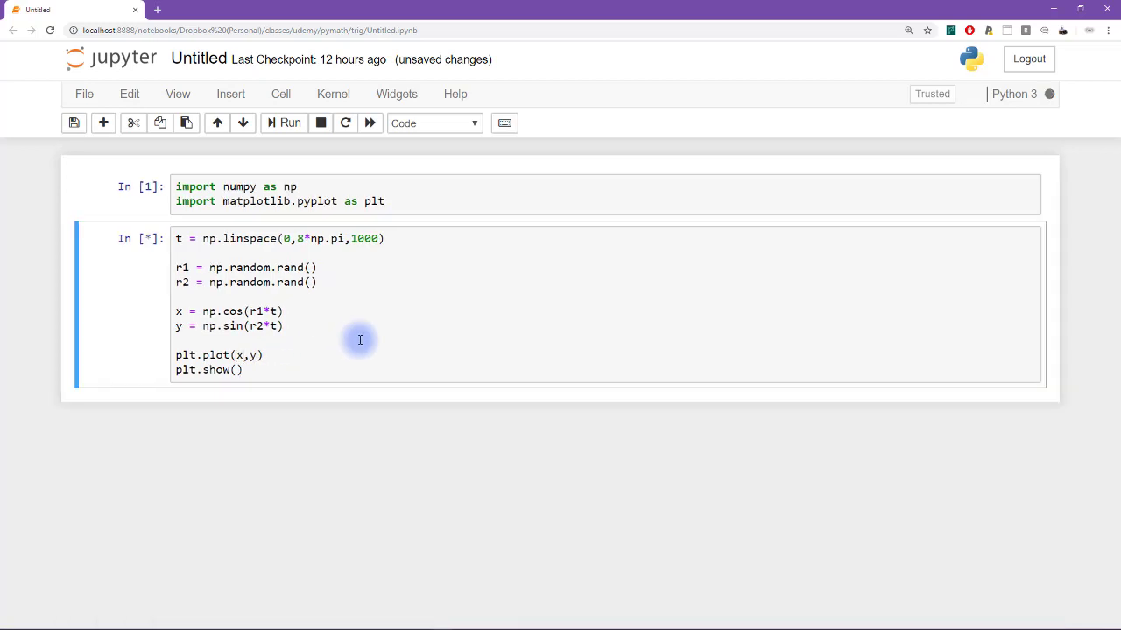
click(290, 122)
text(plt)
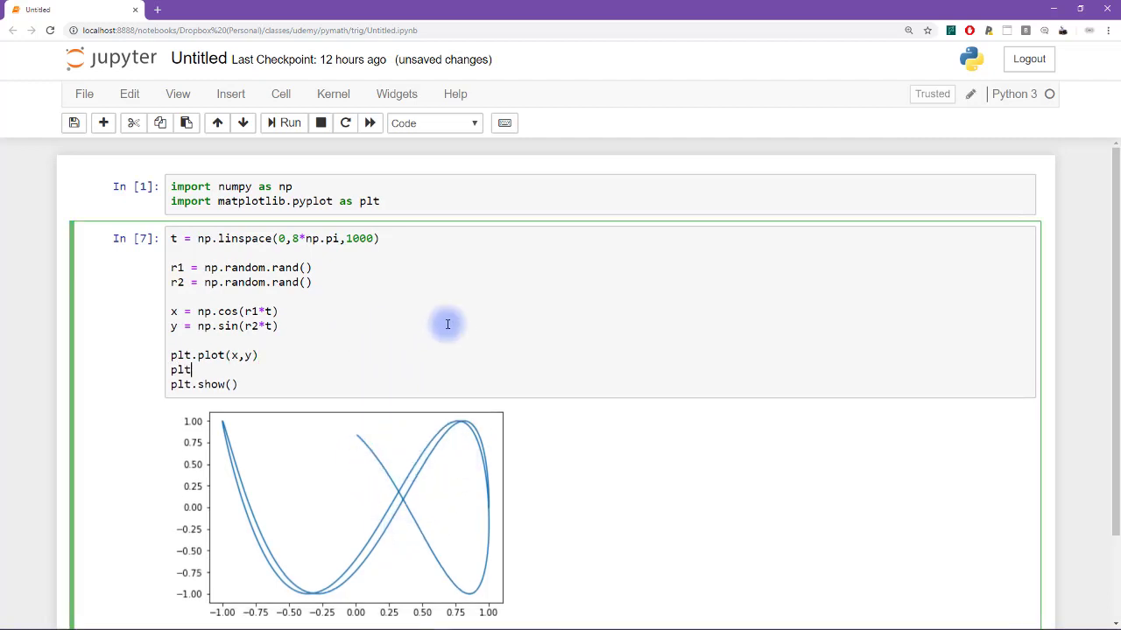
Add plt.axis('square') and plt.axis([-1.1,1.1,-1.1,1.1]), then run the cell.
text(square'))
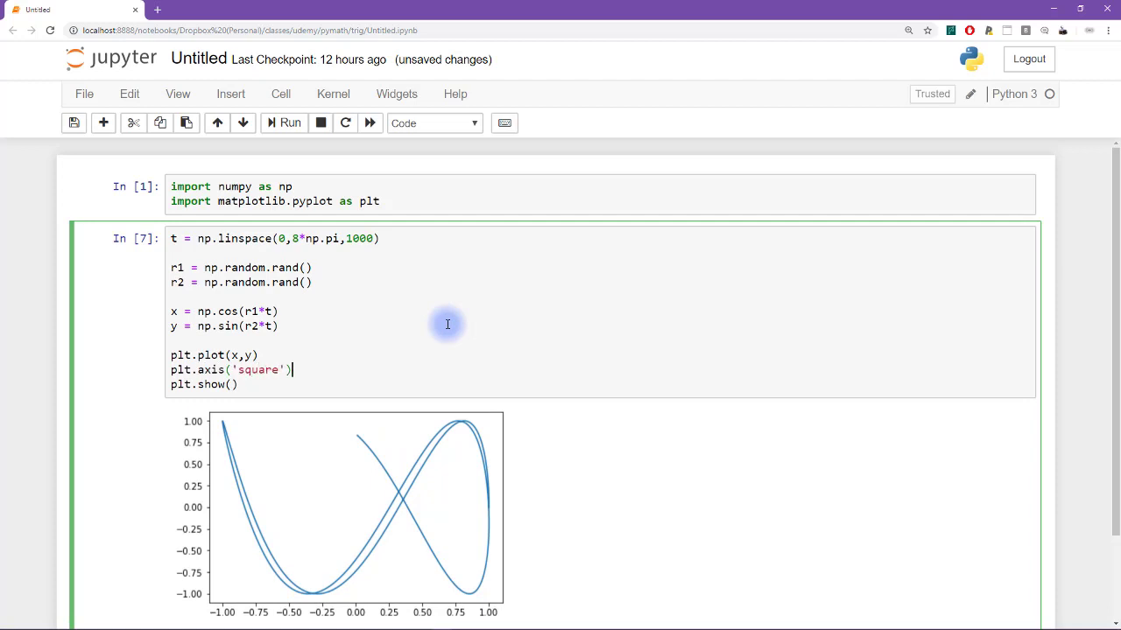
text(plt.a)
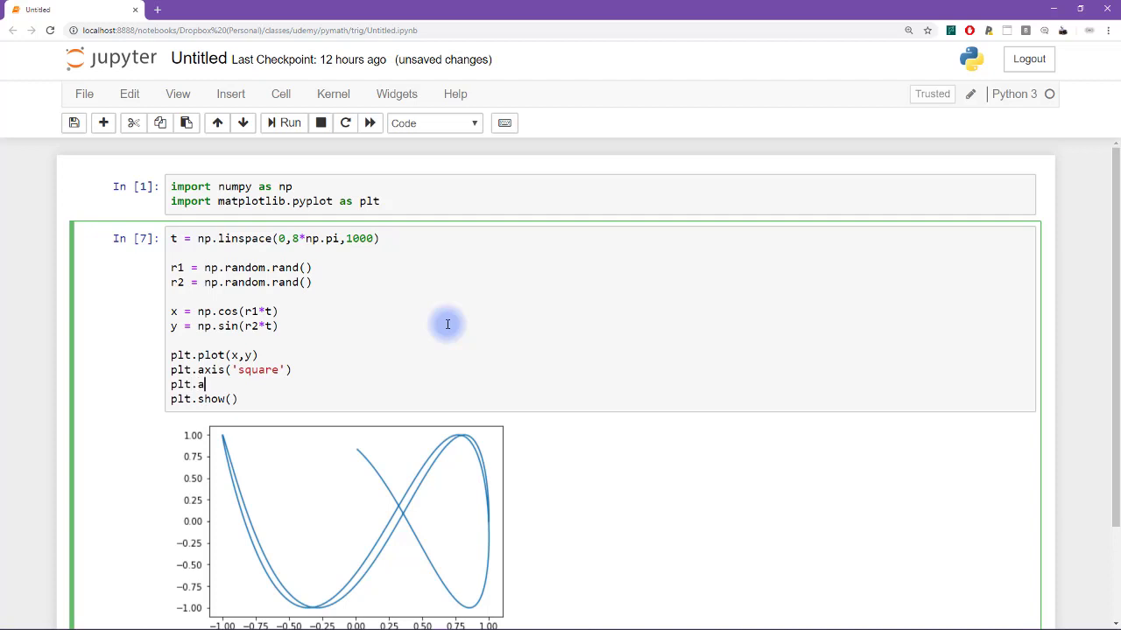
text(xis([]))
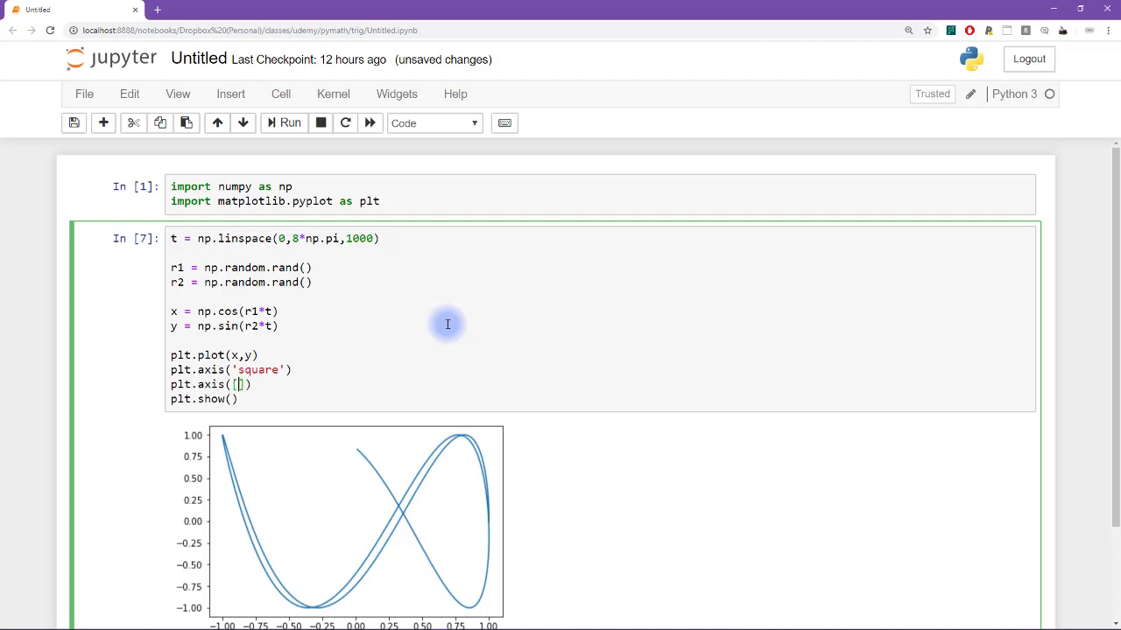
text(-1.1,)
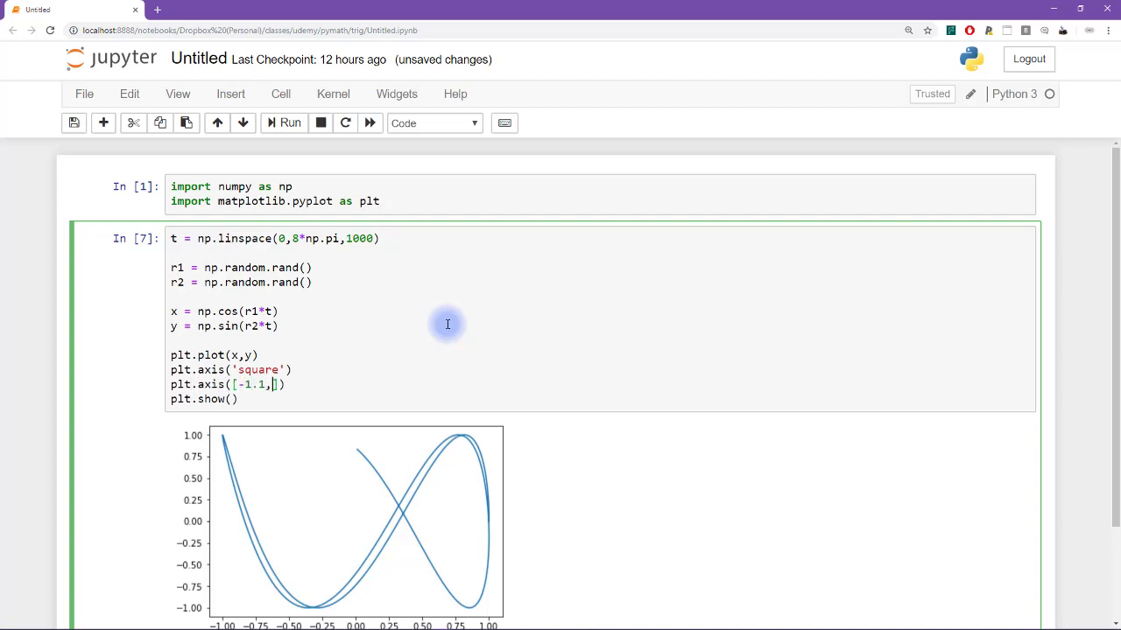
text(1.1,-1.1,)
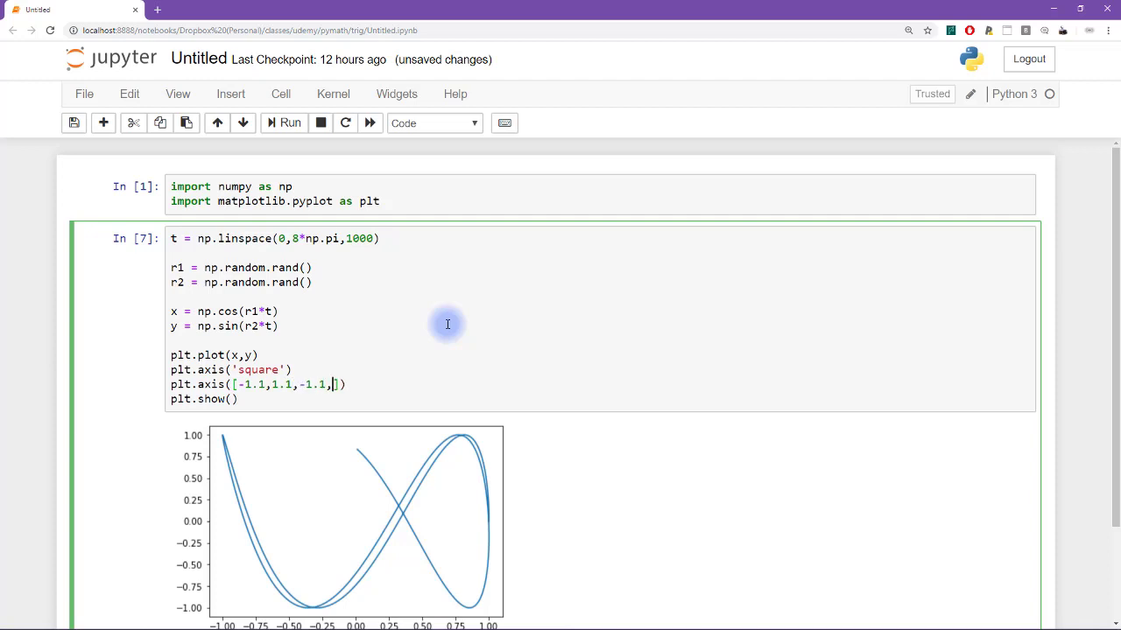
text(1)
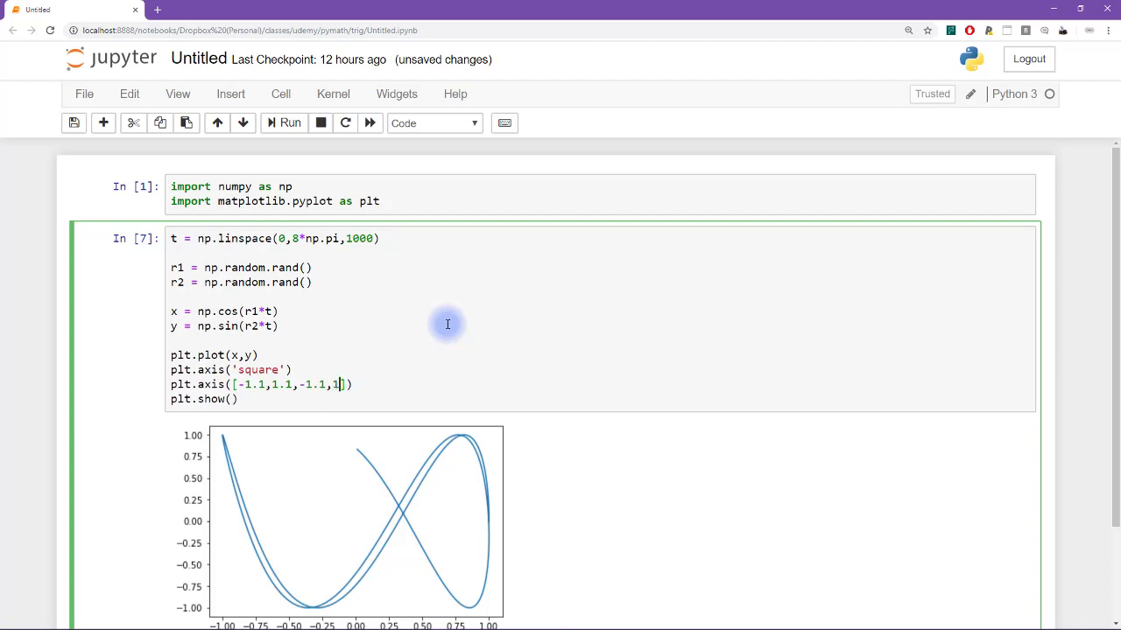
click(291, 122)
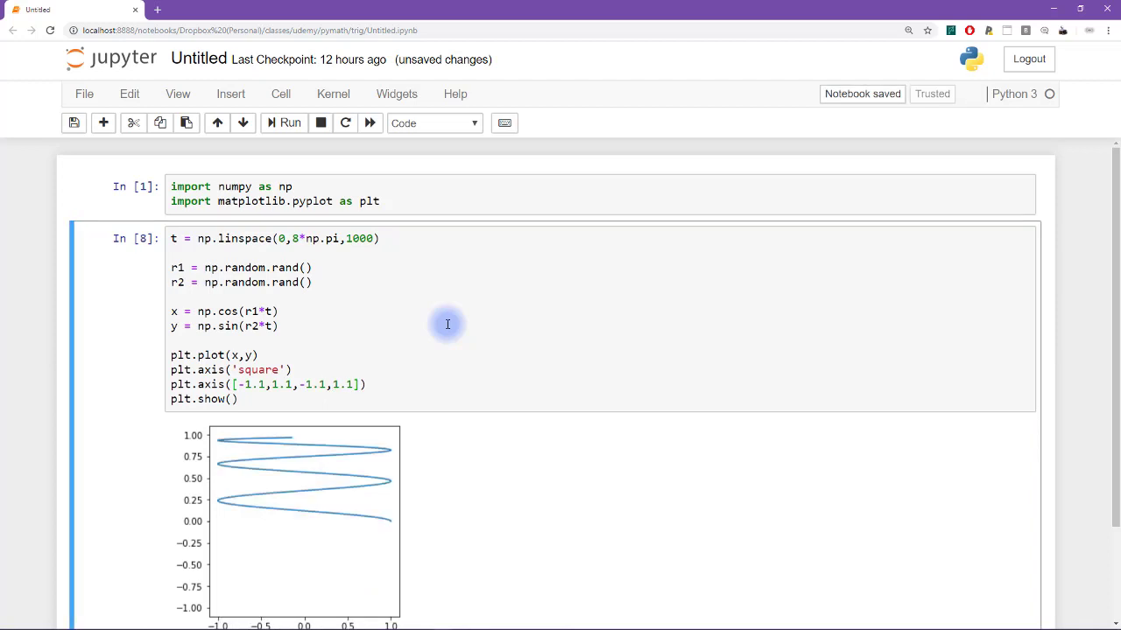
Draw the curve in black 'k' with plt.axis('off') and rerun for new shapes.
scroll(down, 3)
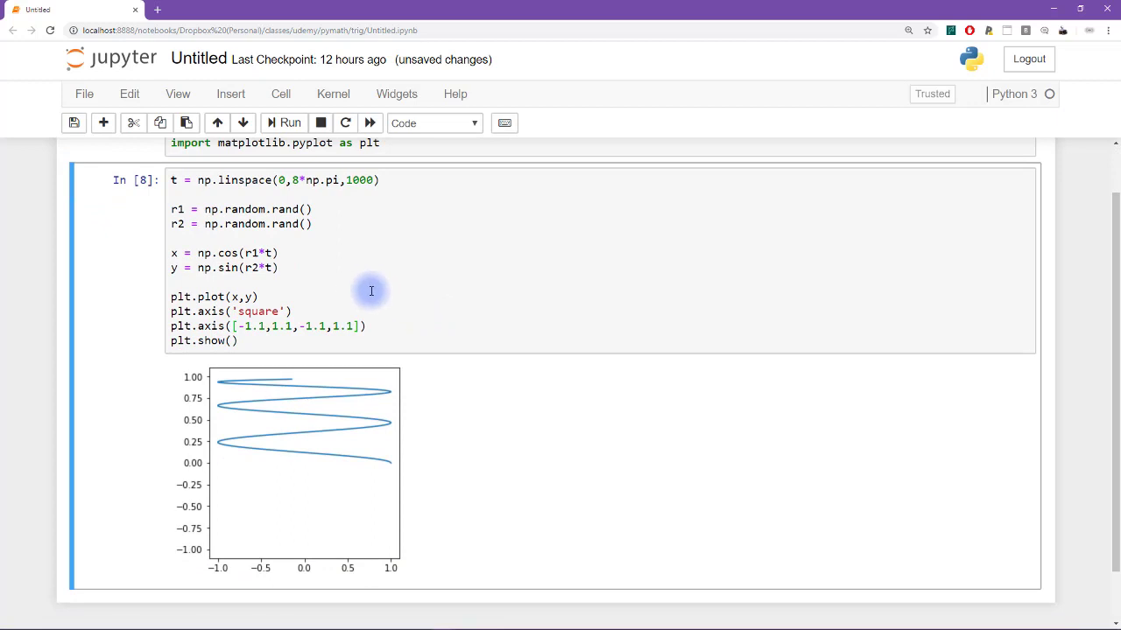
text('k')
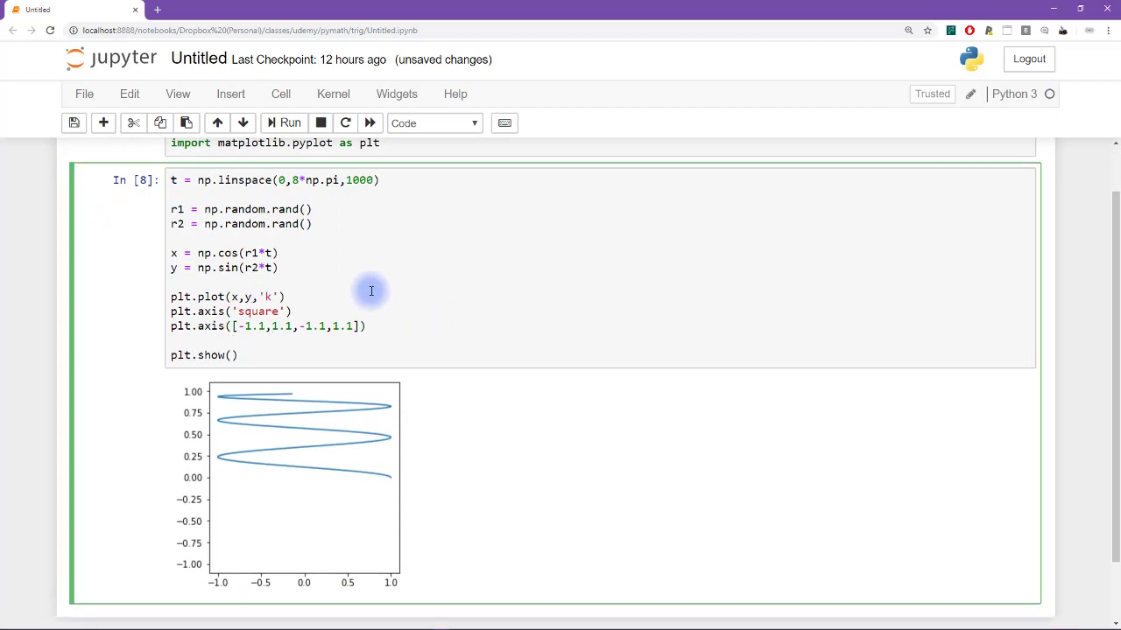
text(plt.axis())
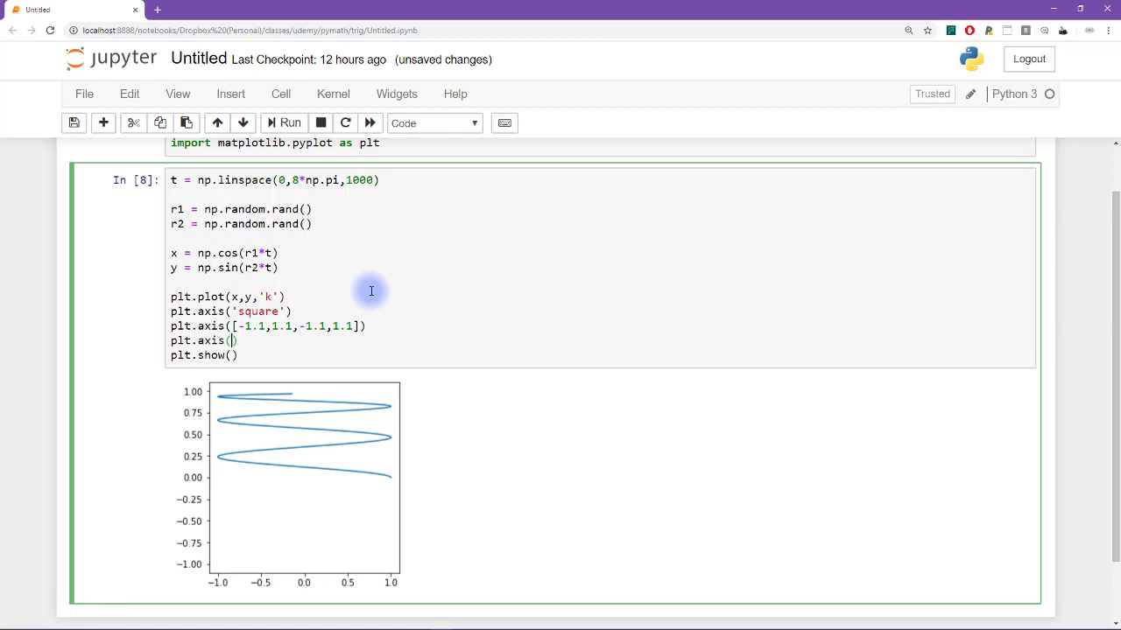
click(291, 123)
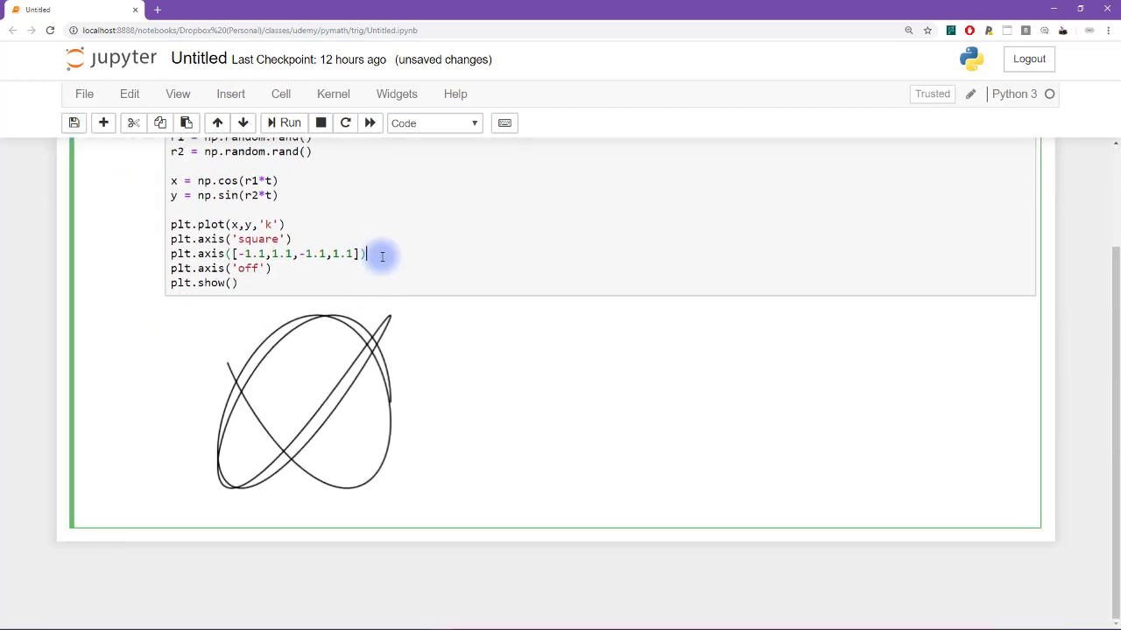
click(289, 122)
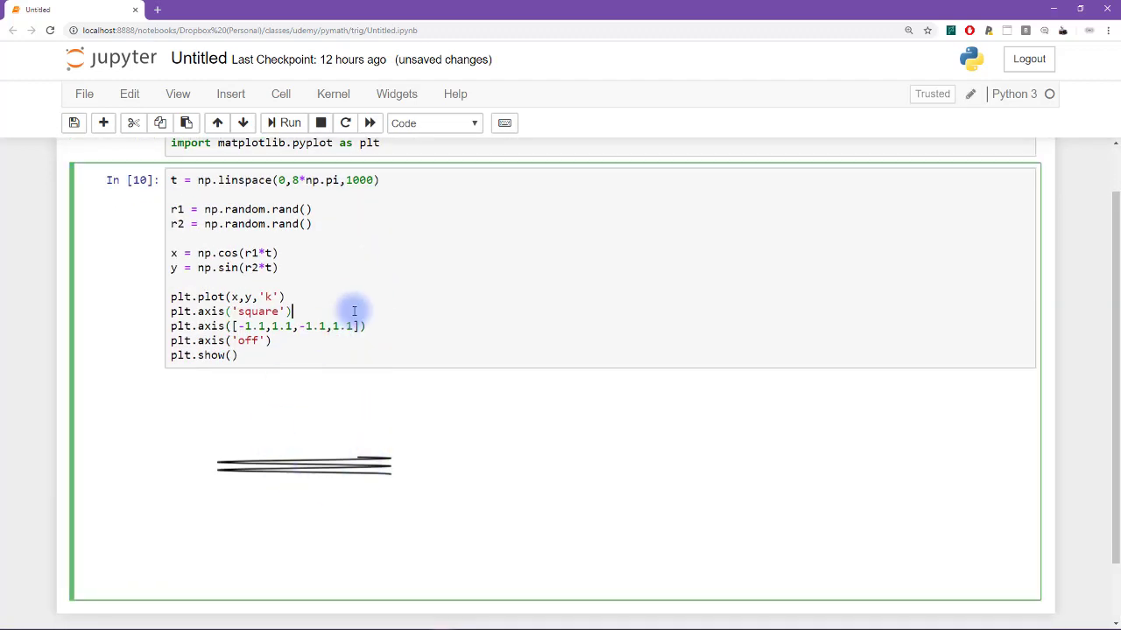
click(290, 123)
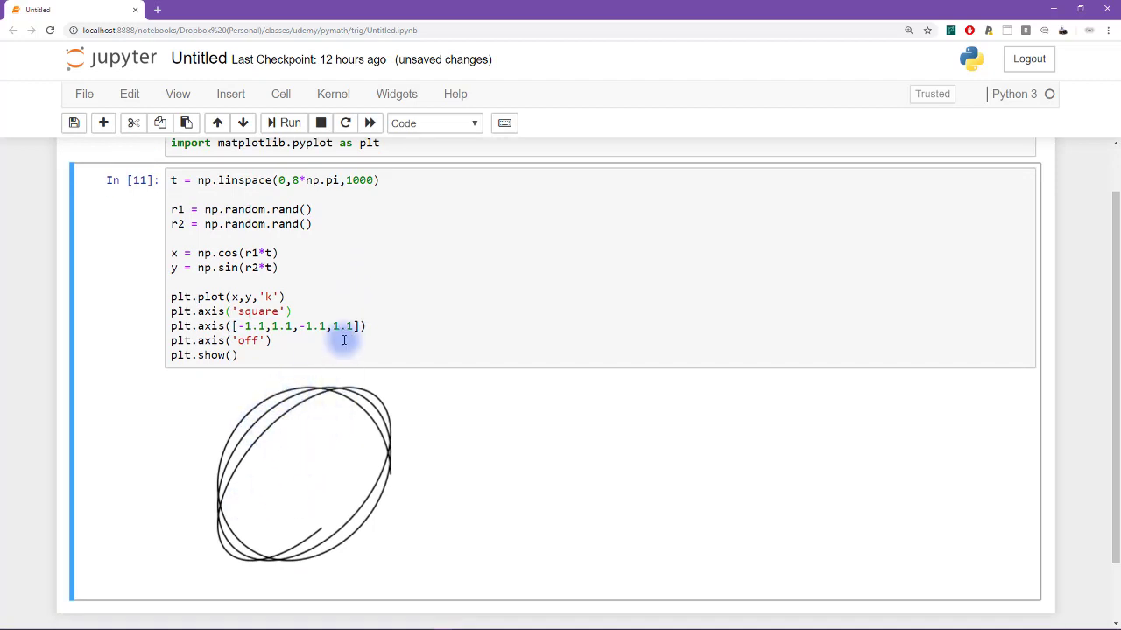
mouse_move(382, 259)
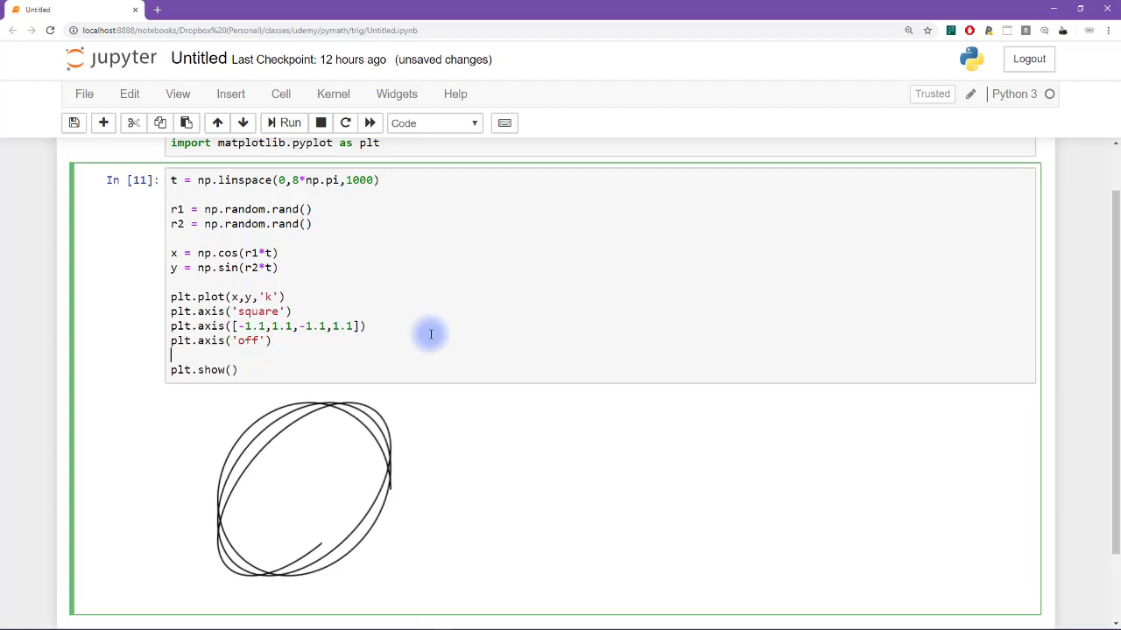
Add plt.title('r_1=%s,r_2=%s' %(r1,r2)) and run the cell.
text(plt.title())
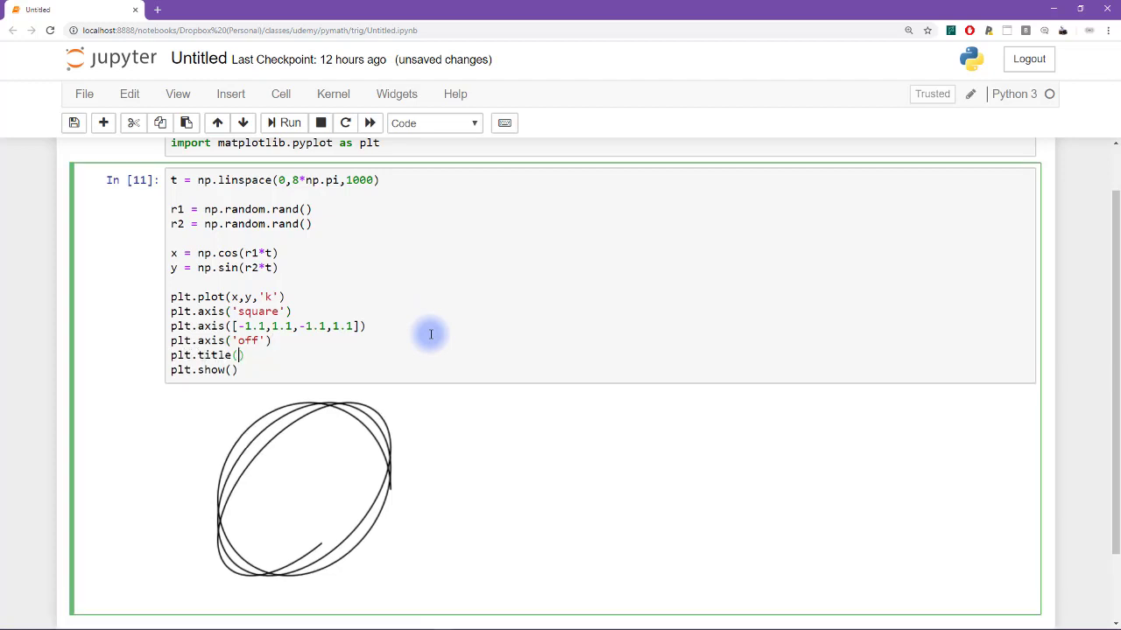
text('')
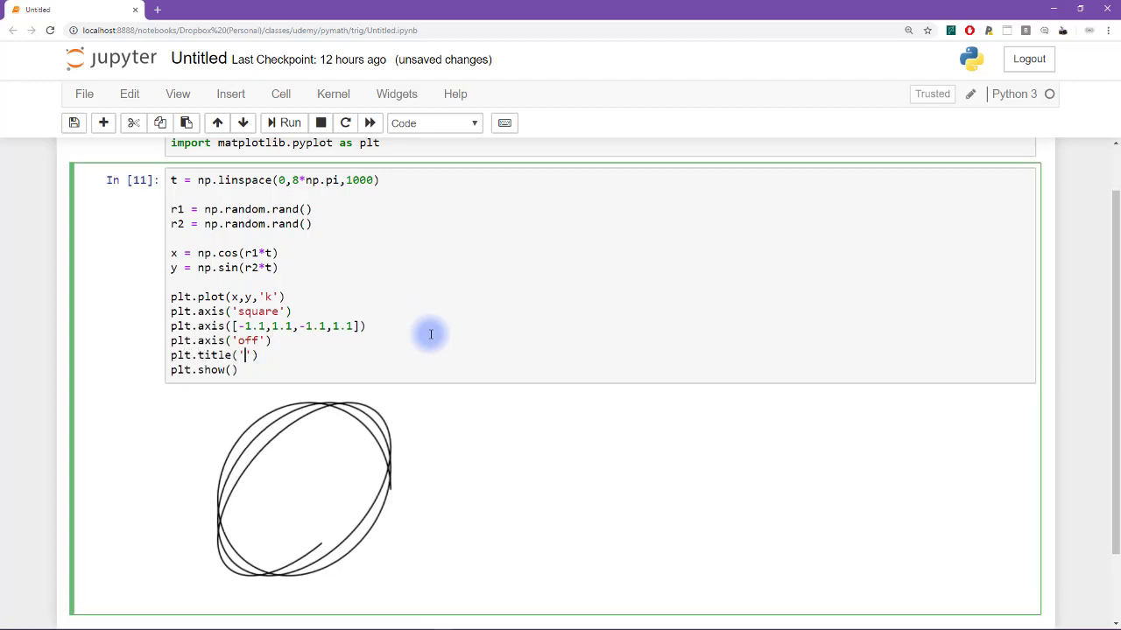
text(r_1)
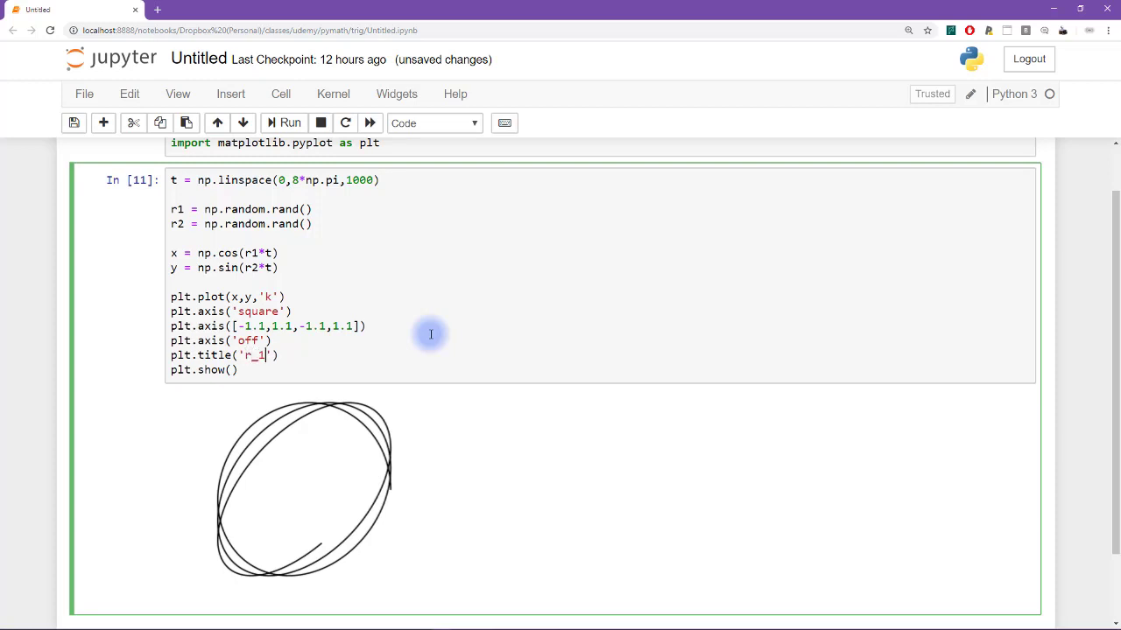
text(=)
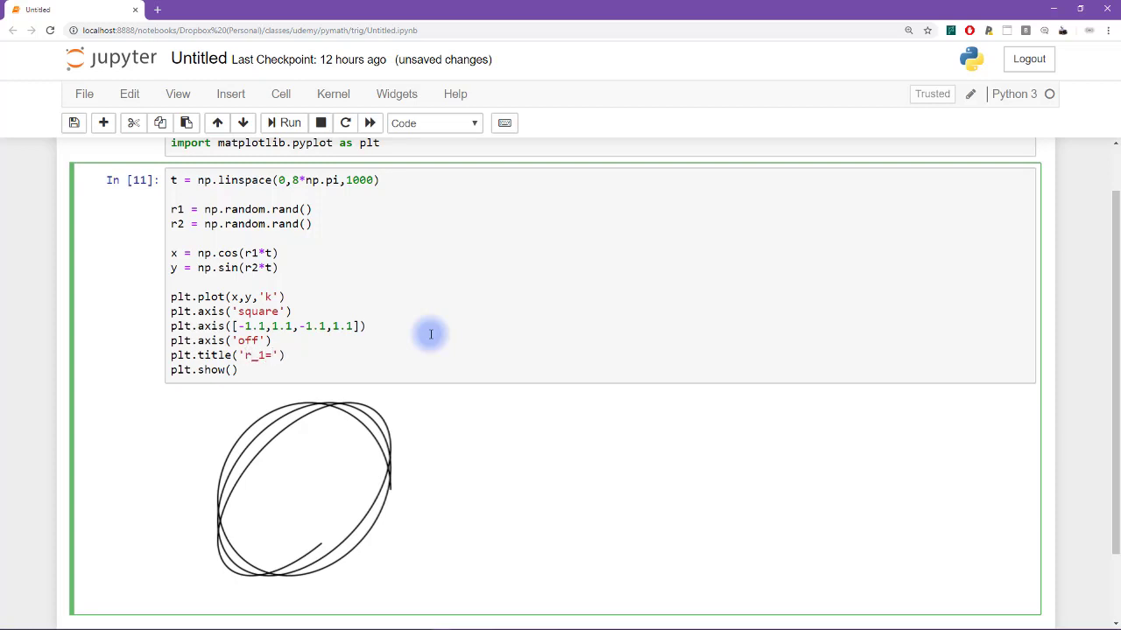
text(%s,)
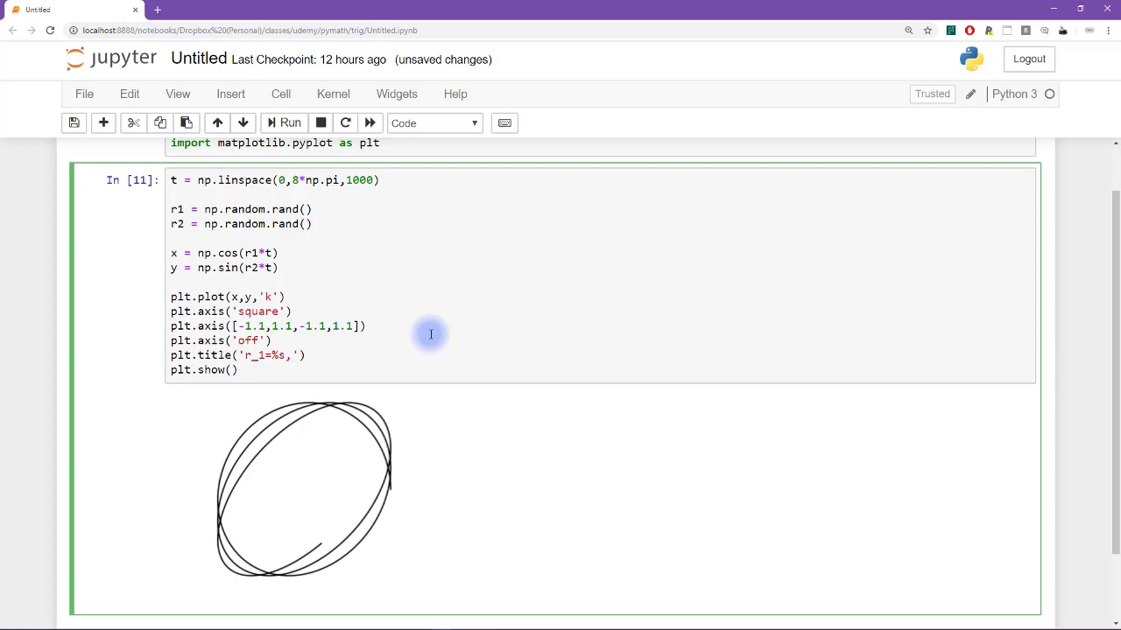
text(,r_2=%)
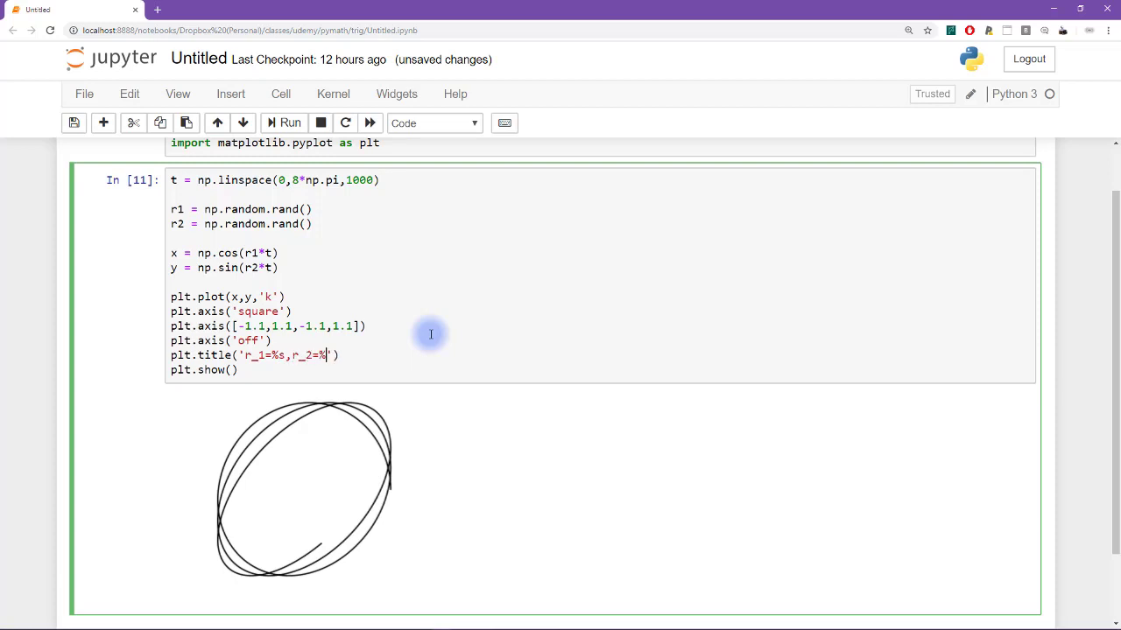
text(s')
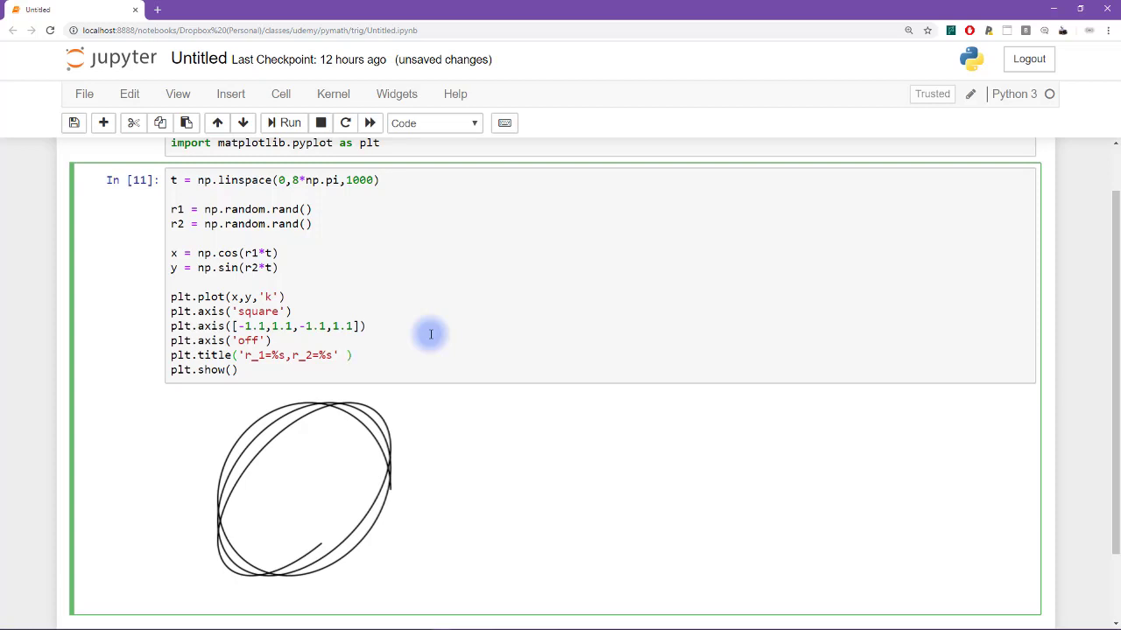
text(%())
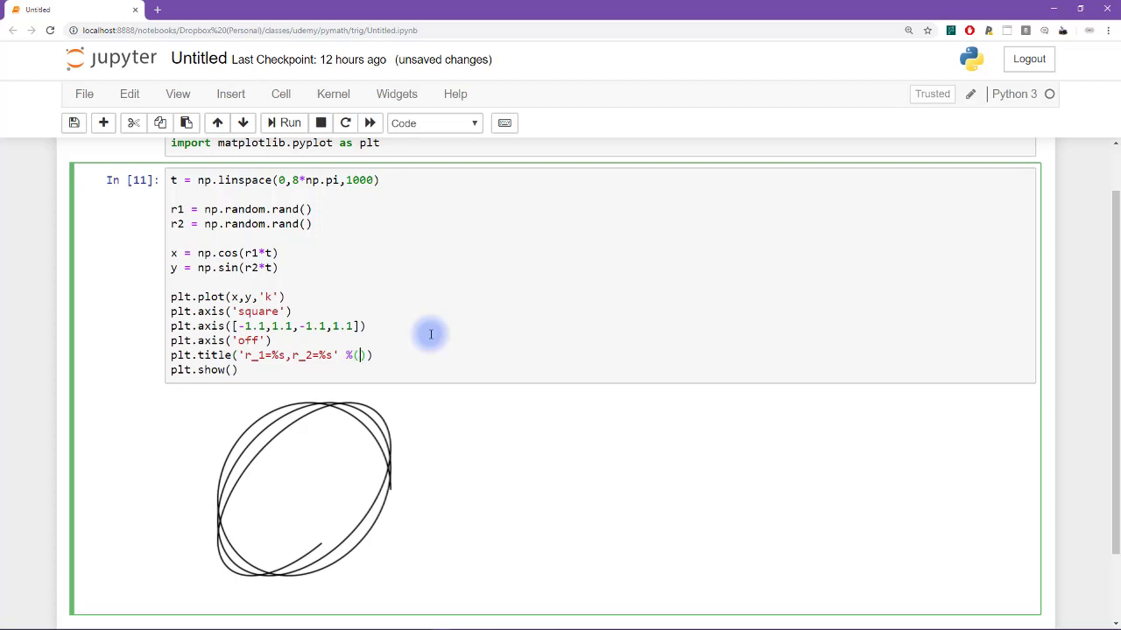
text(r1,r)
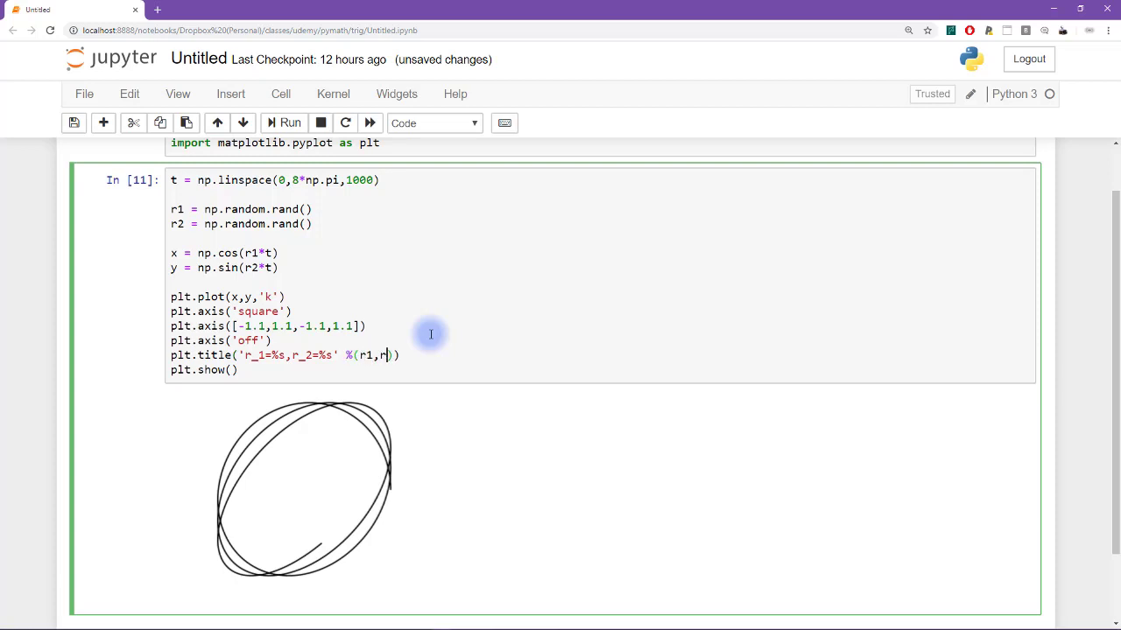
click(289, 123)
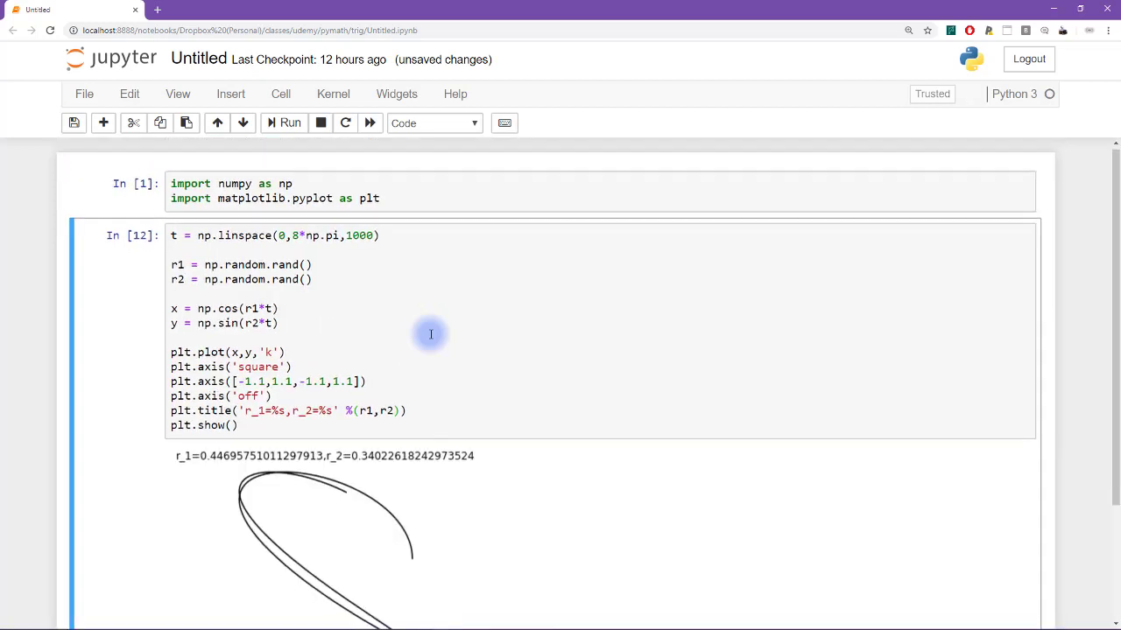
Wrap r1 and r2 in np.round(…,2) in the title and rerun the cell.
scroll(down, 3)
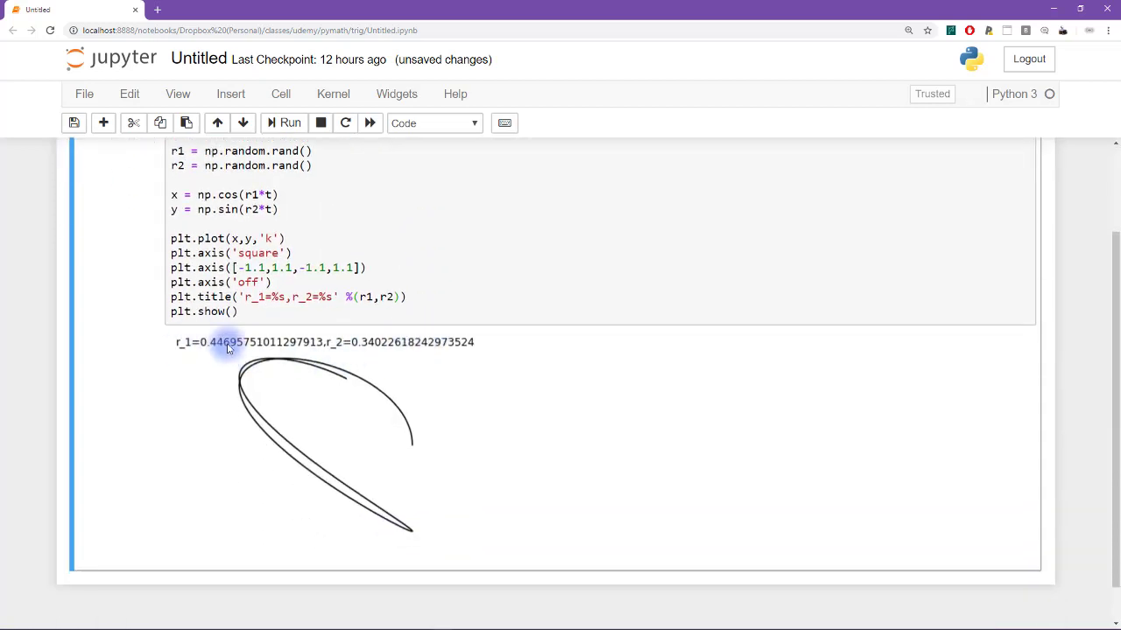
mouse_move(298, 351)
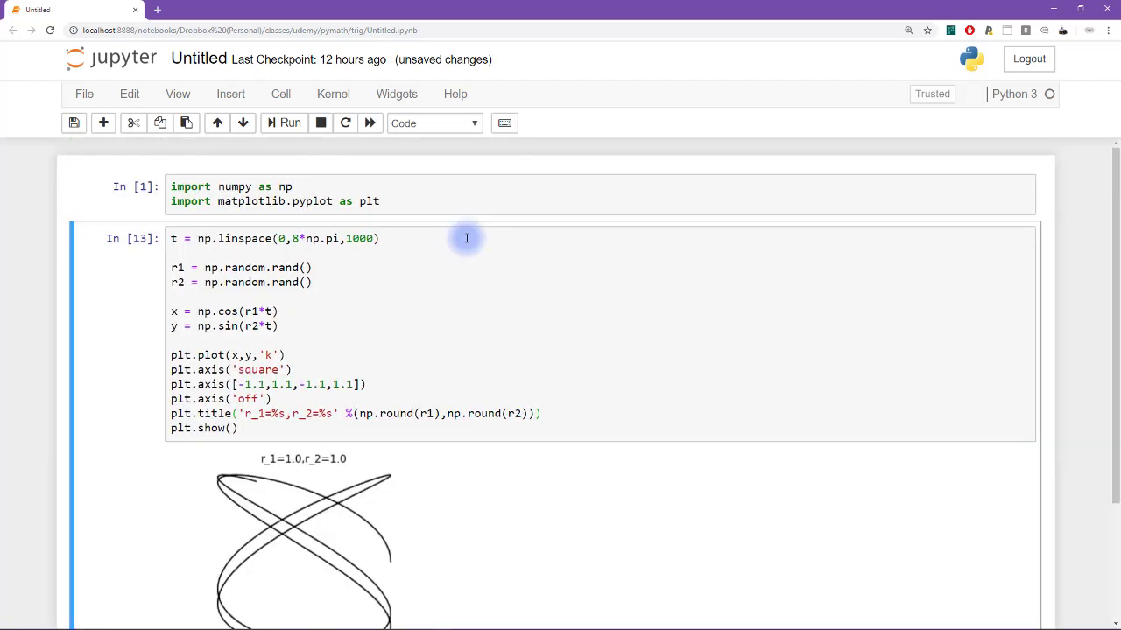
scroll(down, 3)
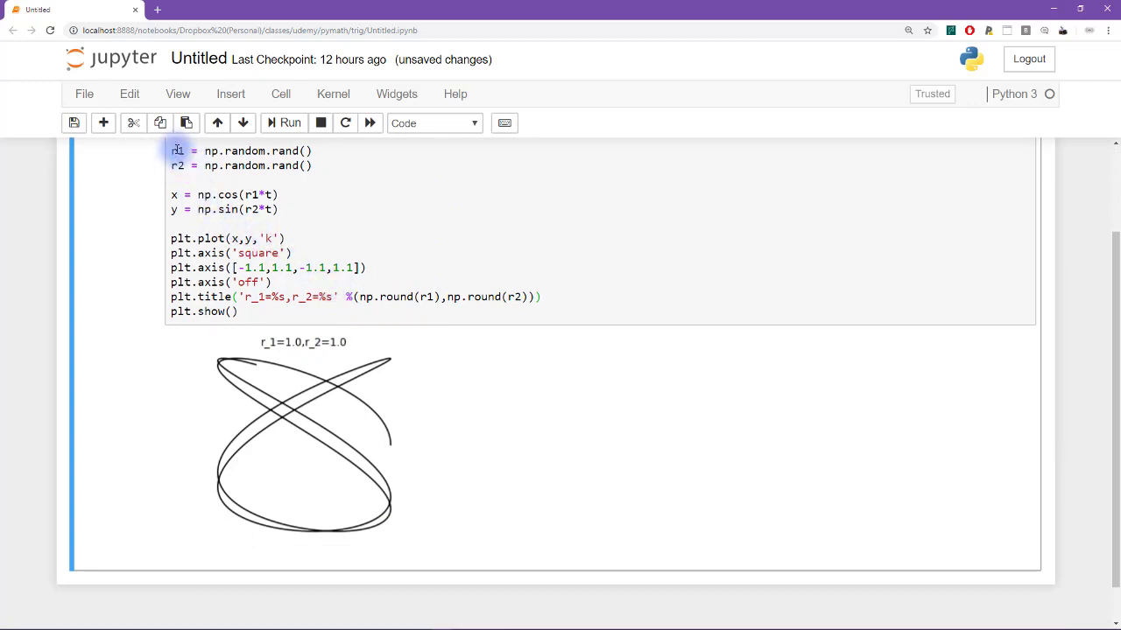
click(306, 210)
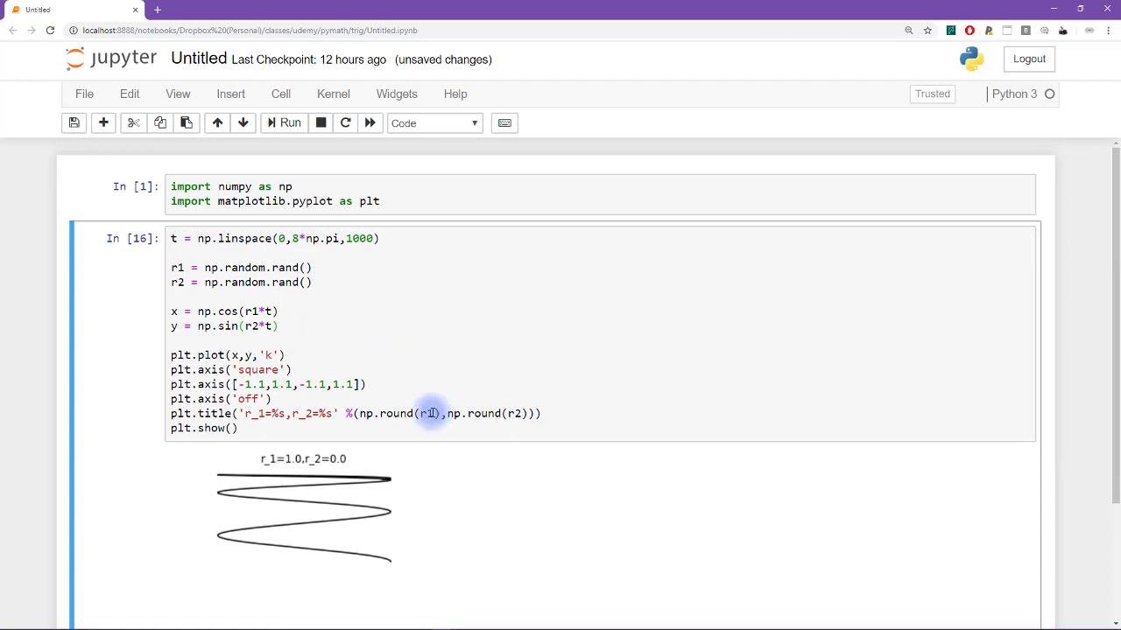
click(480, 354)
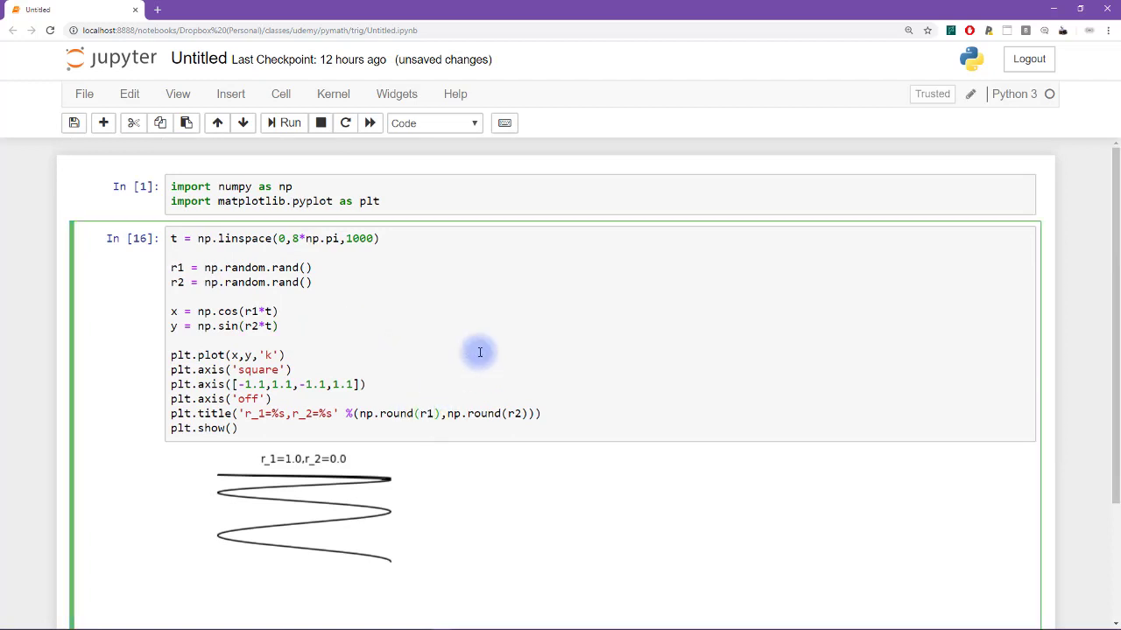
text(,2)
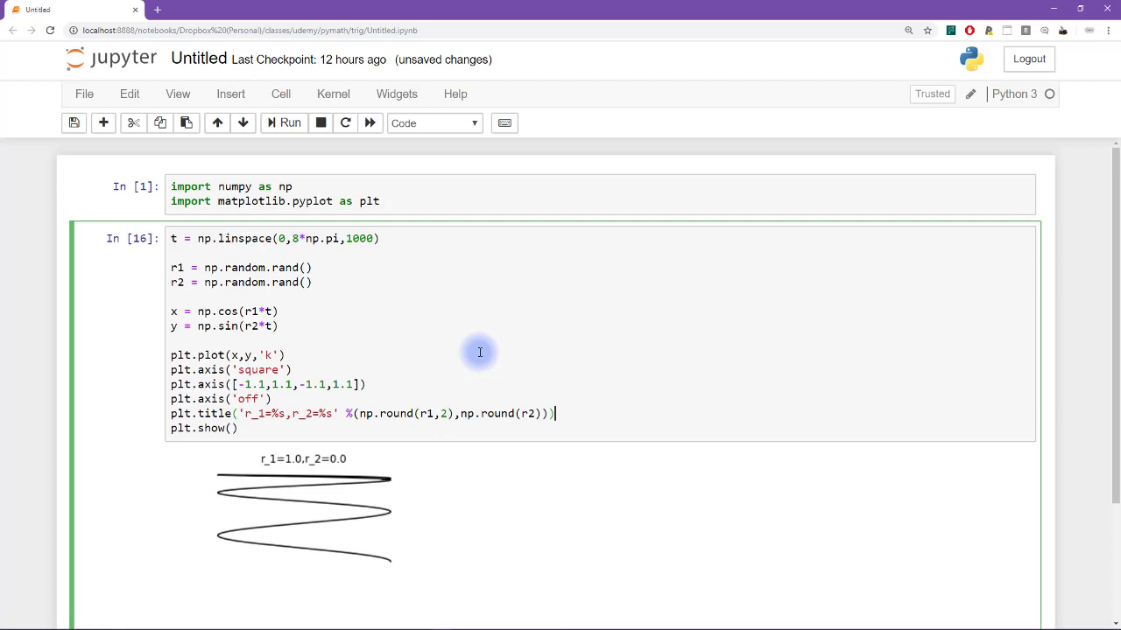
text(,2)
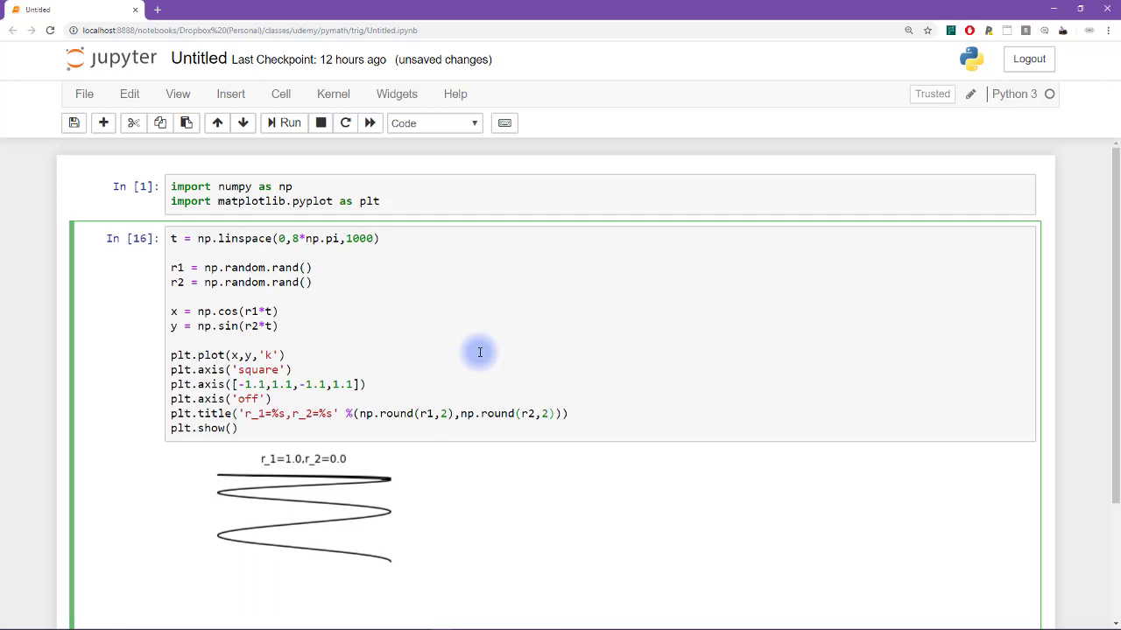
mouse_move(446, 413)
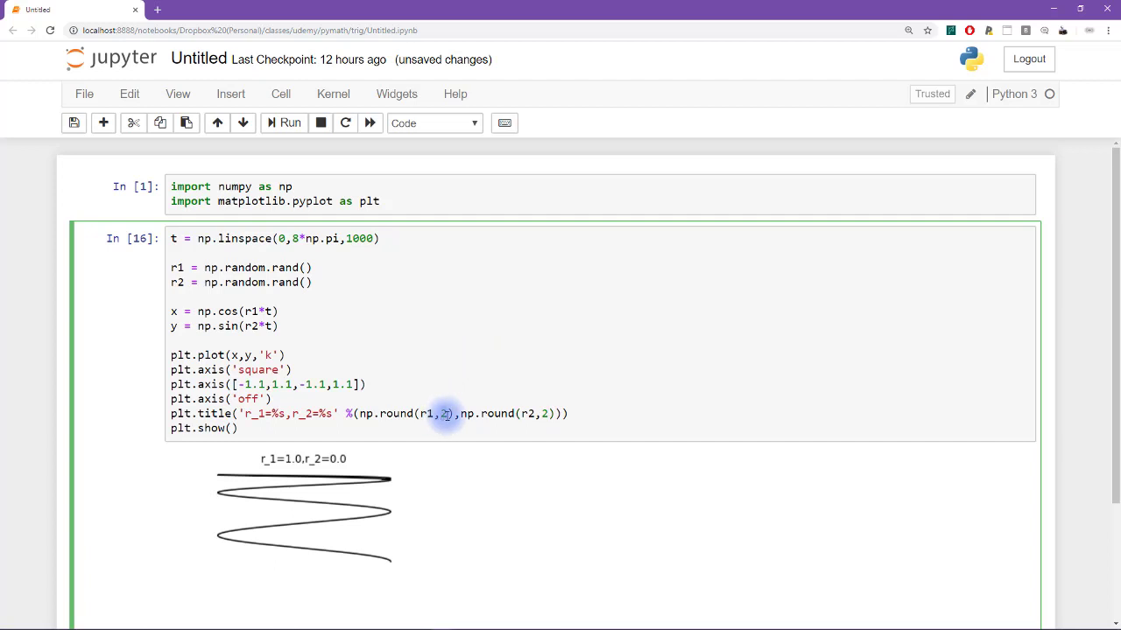
click(291, 122)
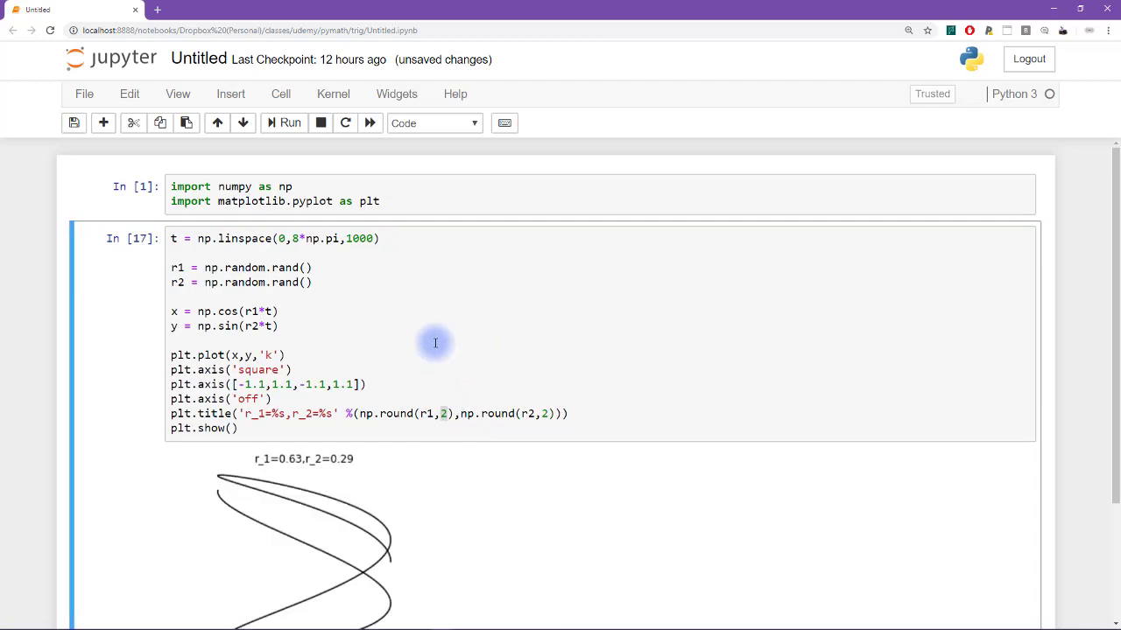
mouse_move(259, 465)
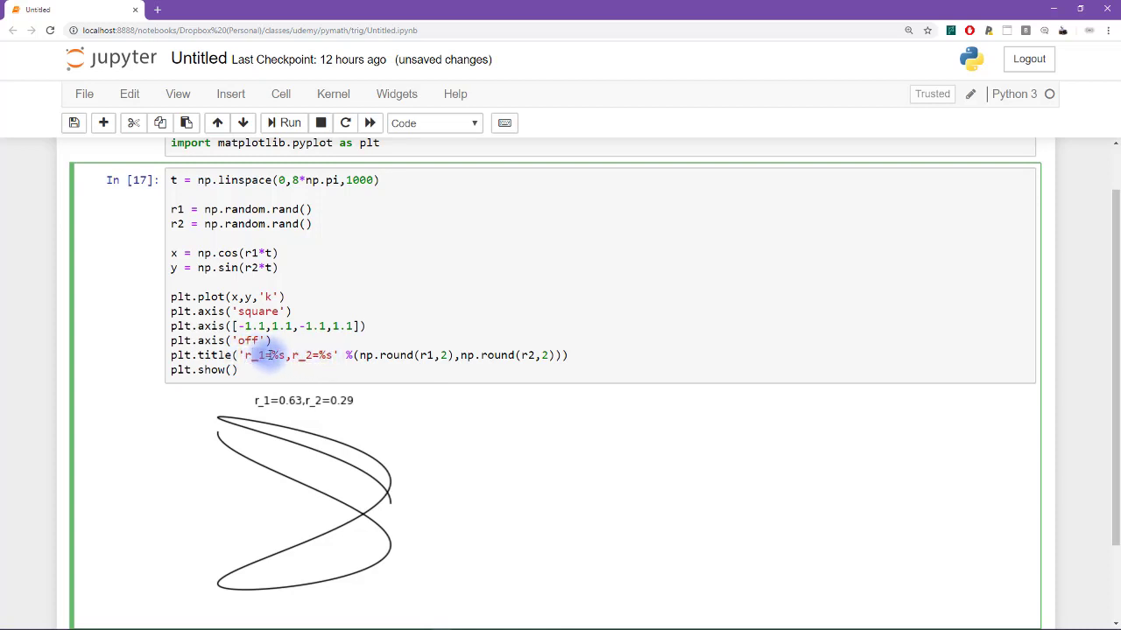
Save the notebook and run the cell with the 'r$_1$=%s,r$_2$=%s' math-text title.
key(ctrl+s)
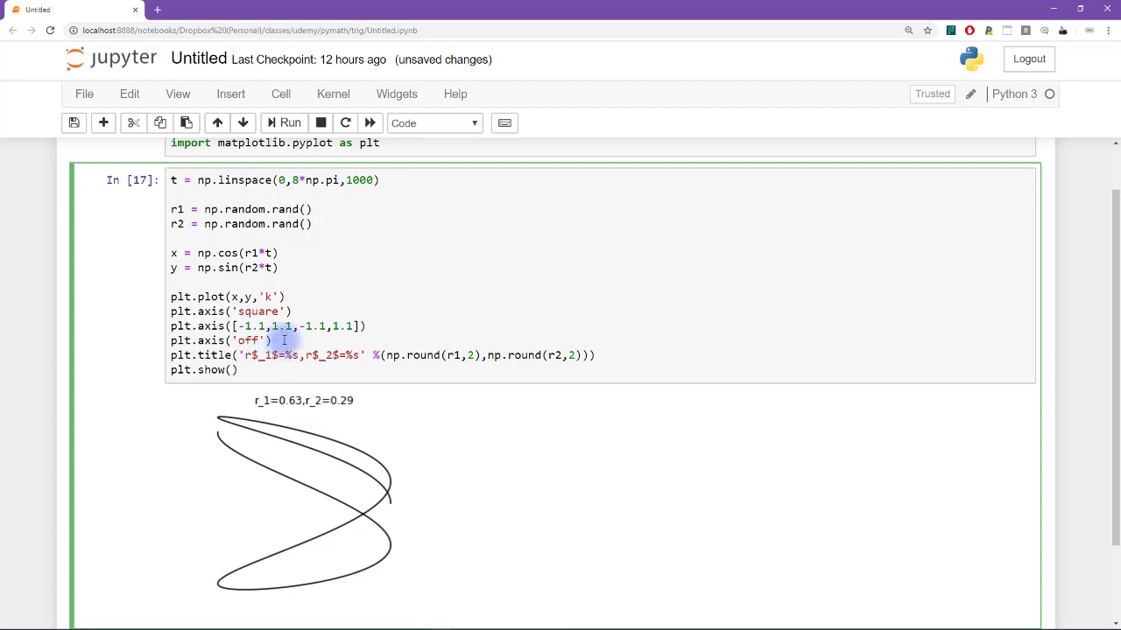
click(290, 122)
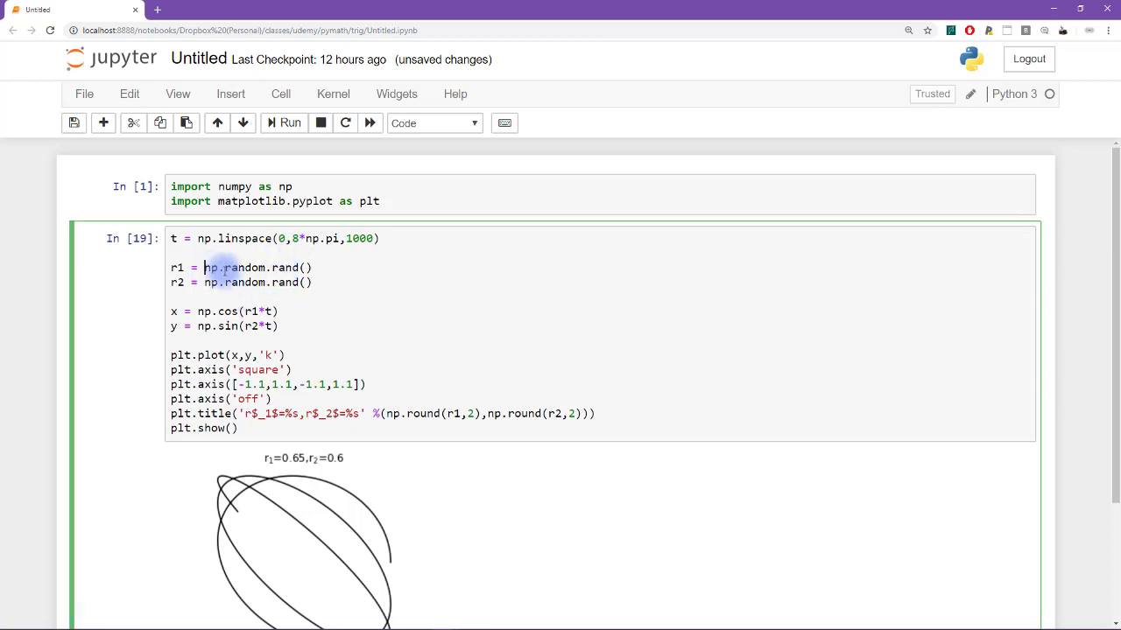
Set r1 and r2 to 1 with the random calls commented out, giving a circle.
text(1#)
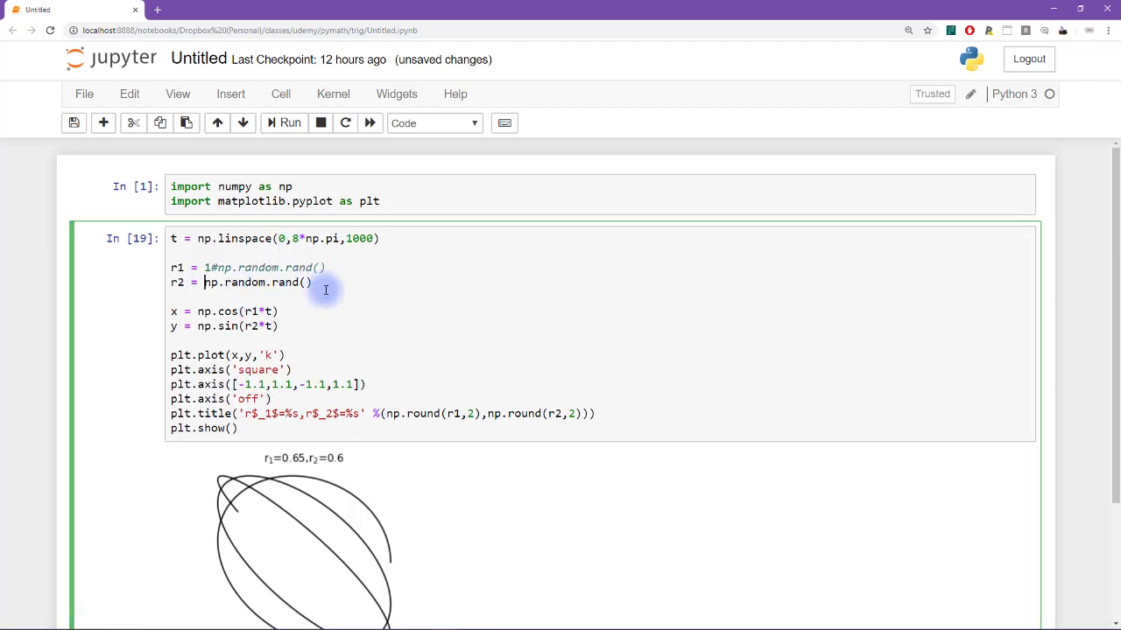
click(291, 123)
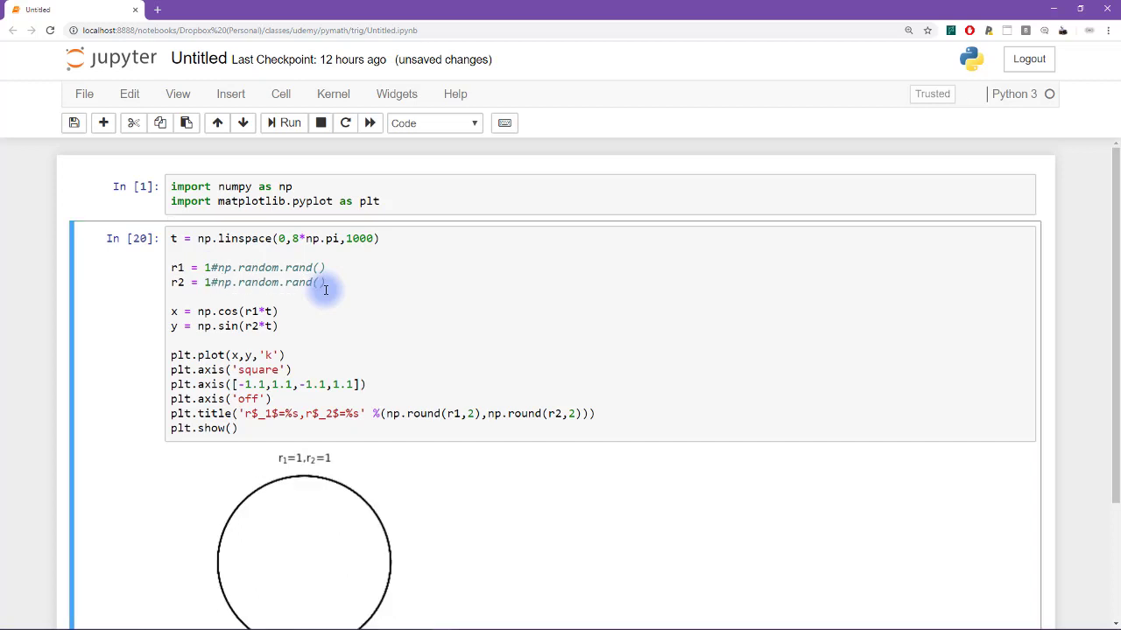
scroll(down, 3)
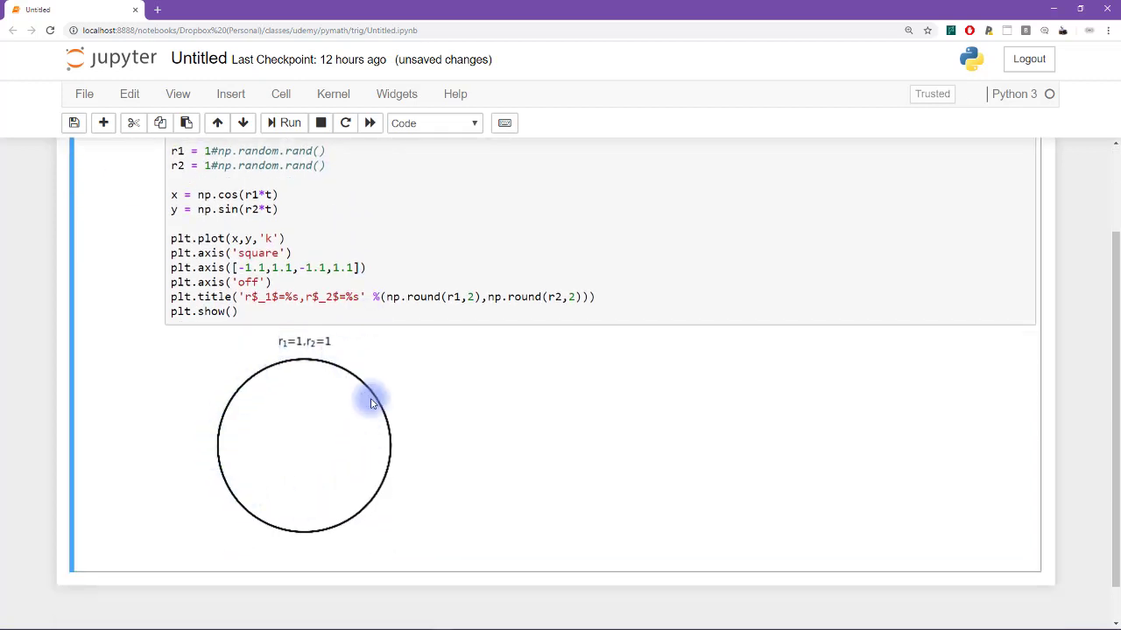
mouse_move(291, 343)
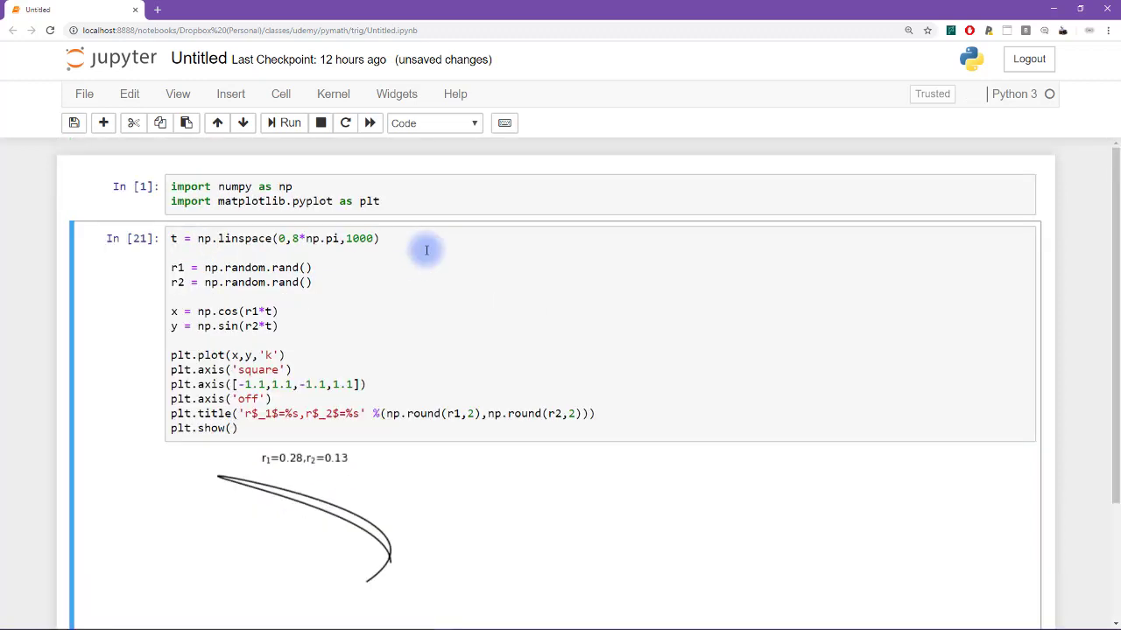
Restore random frequencies and rerun the cell several times for new curves.
click(291, 122)
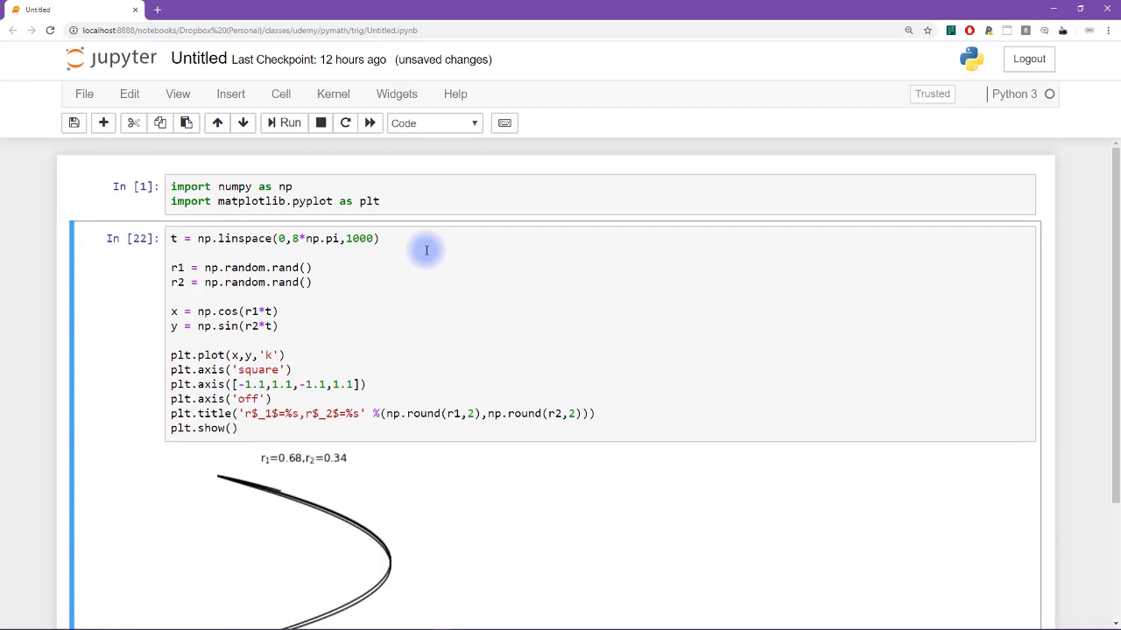
click(291, 122)
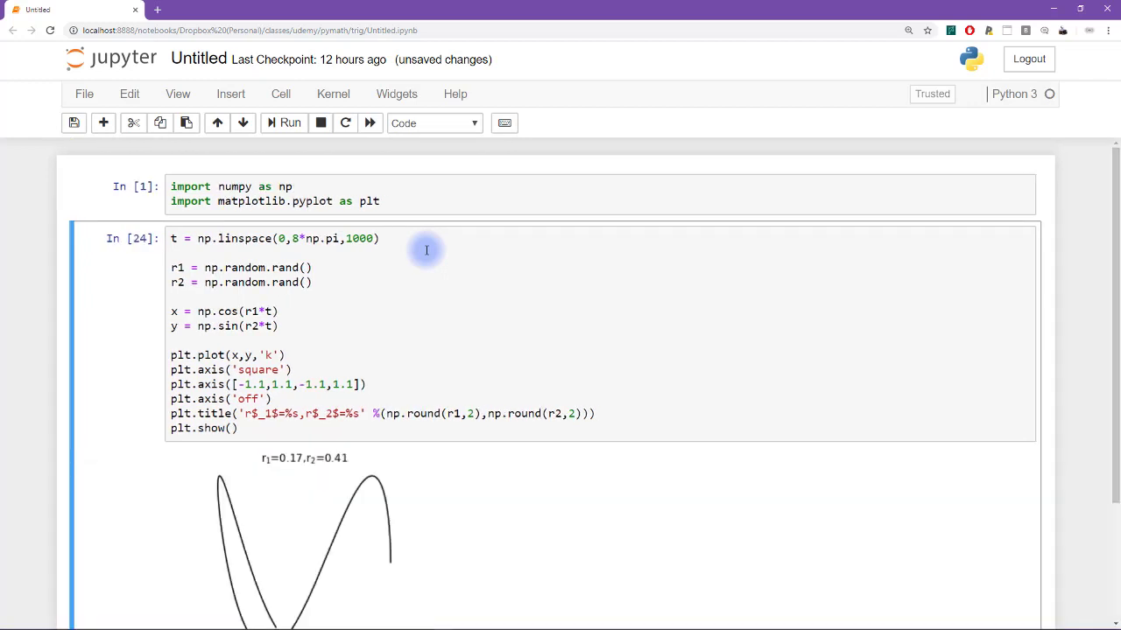
click(291, 123)
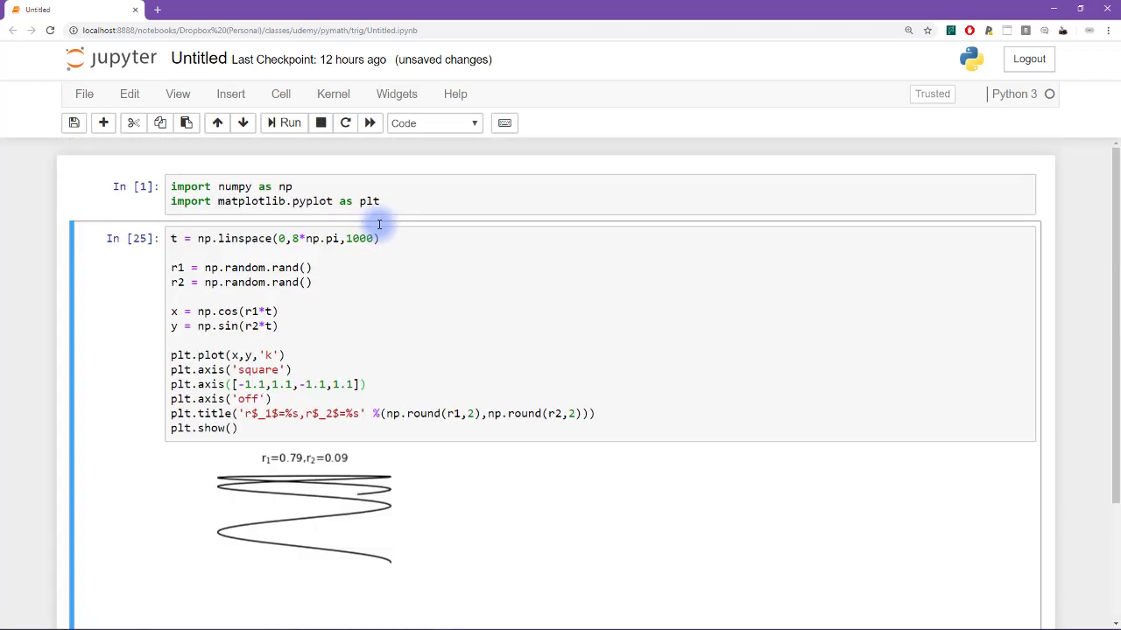
click(290, 122)
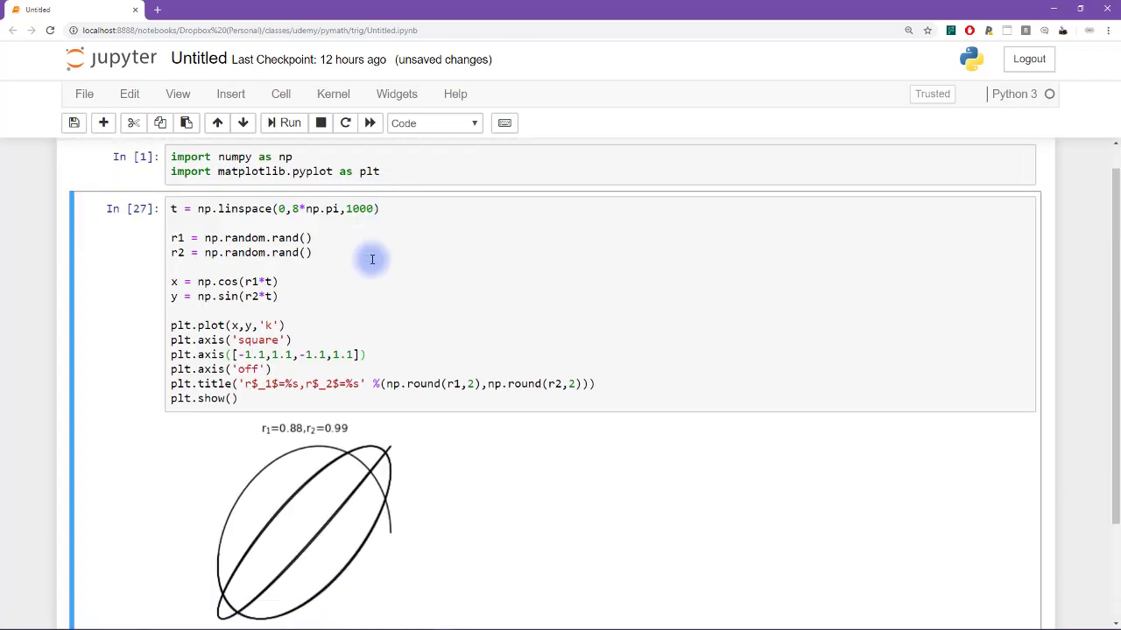
scroll(down, 3)
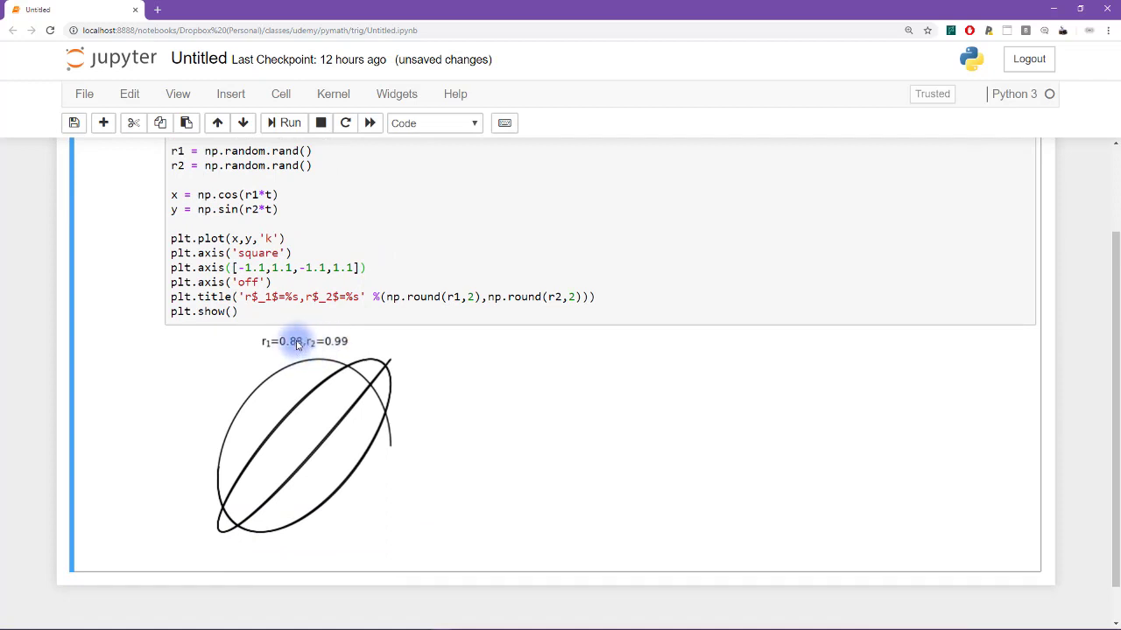
mouse_move(307, 511)
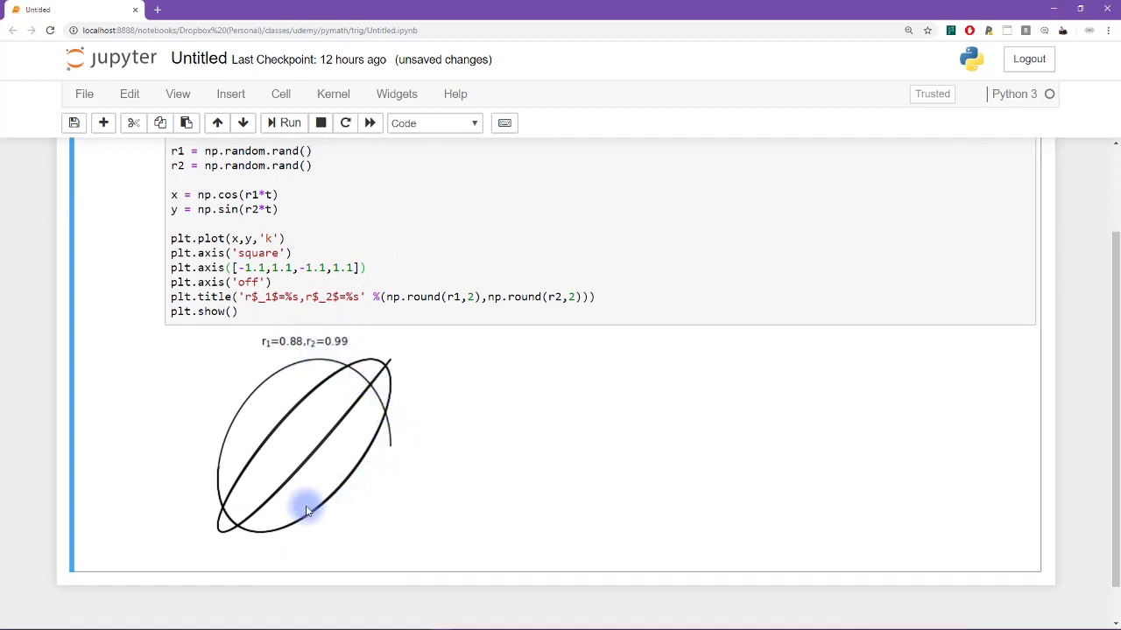
mouse_move(276, 436)
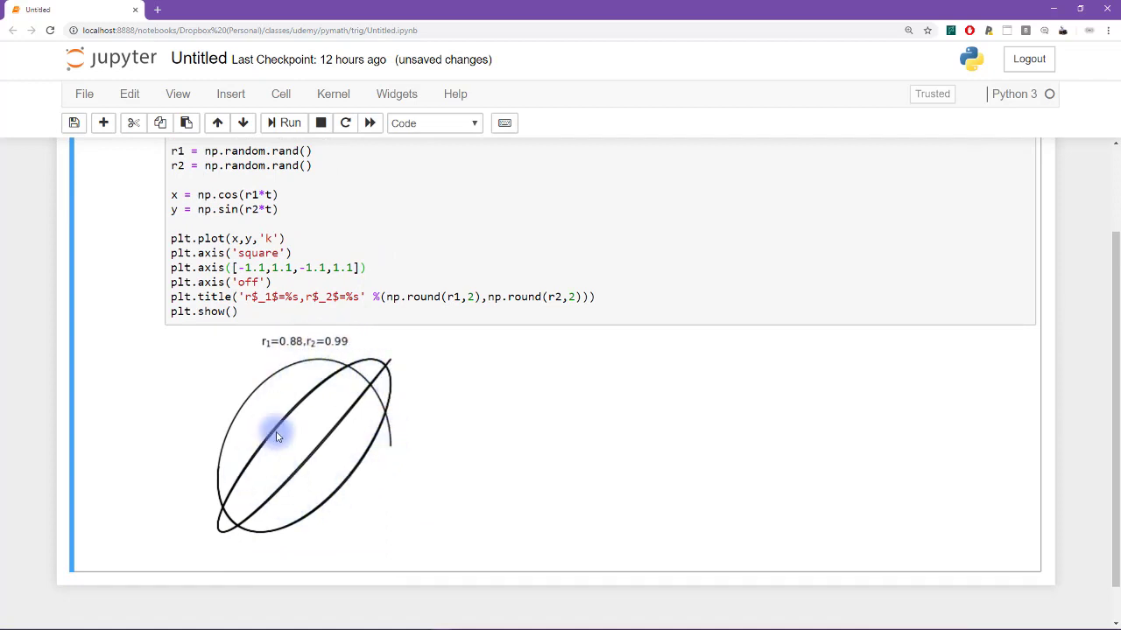
scroll(up, 3)
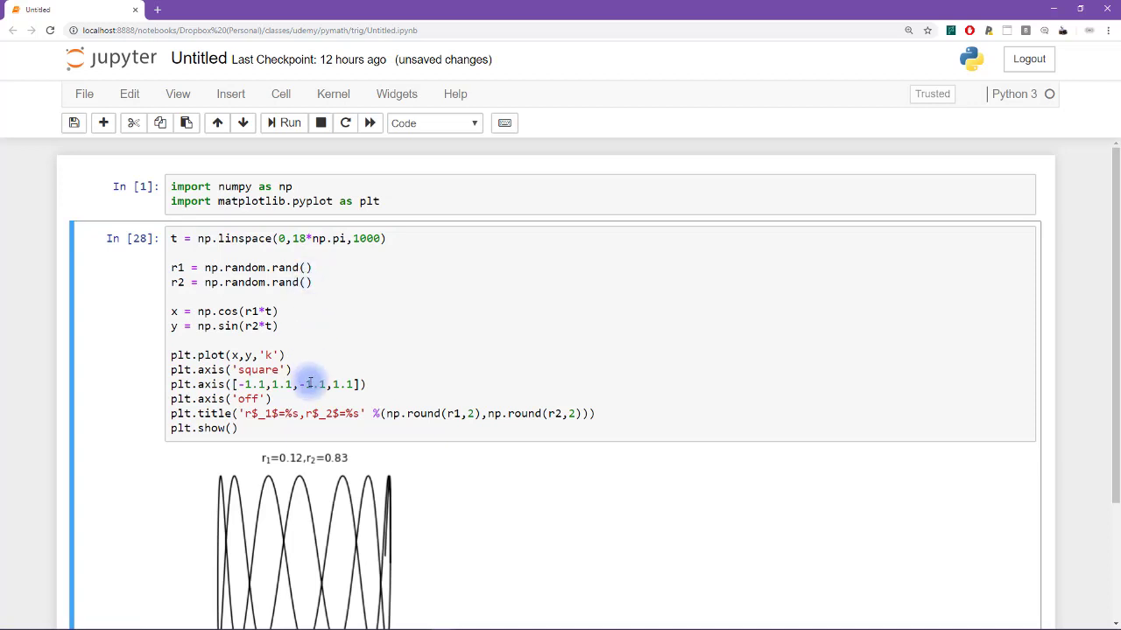
scroll(down, 3)
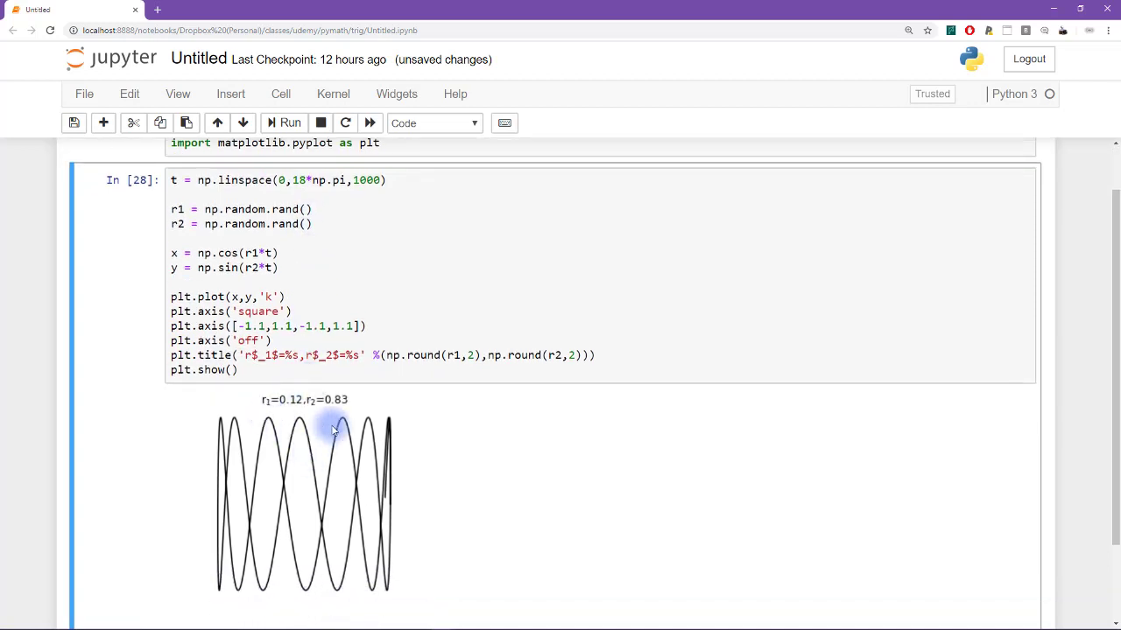
mouse_move(334, 401)
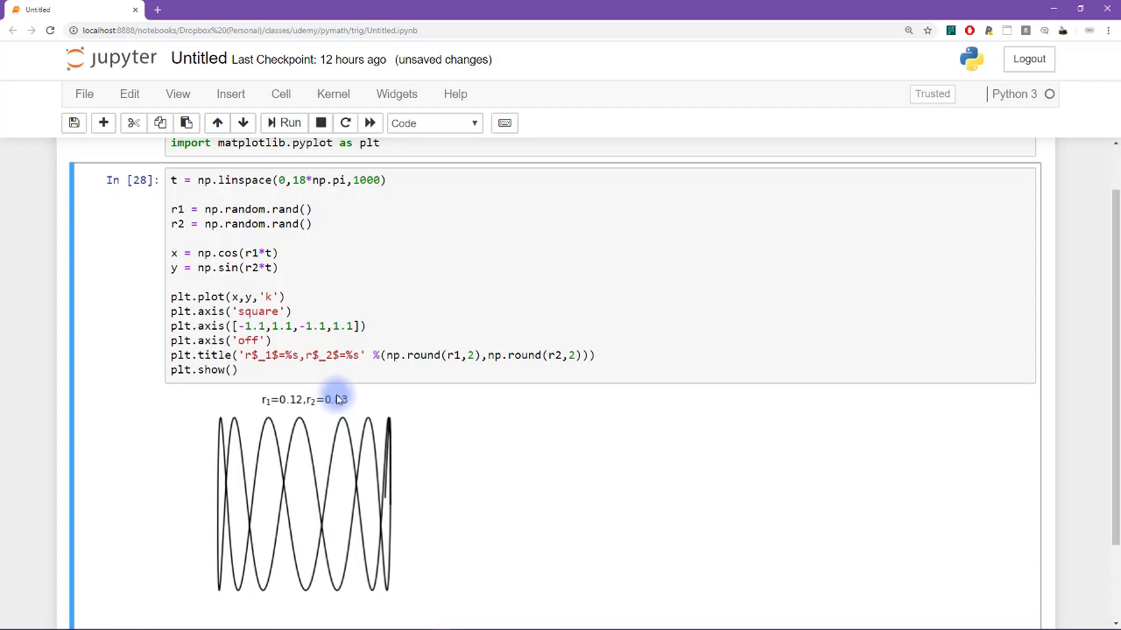
mouse_move(291, 404)
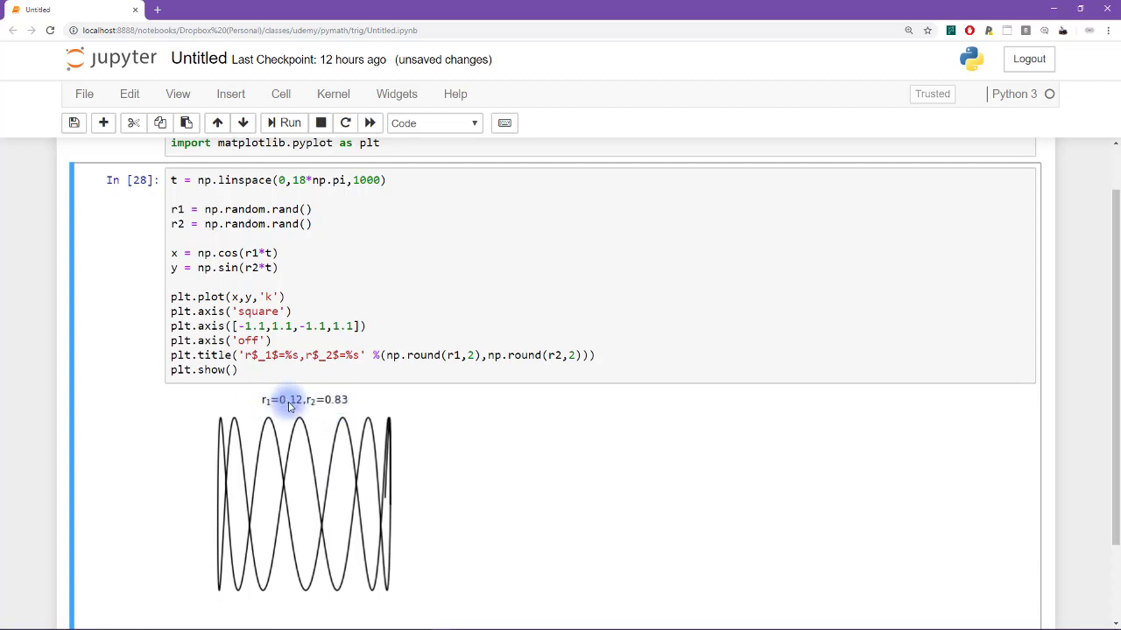
mouse_move(217, 569)
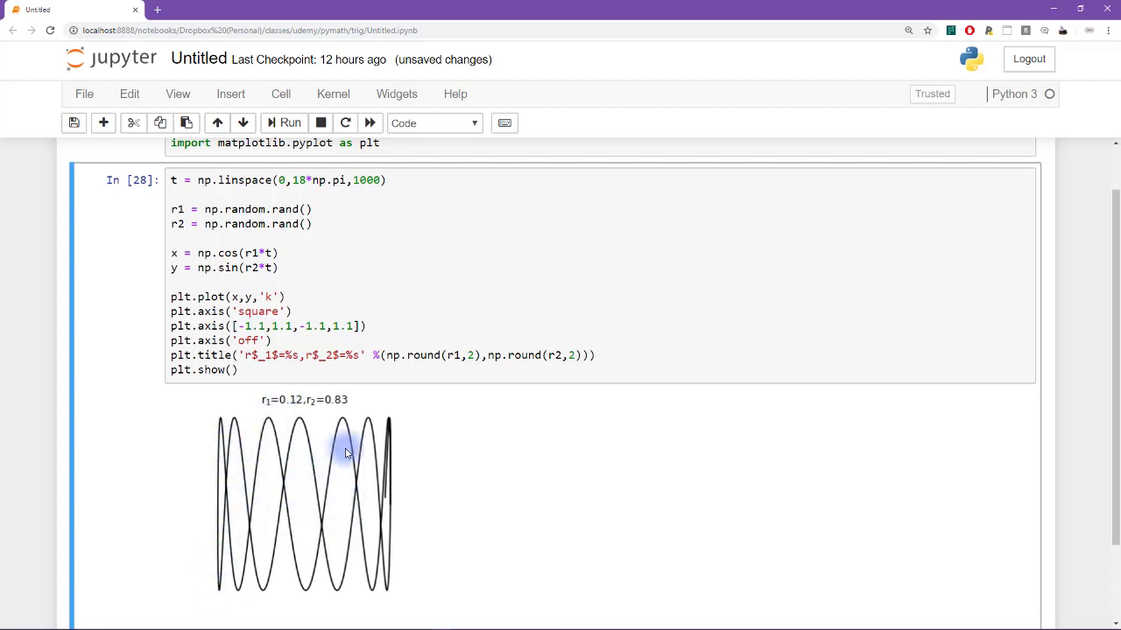
Extend linspace to 18*np.pi, space out the title string, save and rerun.
click(382, 311)
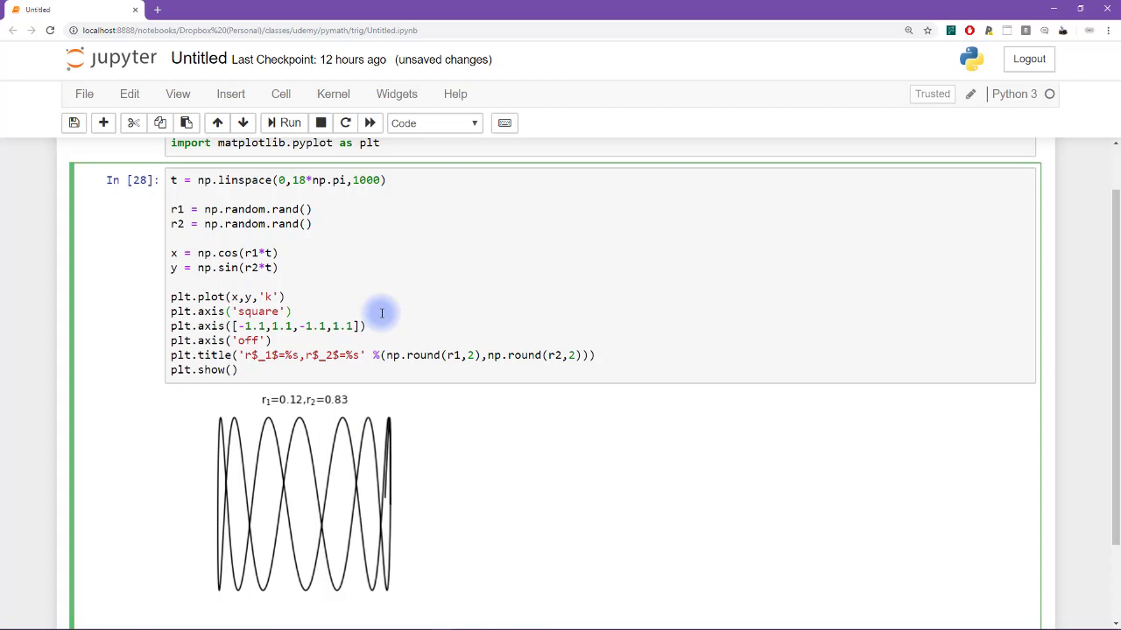
click(289, 122)
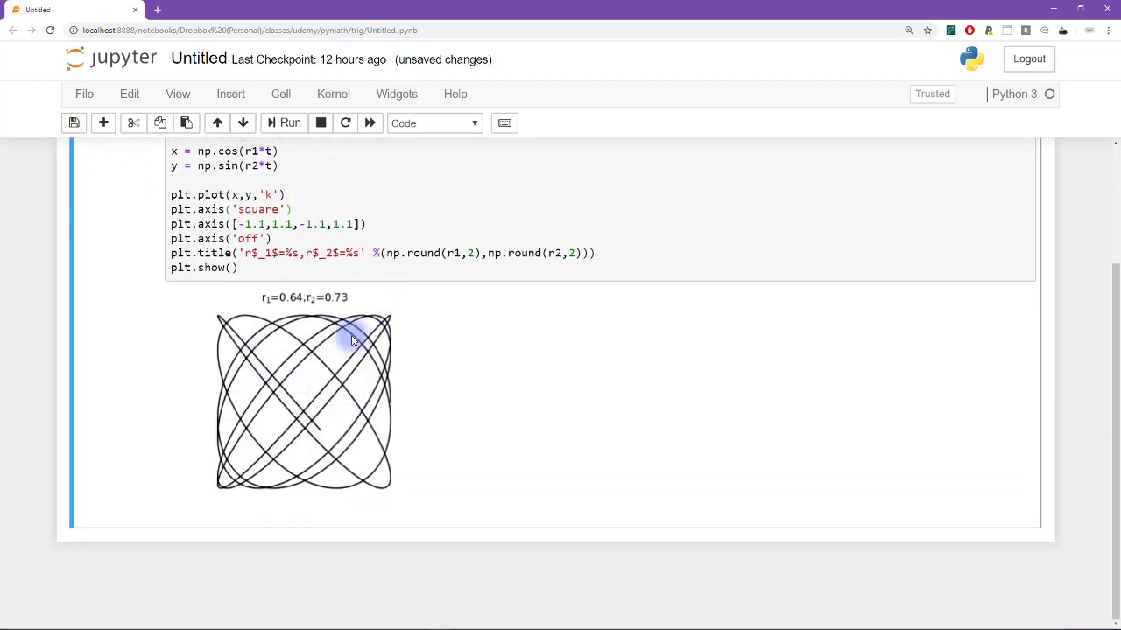
mouse_move(307, 412)
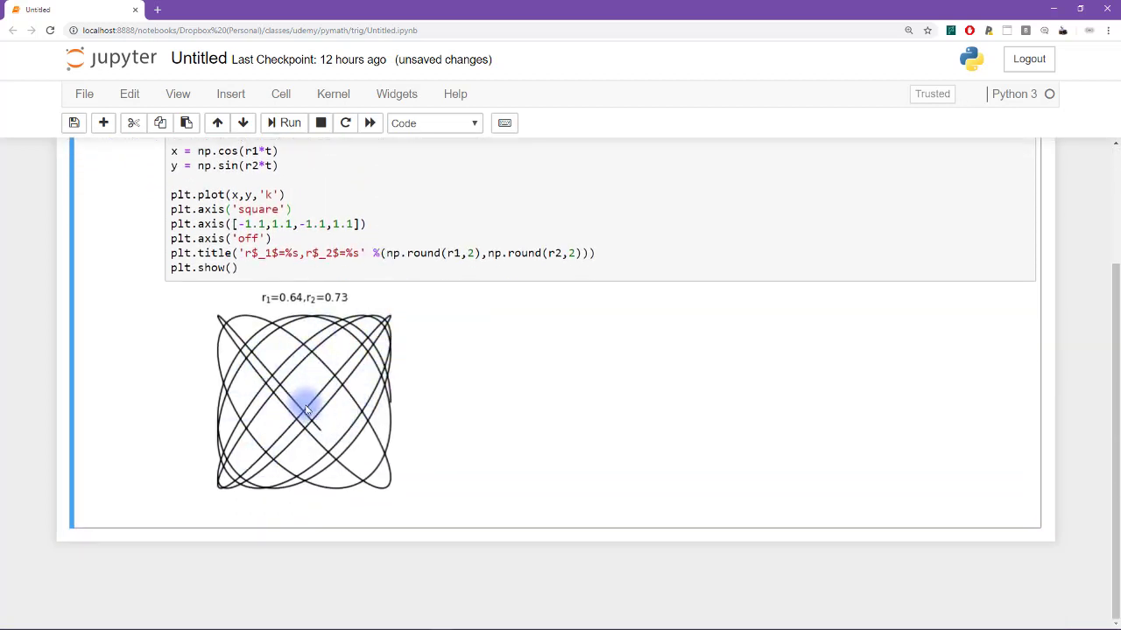
mouse_move(318, 381)
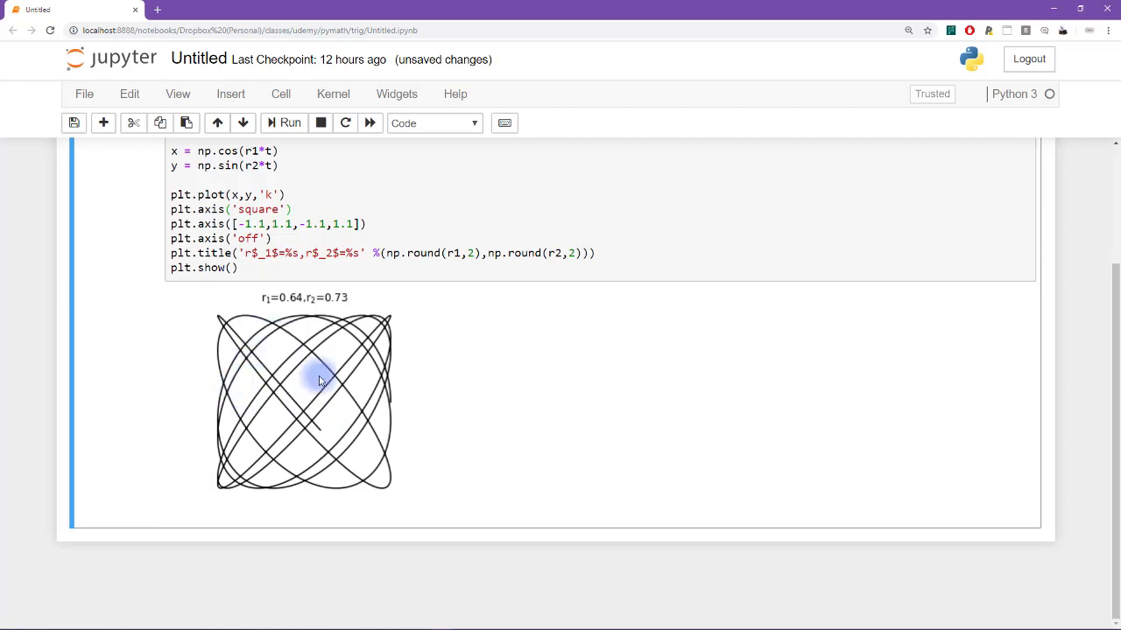
mouse_move(312, 377)
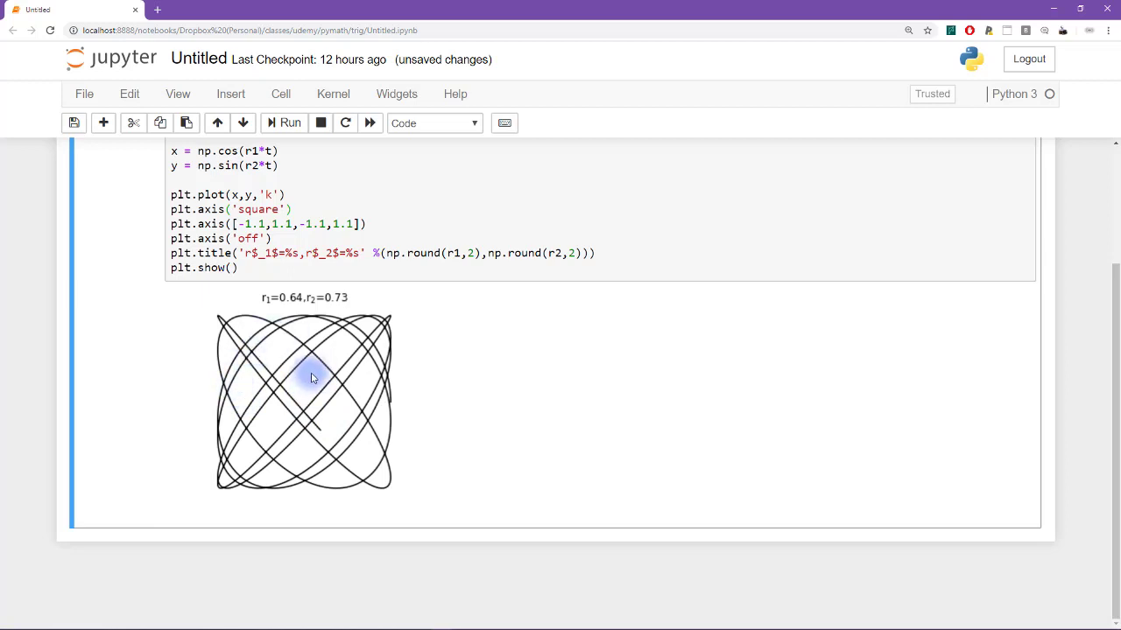
click(291, 123)
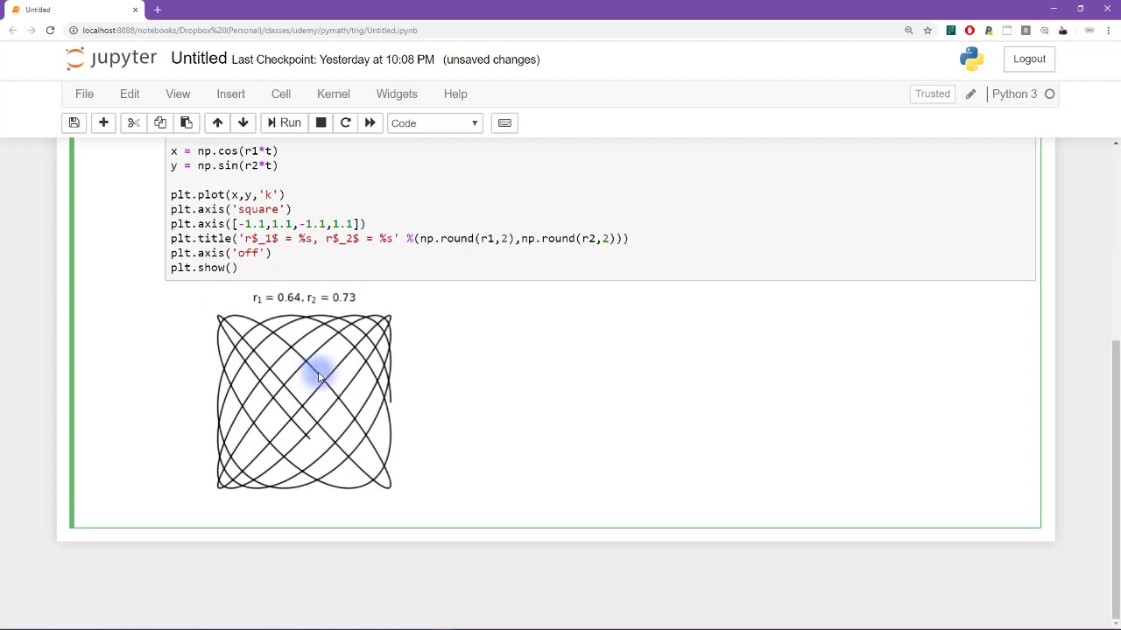
key(ctrl+s)
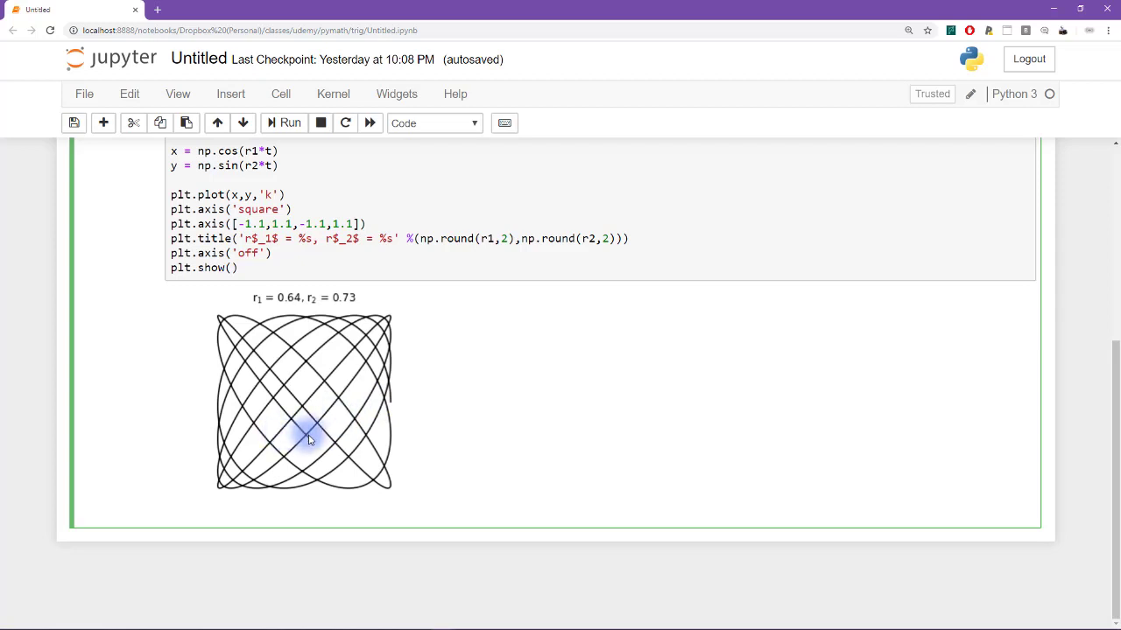
mouse_move(392, 404)
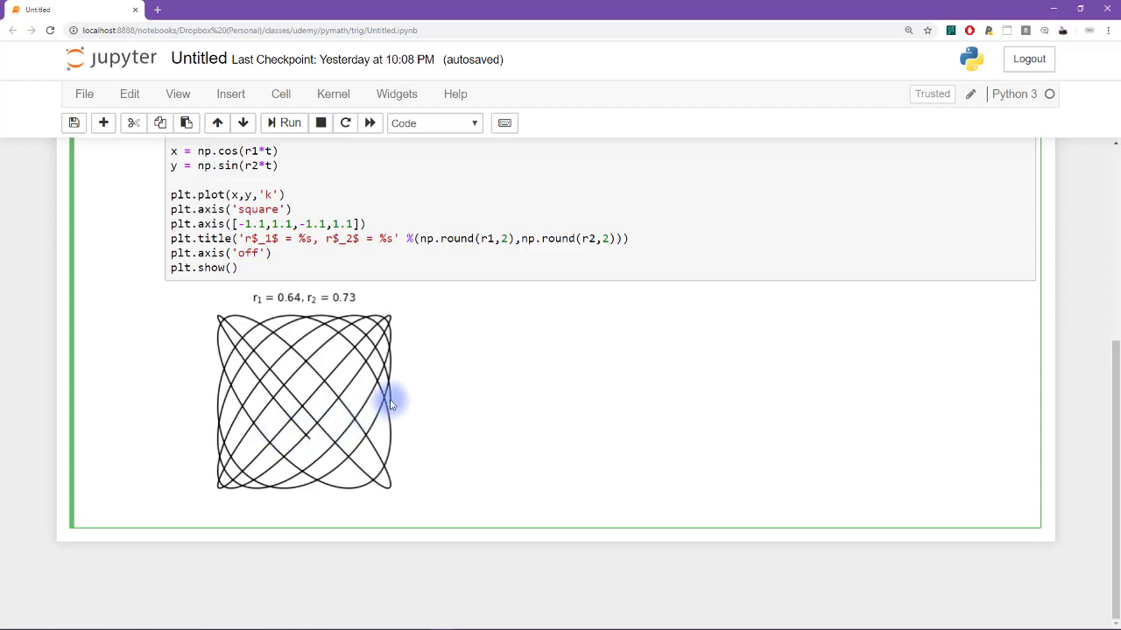
mouse_move(371, 418)
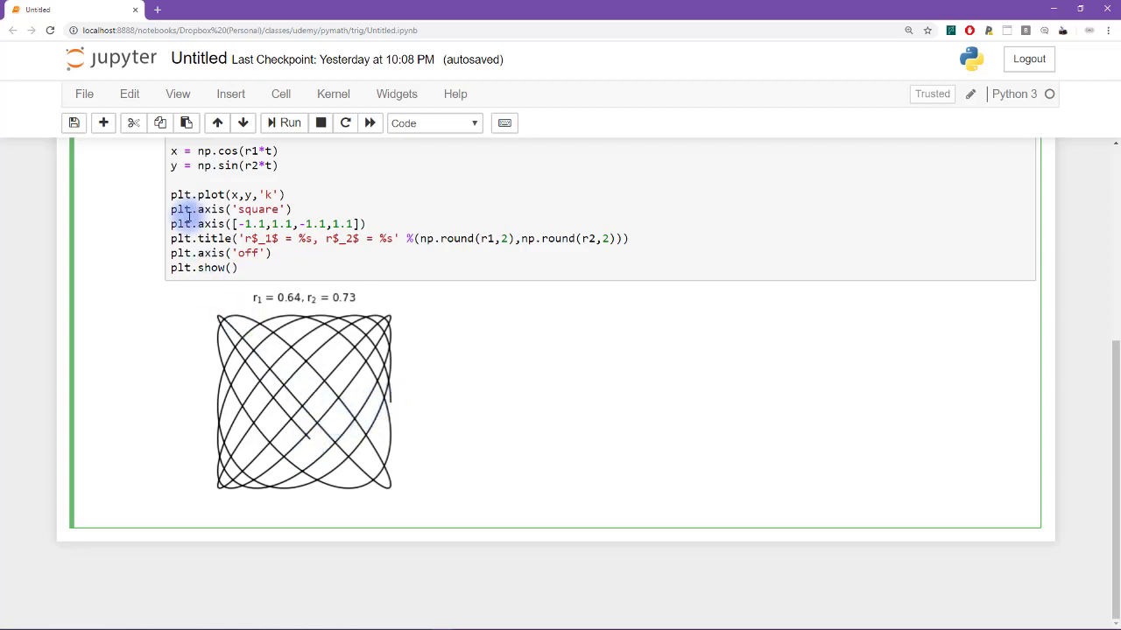
click(171, 151)
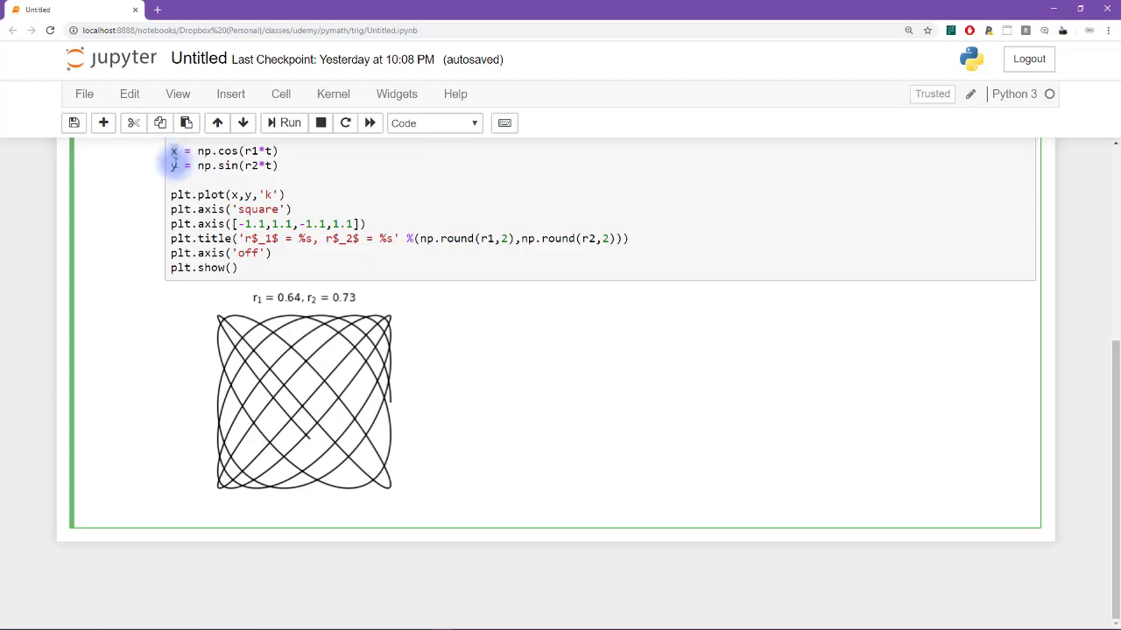
mouse_move(382, 315)
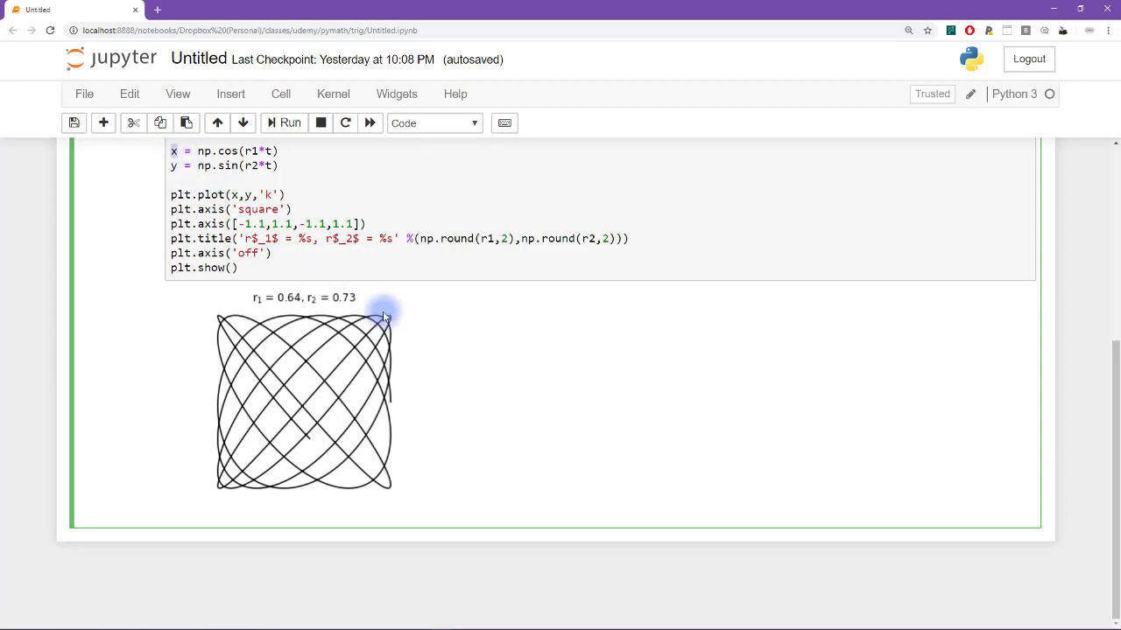
mouse_move(365, 438)
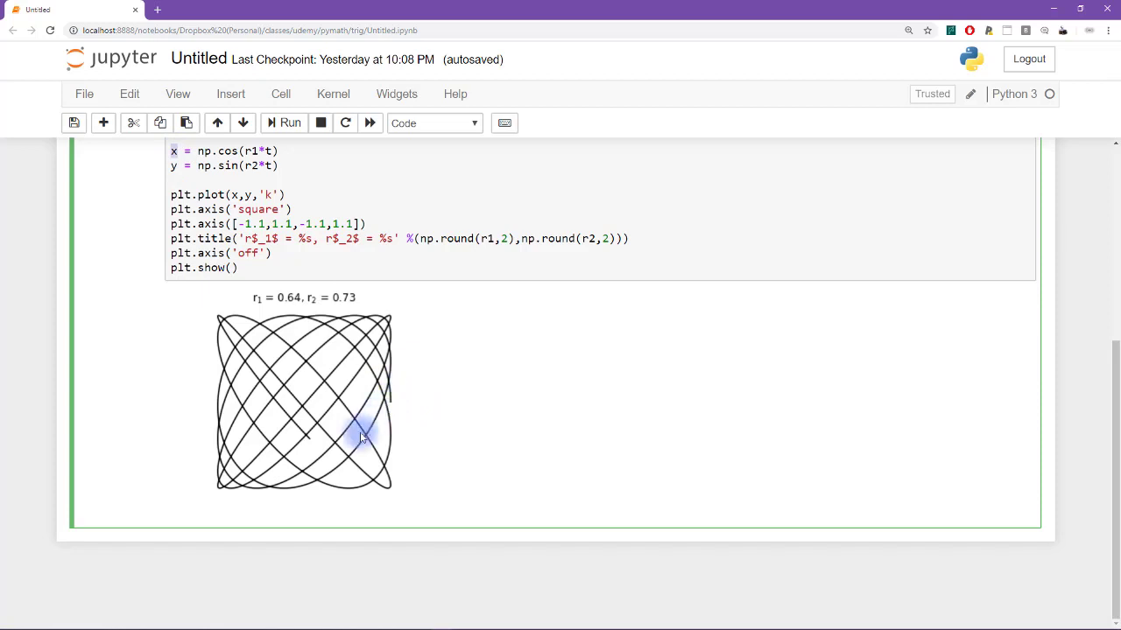
mouse_move(394, 403)
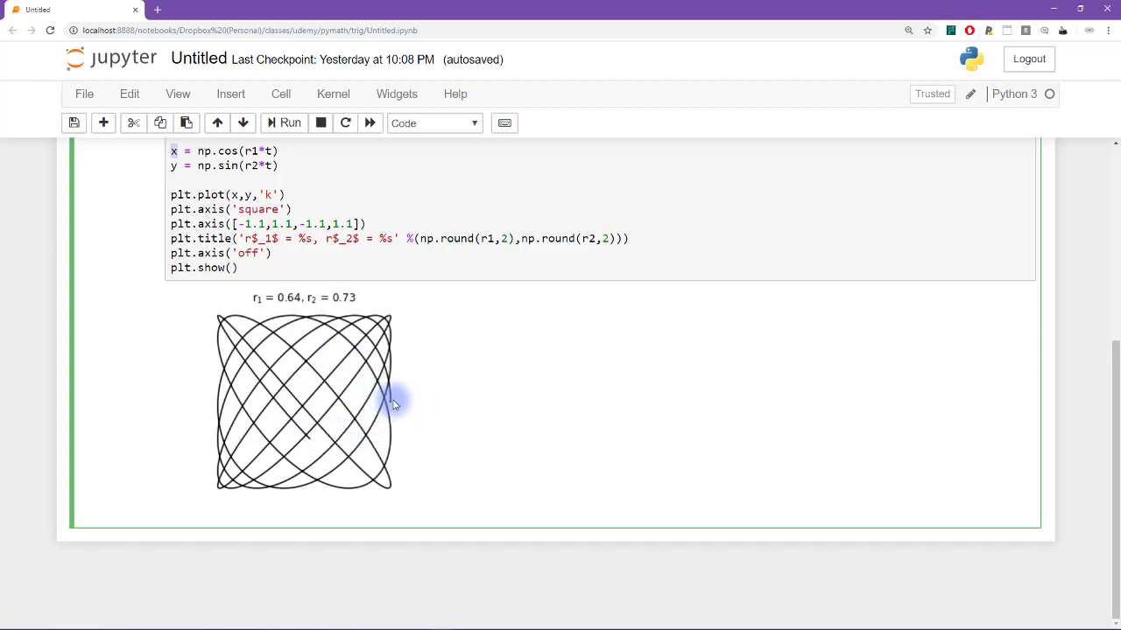
mouse_move(324, 284)
text(x =)
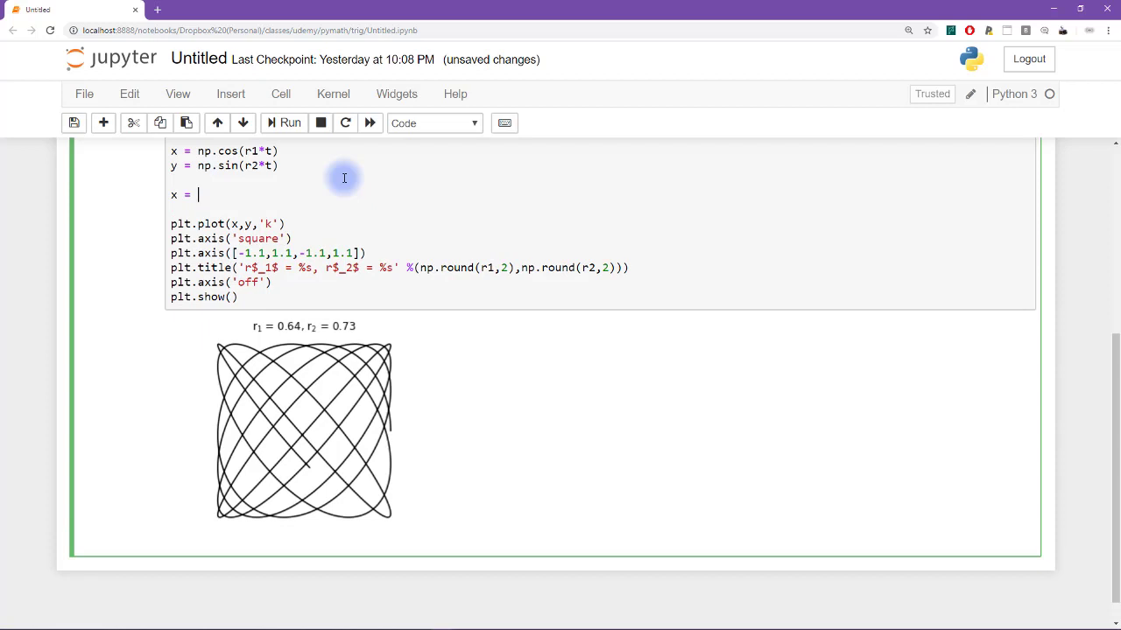
Write x = np.append(x, x[0]) to join the curve's endpoint, with a commented y counterpart.
text([])
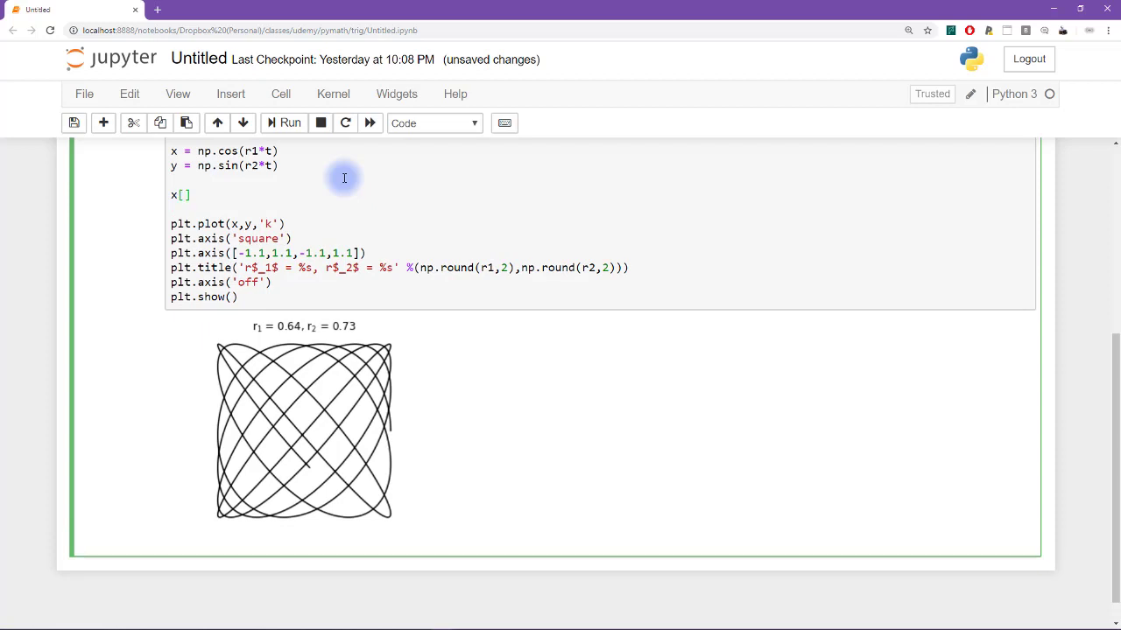
text(-1)
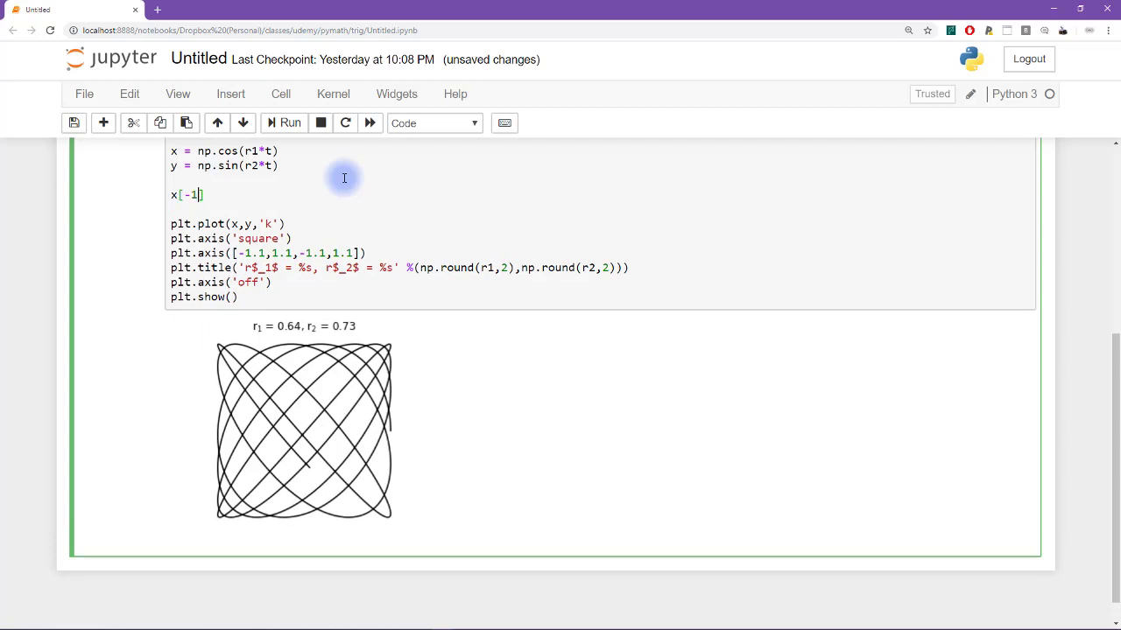
text(+1)
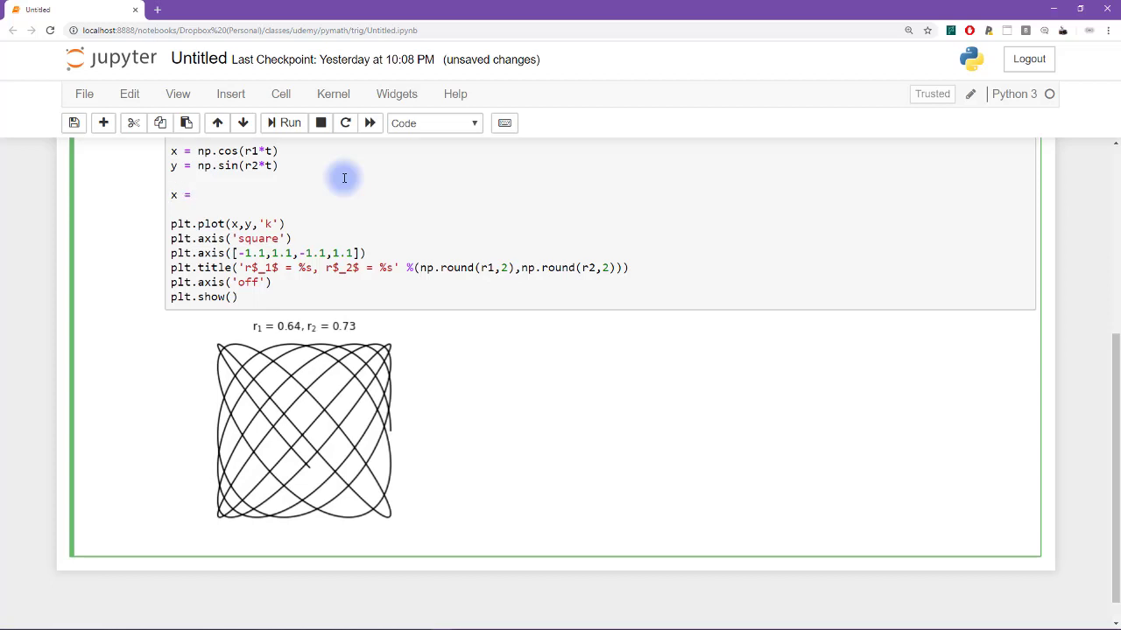
text(np)
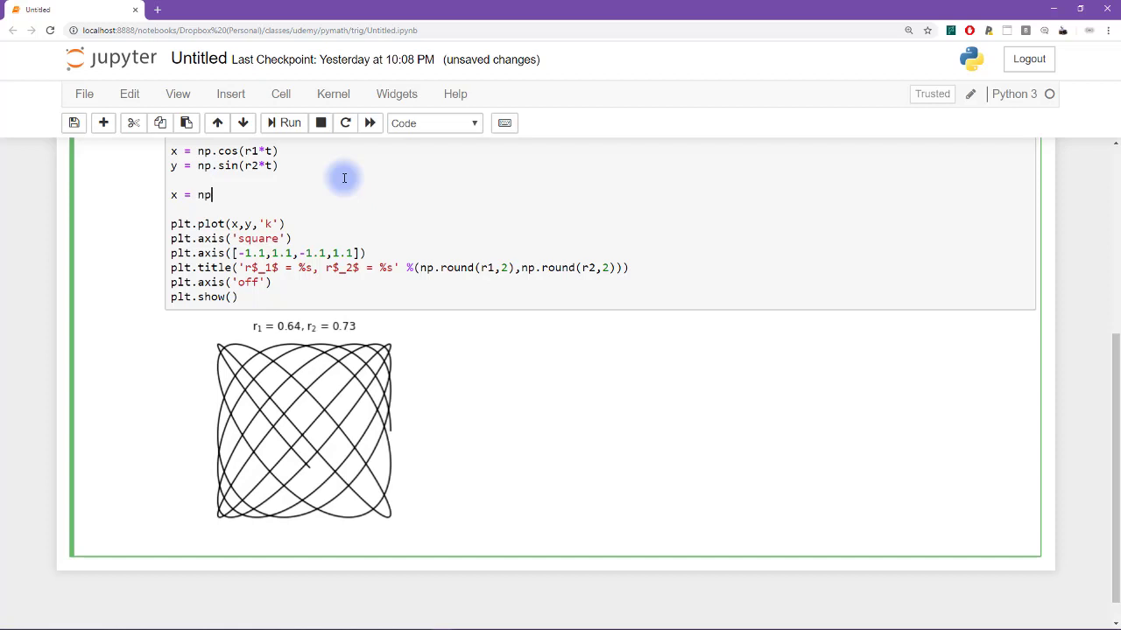
text(.append()
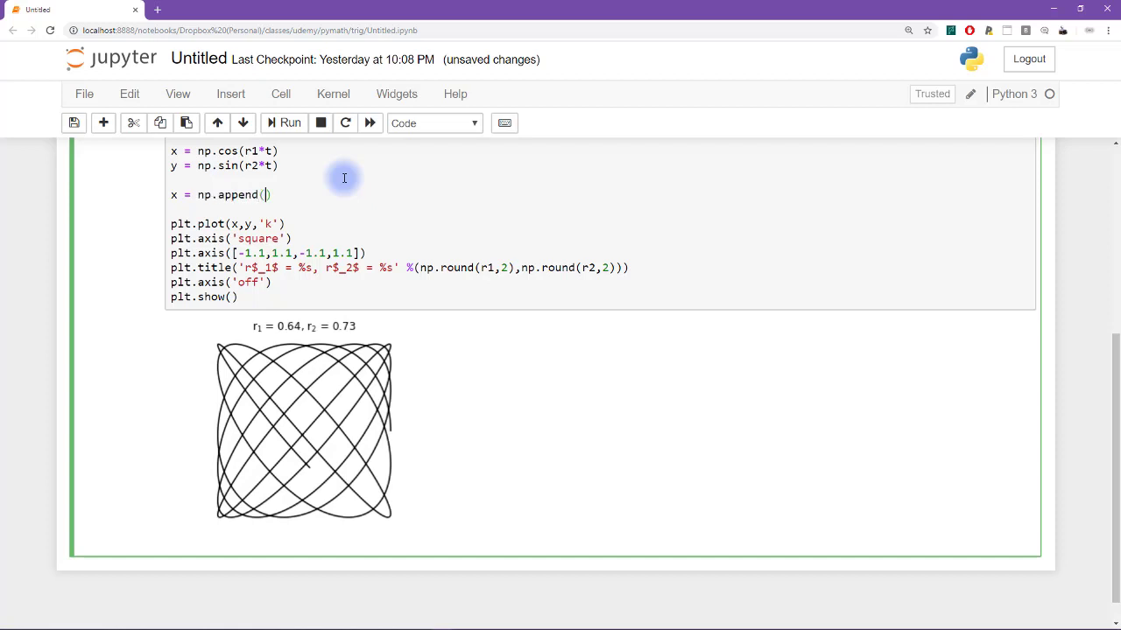
text(x,)
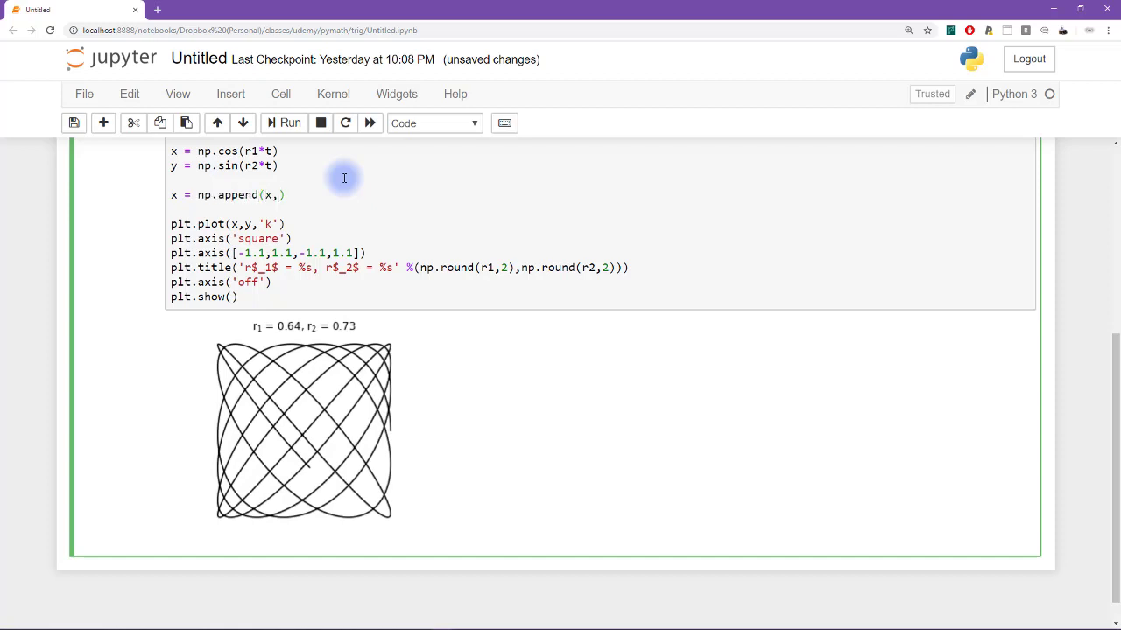
text(x[0])
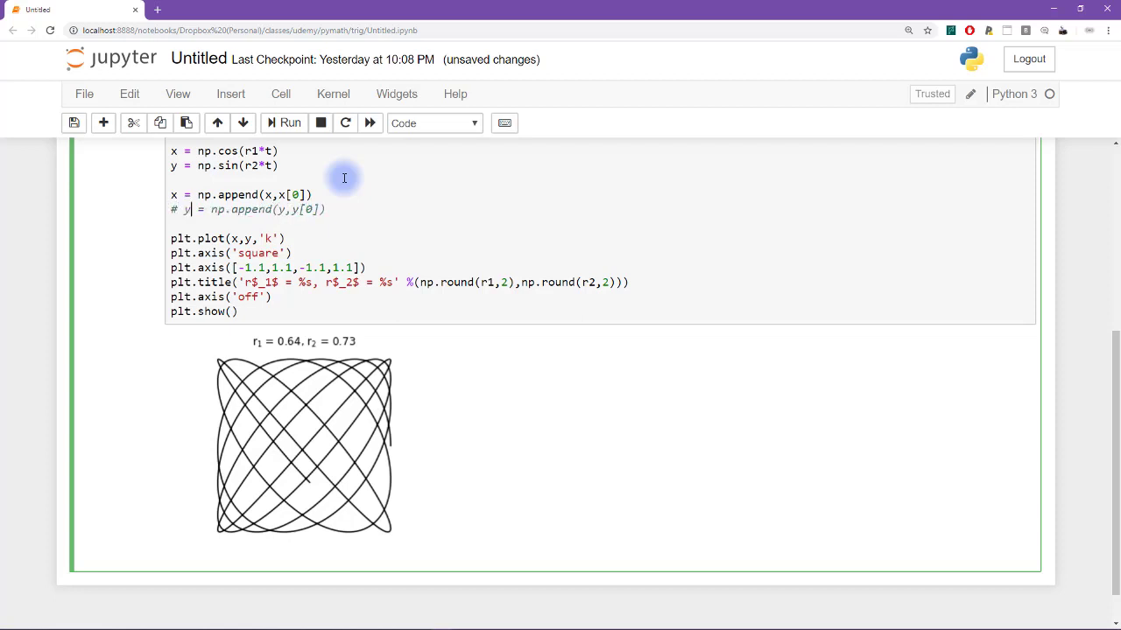
mouse_move(247, 226)
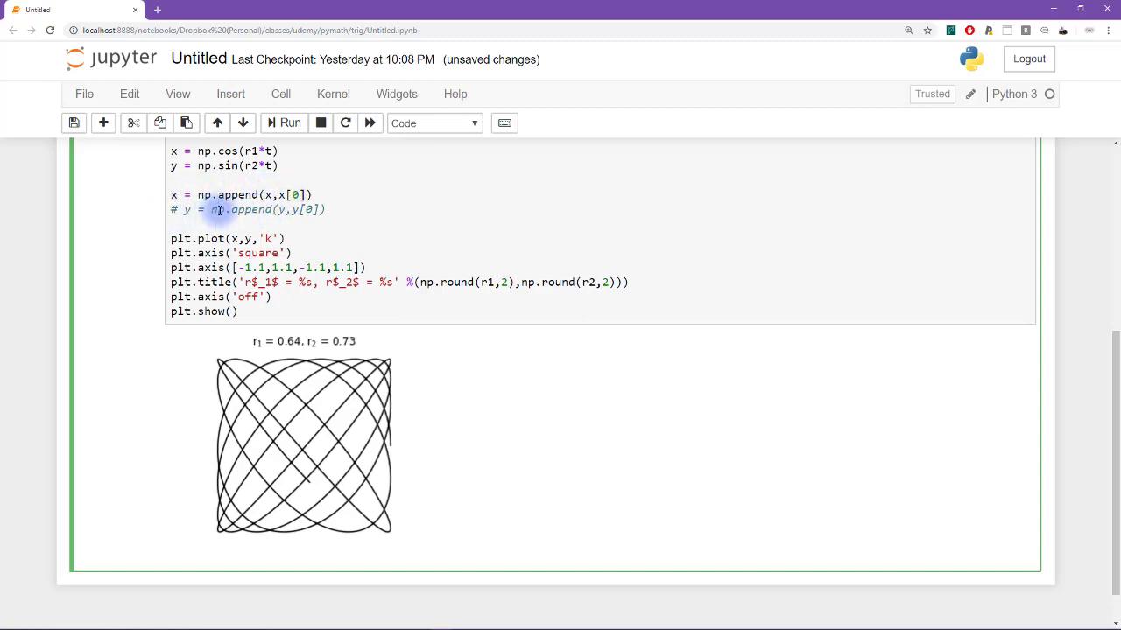
Run the cell and inspect the ValueError traceback reporting shapes (1001,) versus (1000,).
click(284, 122)
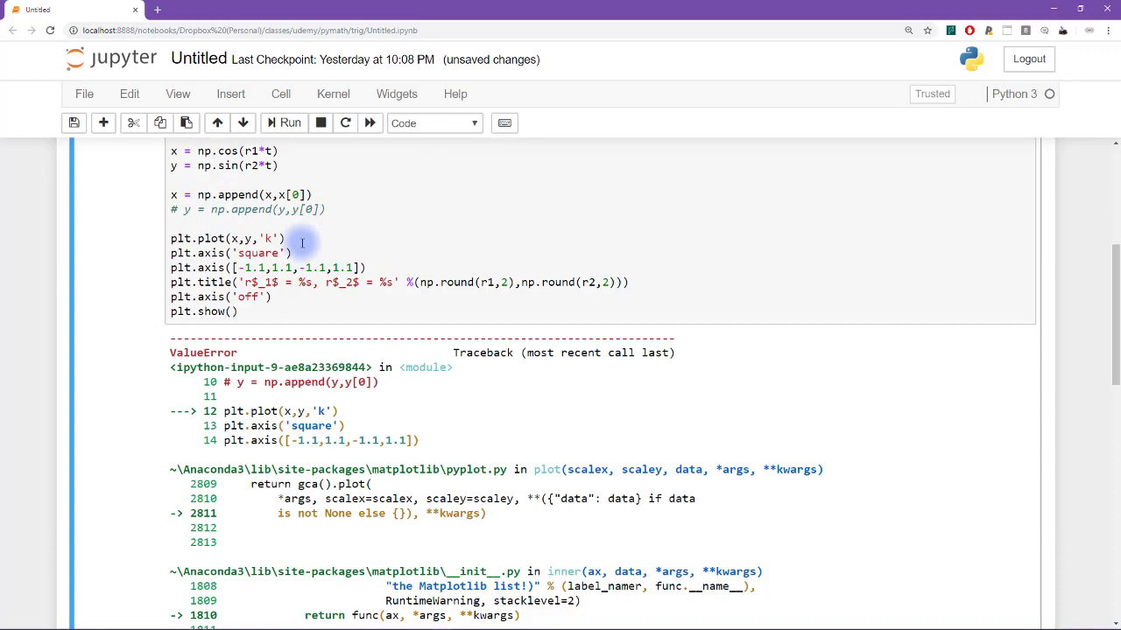
scroll(down, 3)
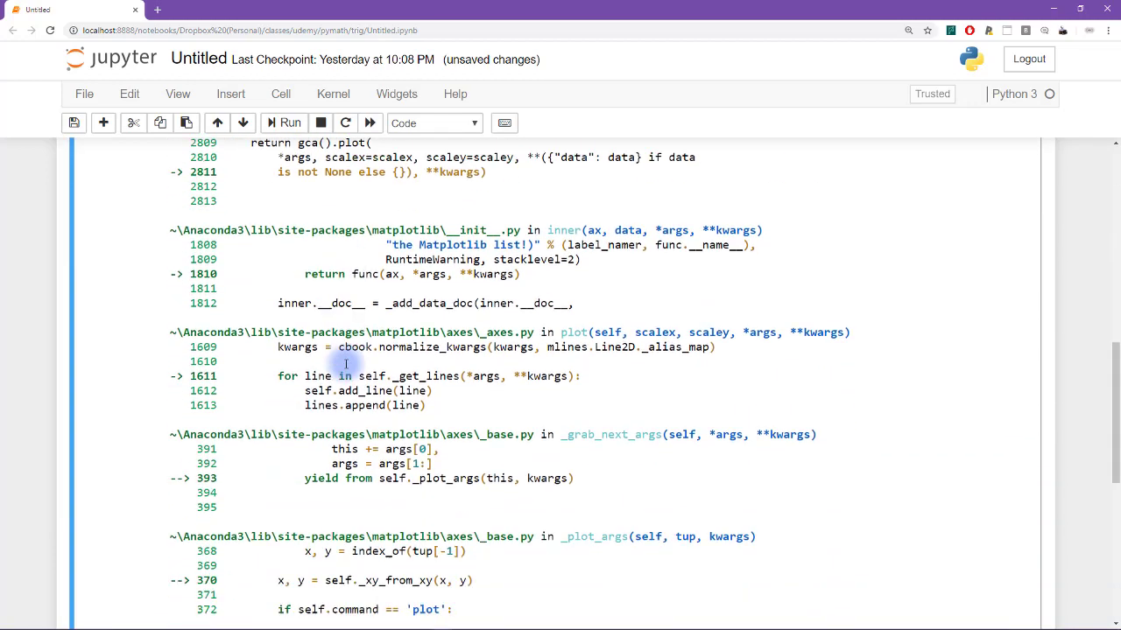
scroll(down, 3)
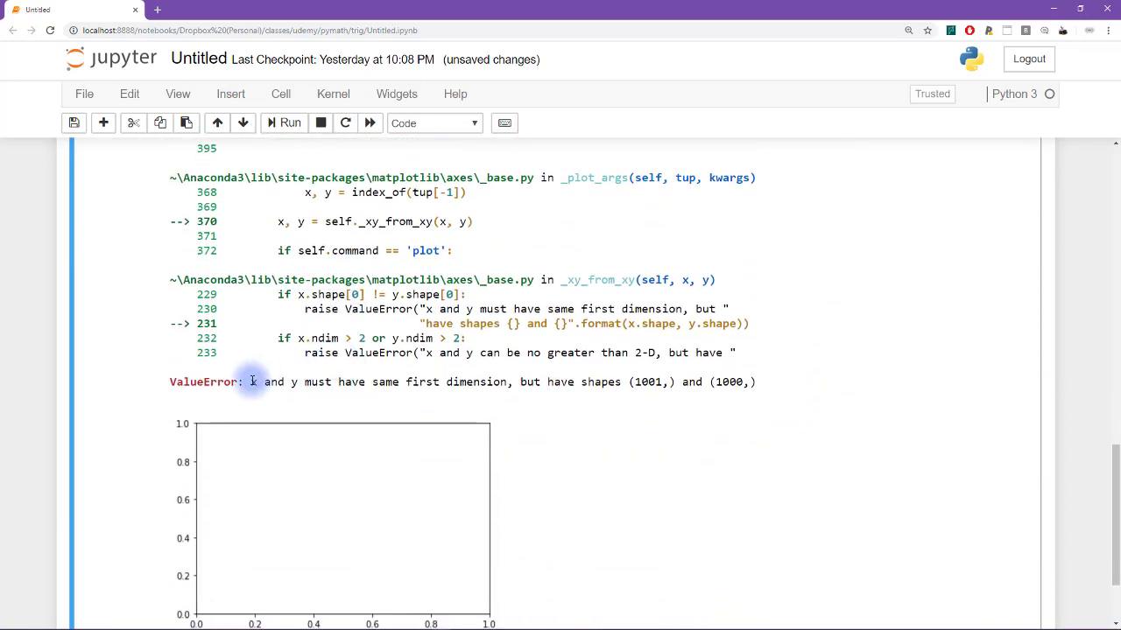
mouse_move(477, 382)
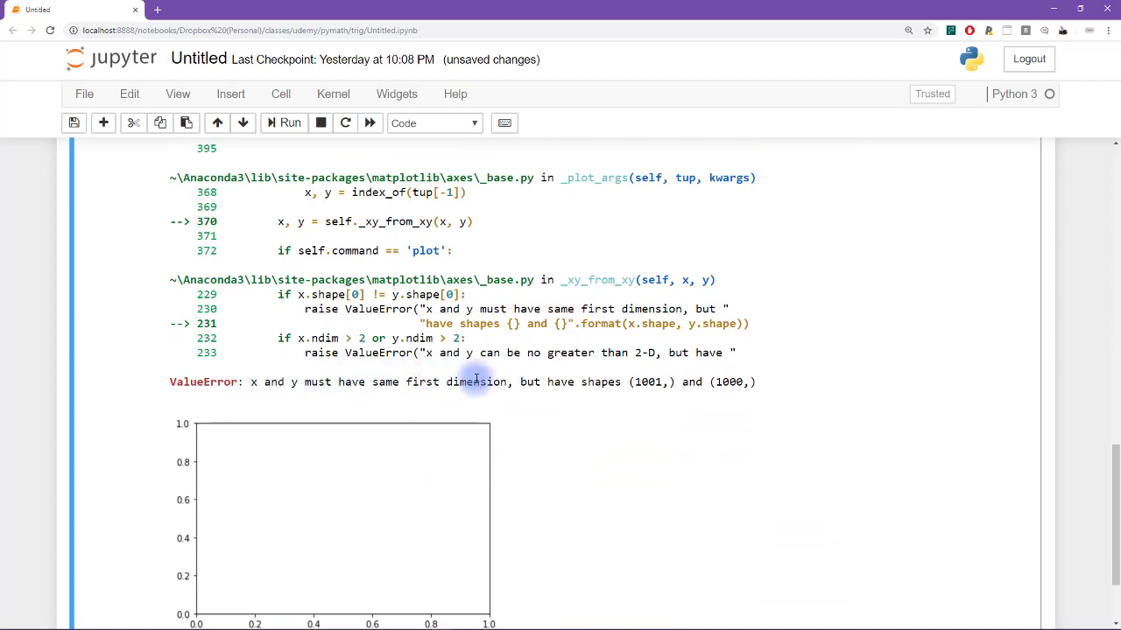
mouse_move(647, 399)
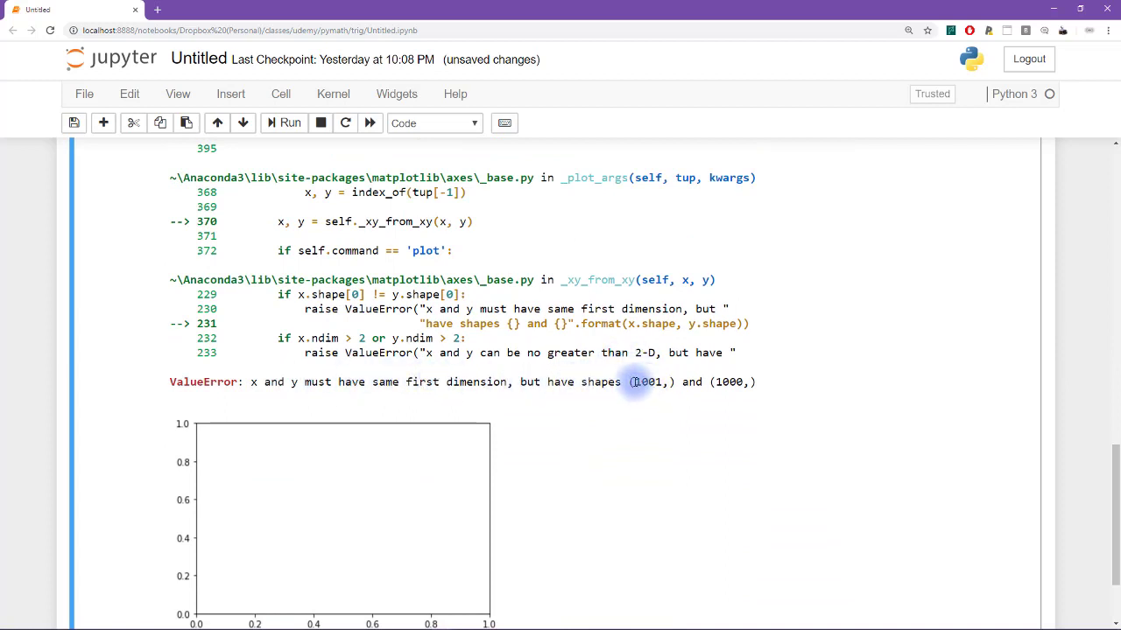
double_click(648, 382)
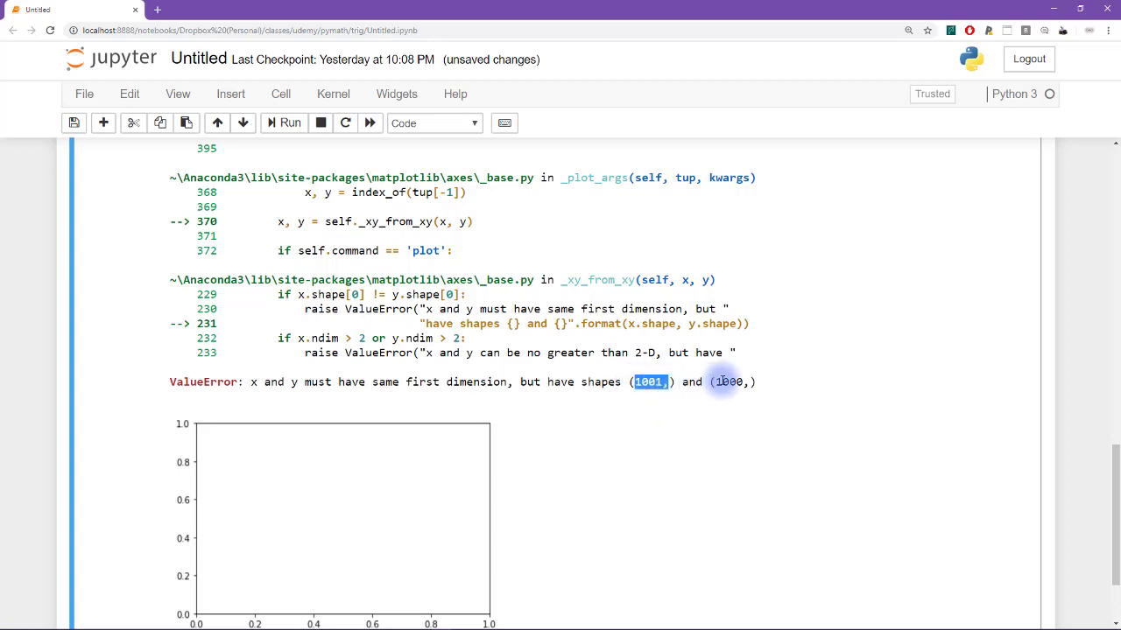
scroll(up, 3)
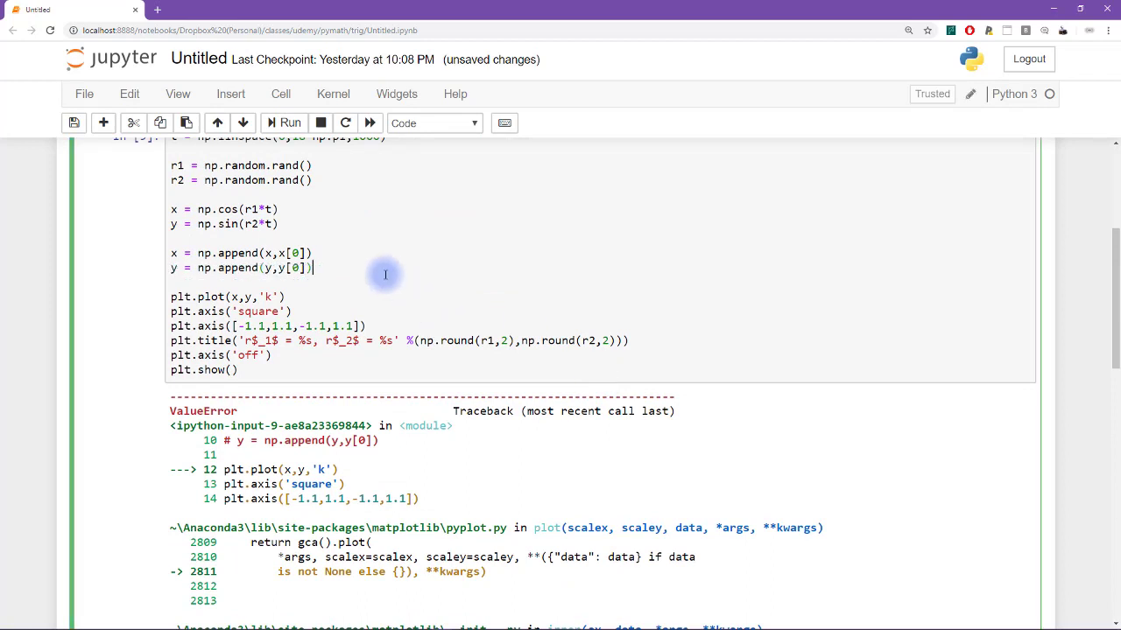
Rerun the cell several times to draw closed curves with new r1, r2 values, then save the notebook.
click(288, 123)
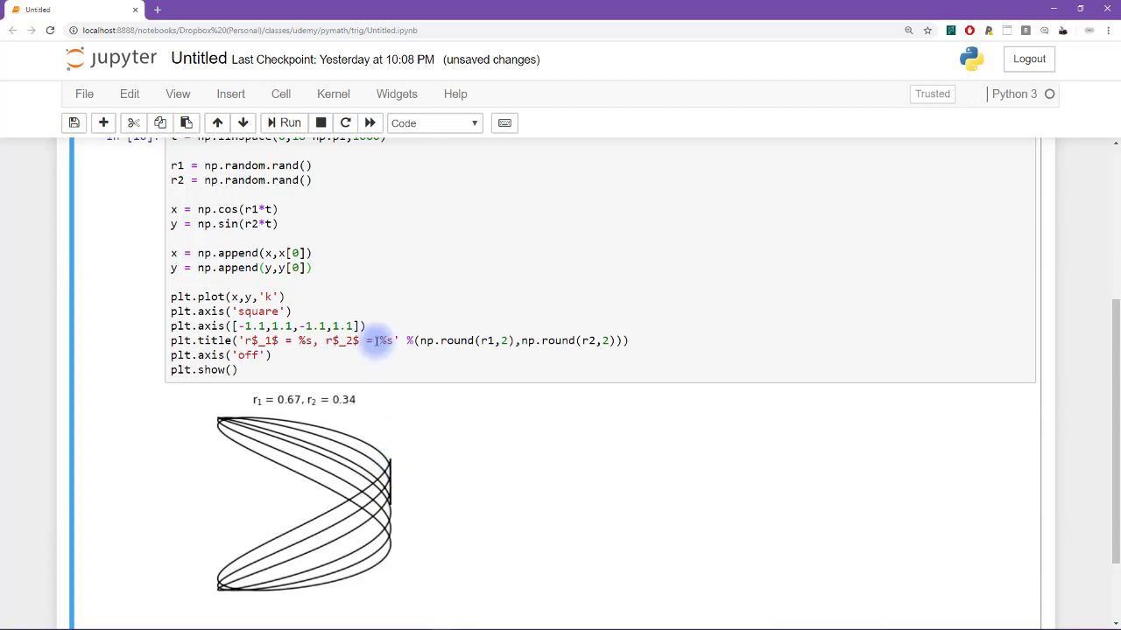
click(291, 122)
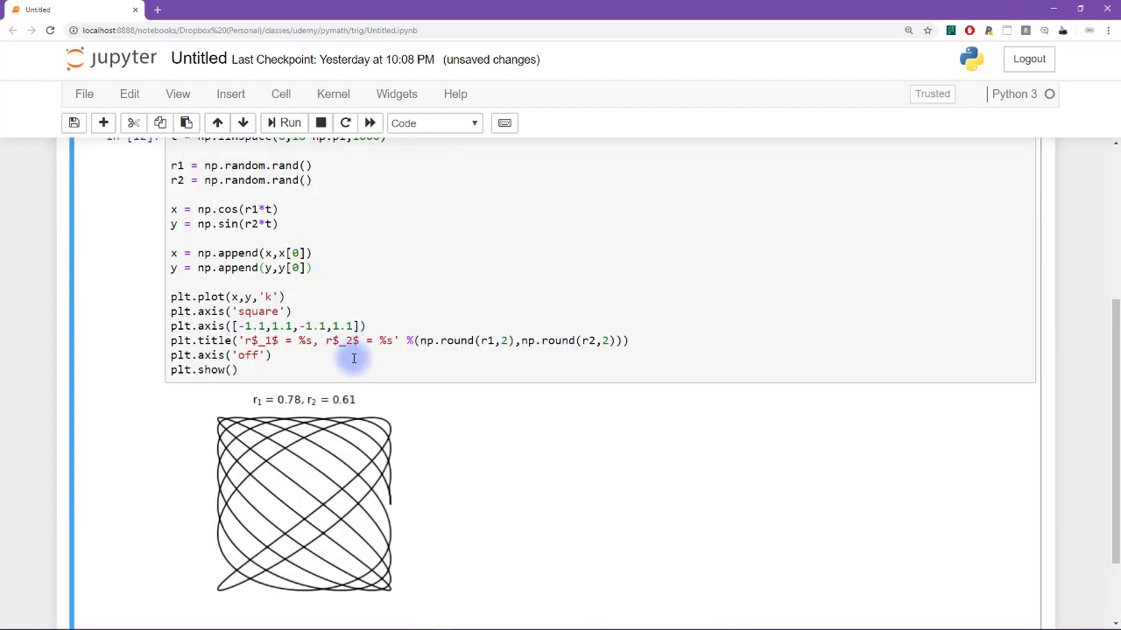
click(290, 122)
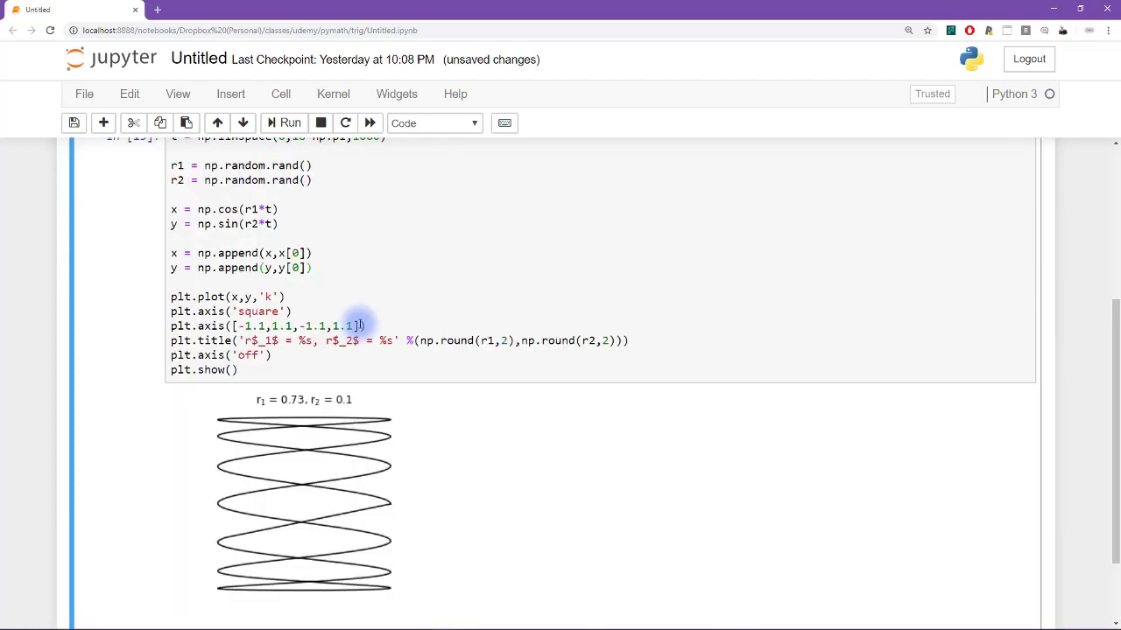
click(289, 122)
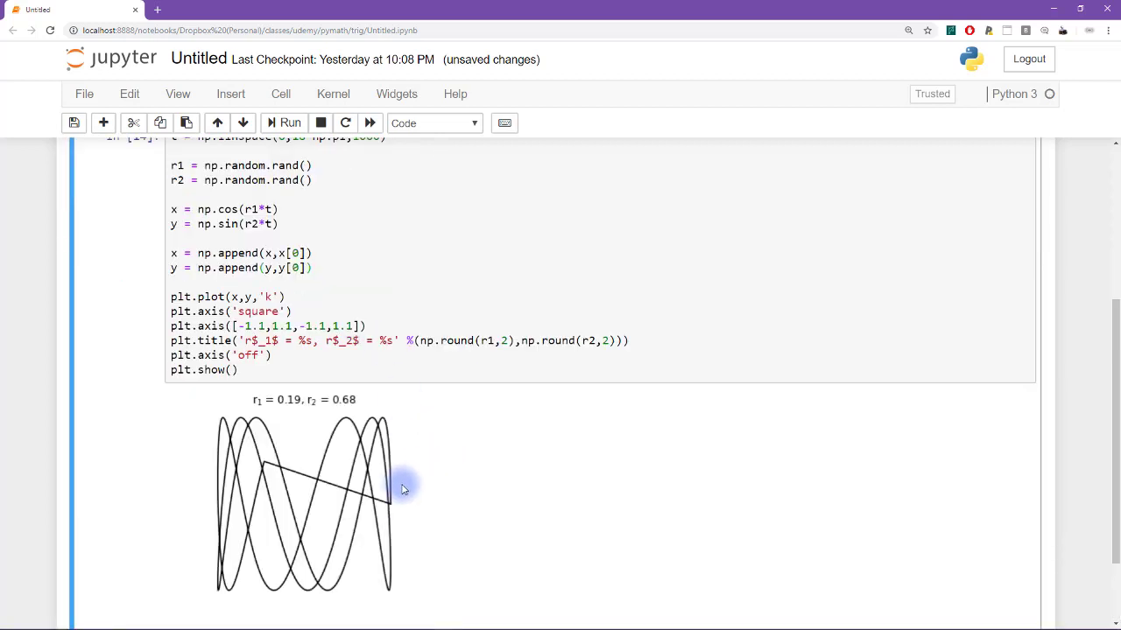
mouse_move(349, 488)
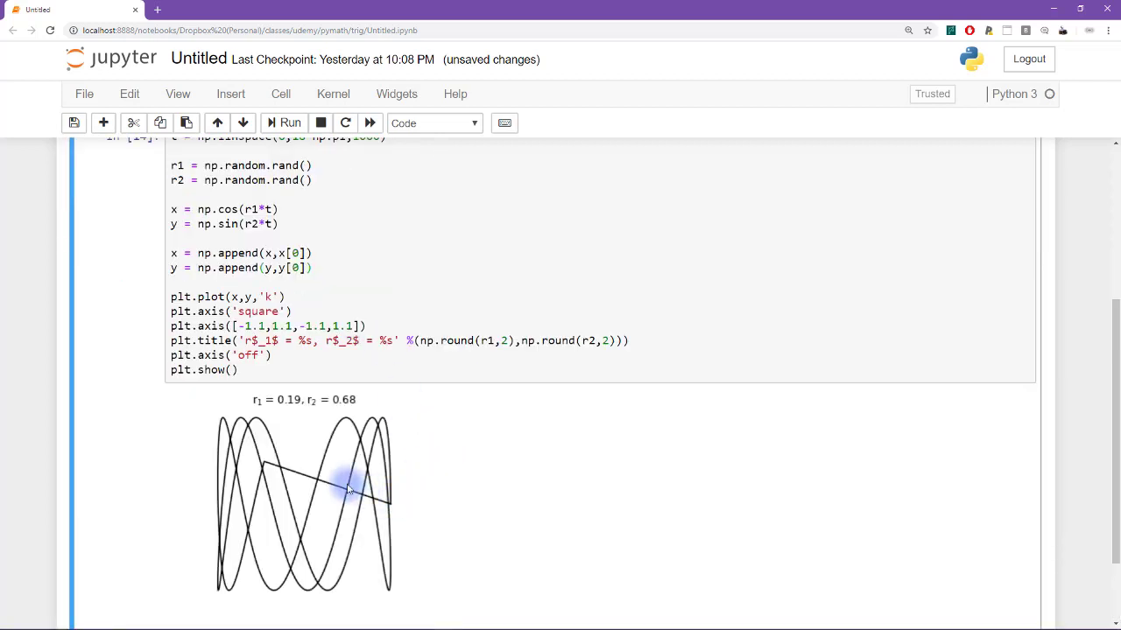
mouse_move(393, 504)
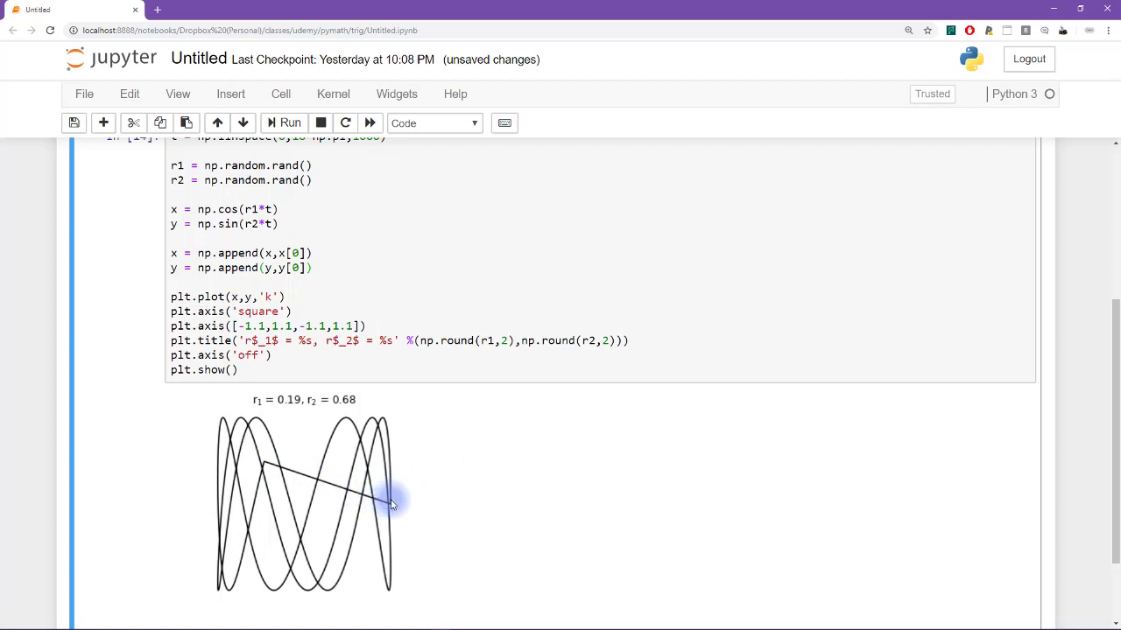
key(ctrl+s)
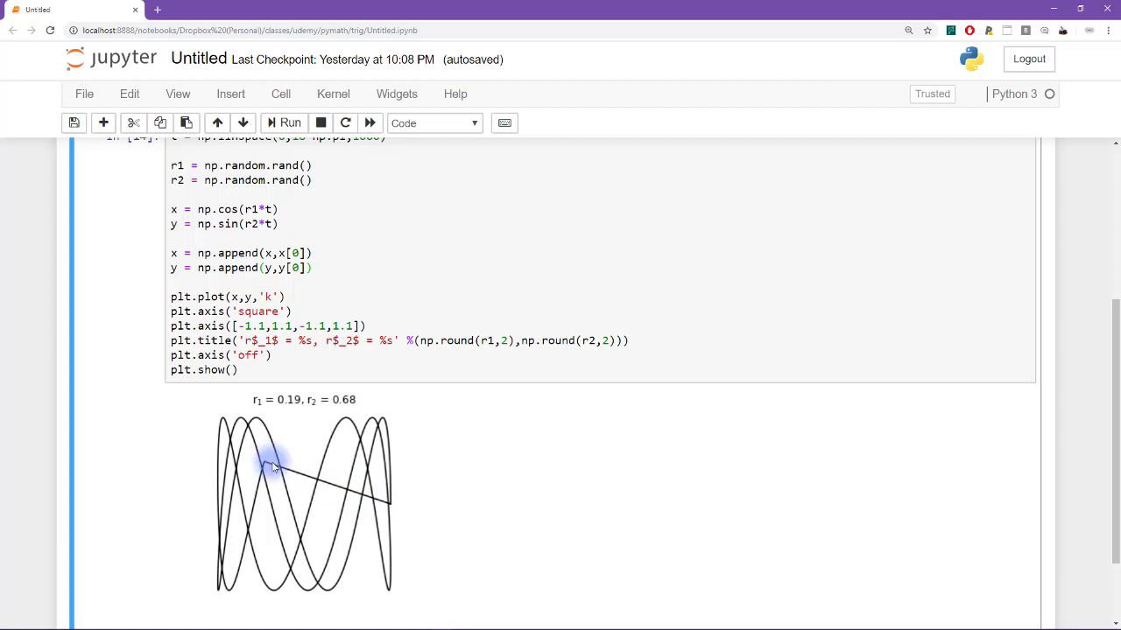
mouse_move(389, 501)
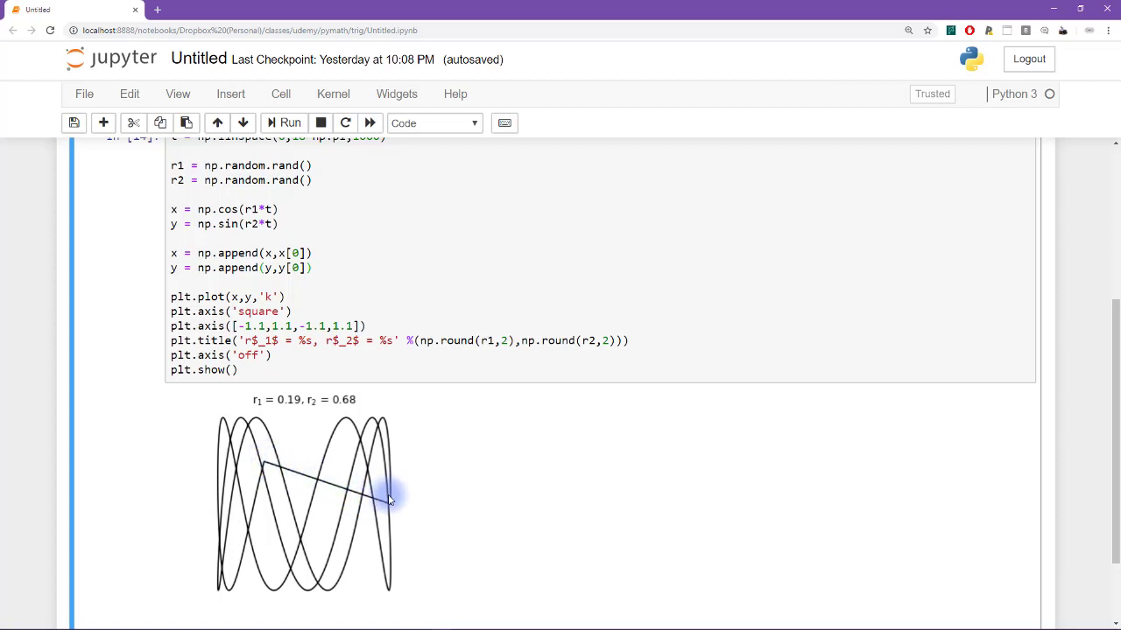
mouse_move(266, 469)
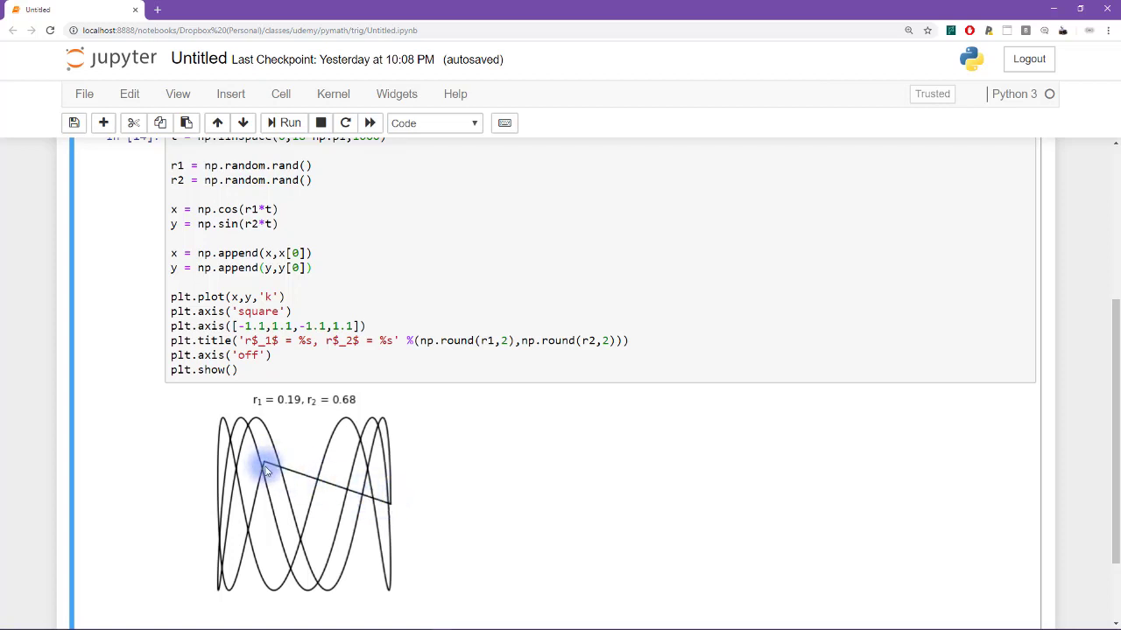
mouse_move(262, 239)
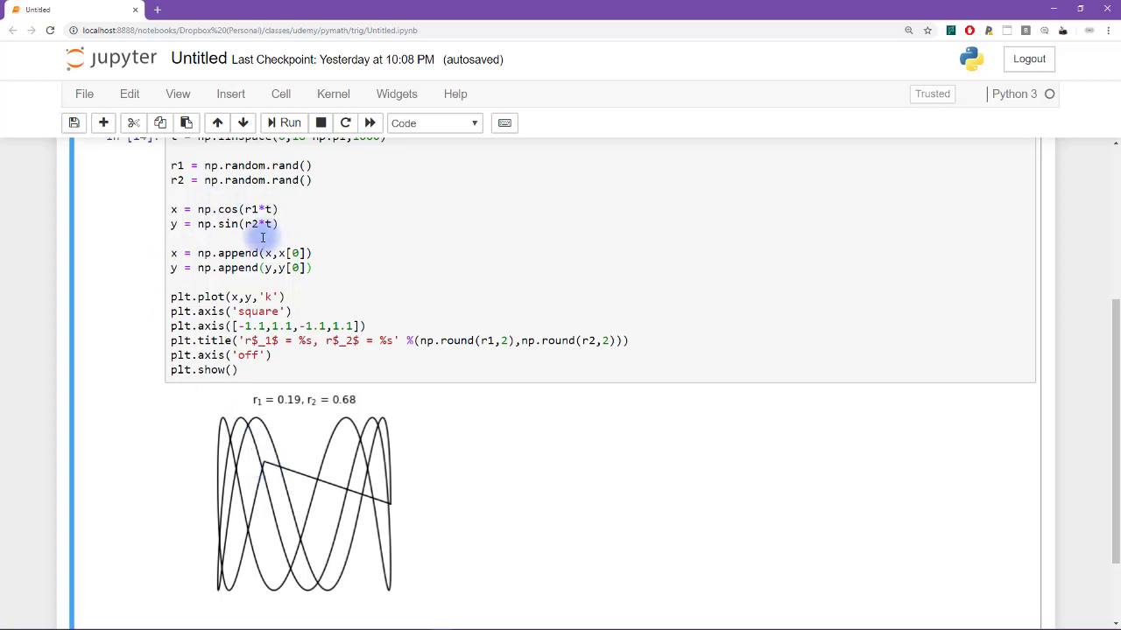
mouse_move(313, 378)
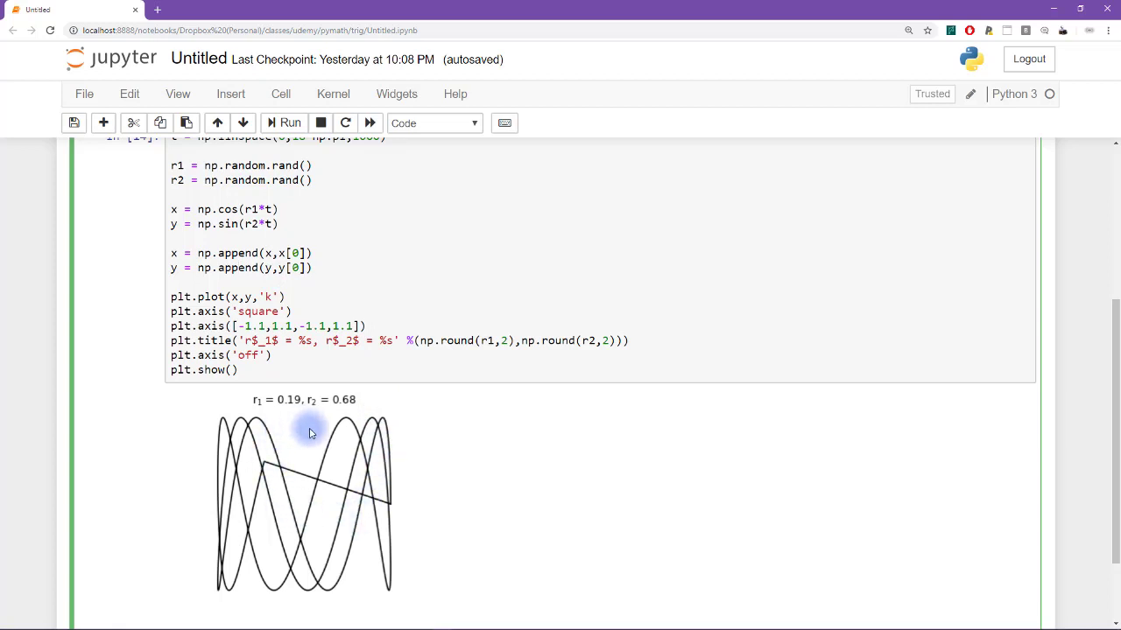
mouse_move(301, 435)
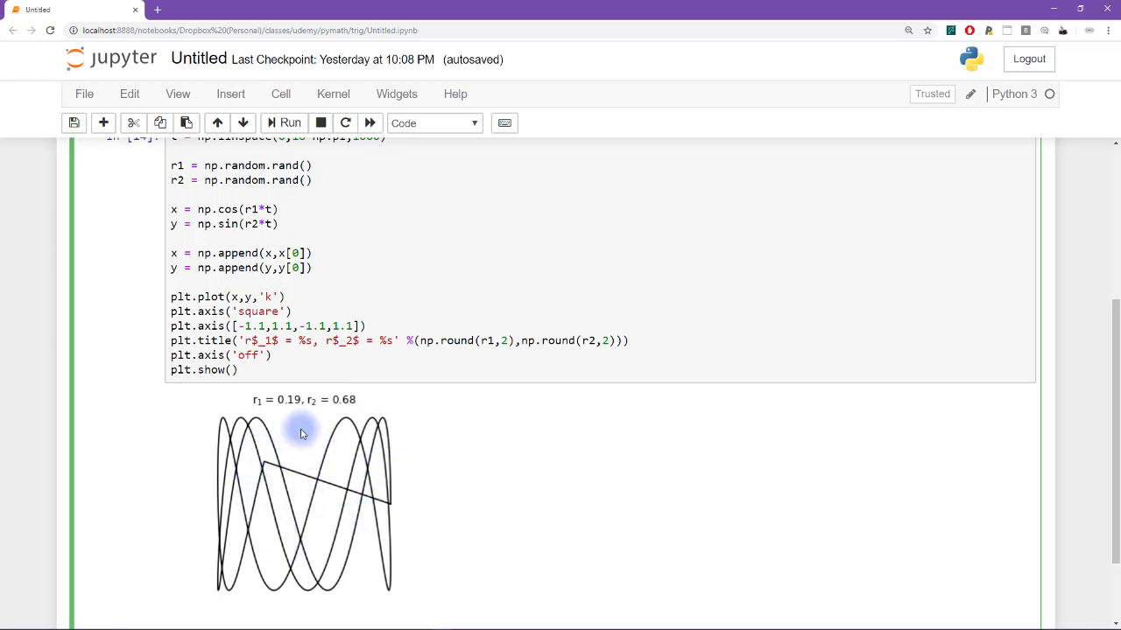
mouse_move(364, 280)
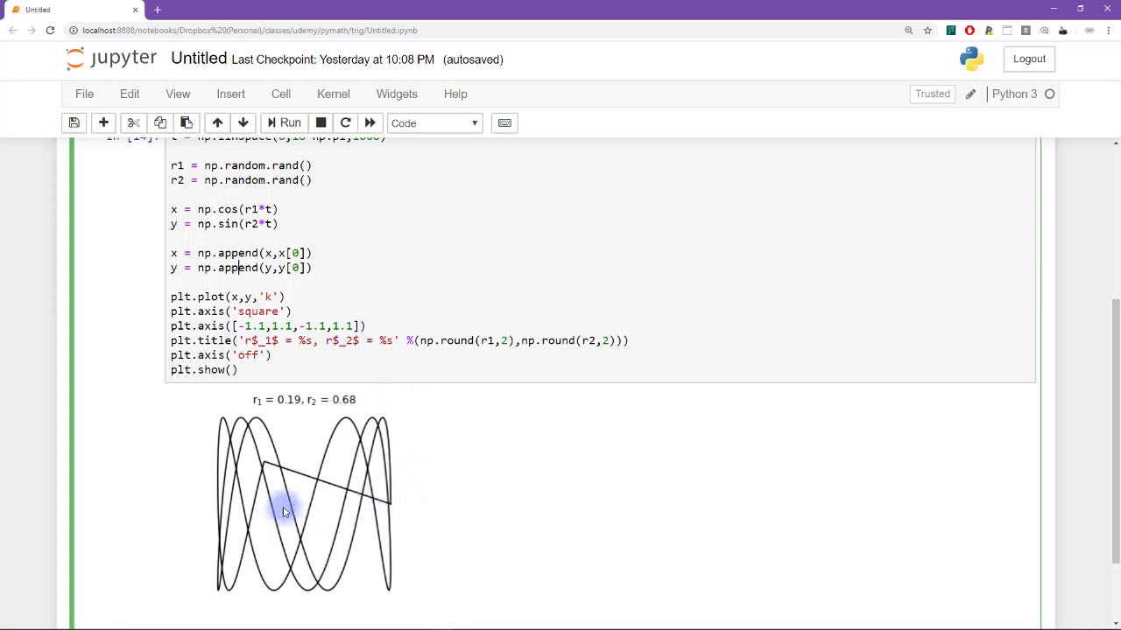
mouse_move(343, 507)
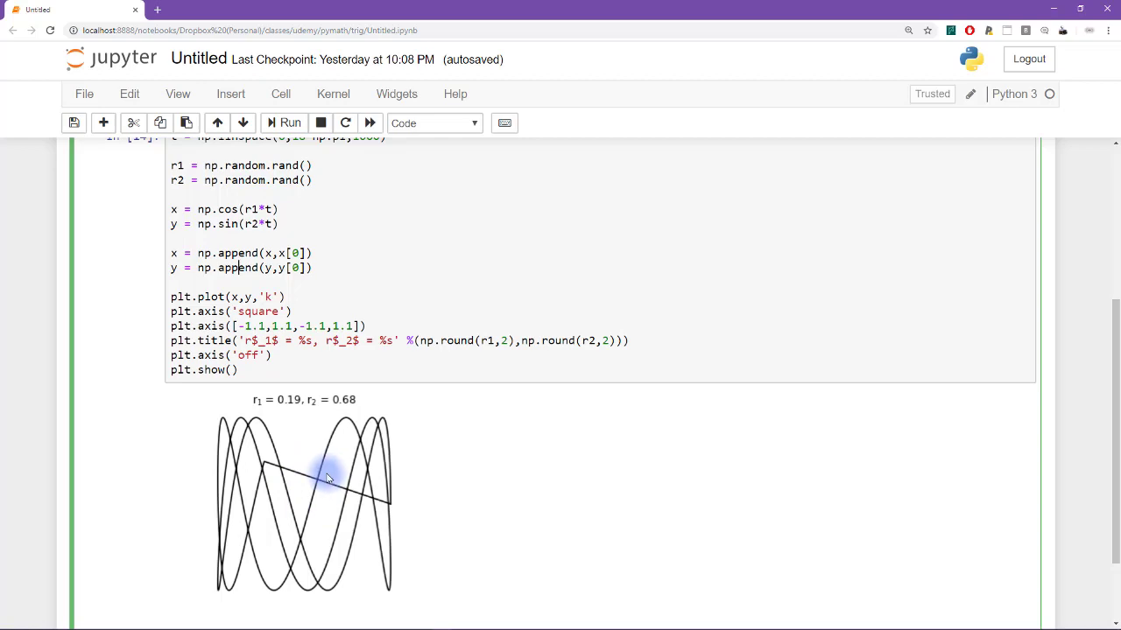
mouse_move(277, 522)
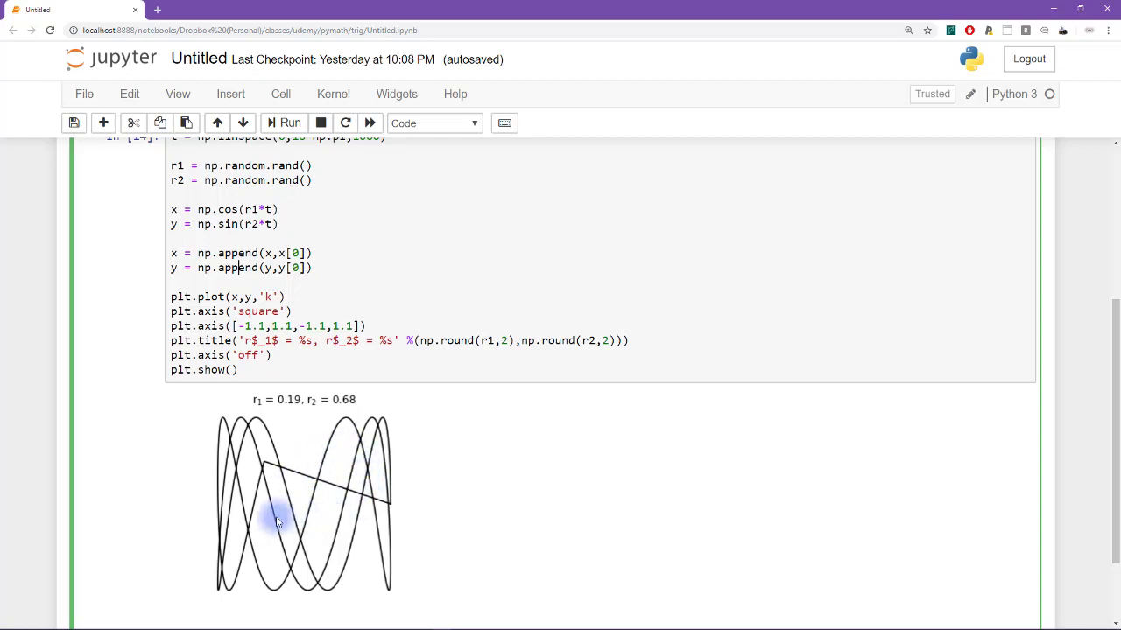